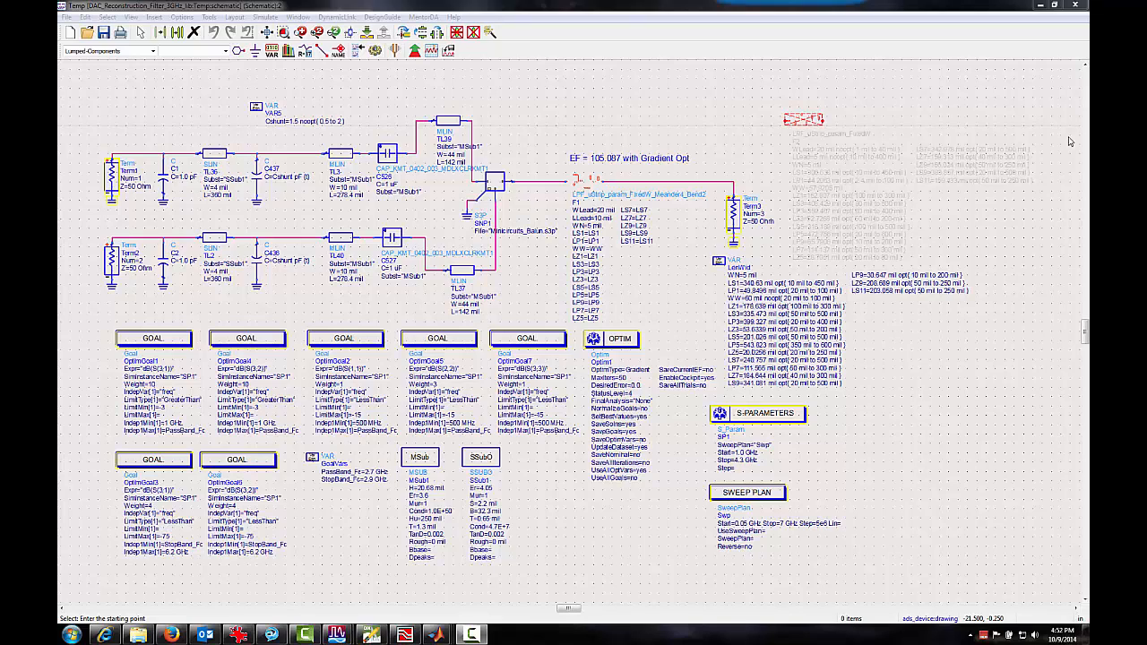
{"action": "mouse_move", "coordinate": [405, 140]}
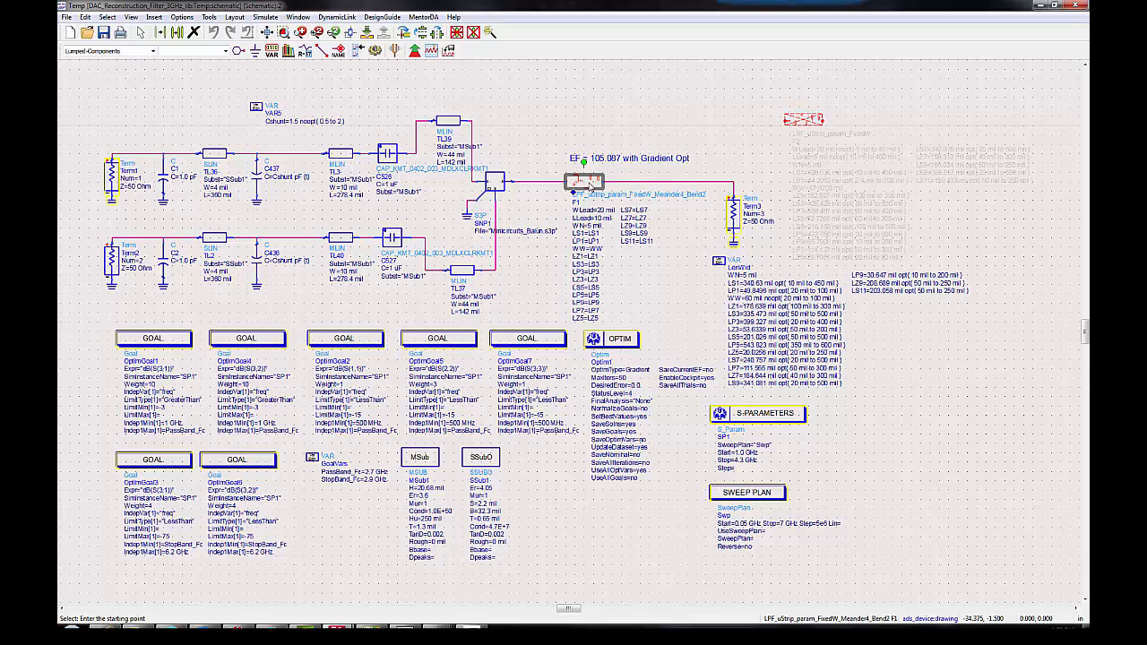
{"action": "mouse_move", "coordinate": [99, 315]}
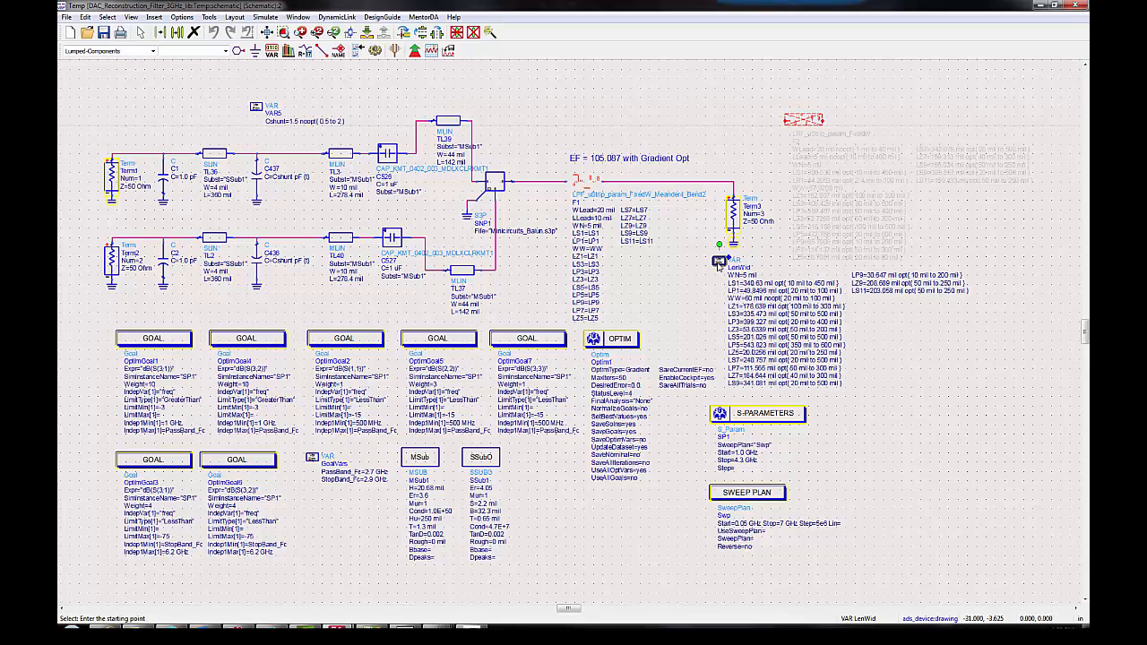
{"action": "mouse_move", "coordinate": [545, 143]}
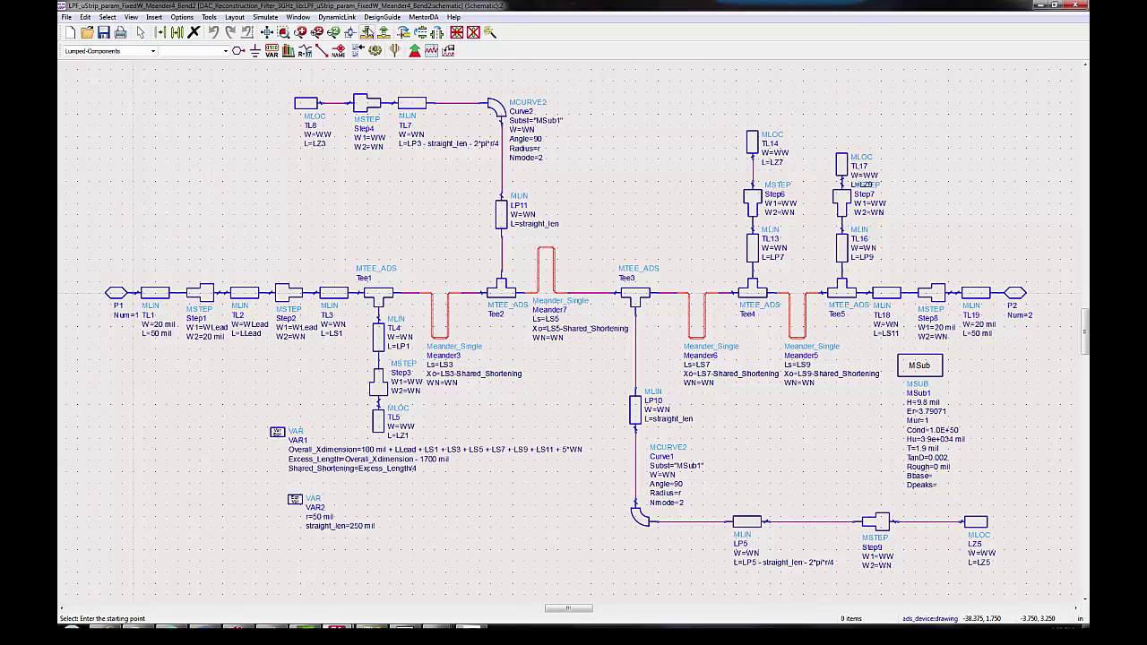
{"action": "mouse_move", "coordinate": [462, 344]}
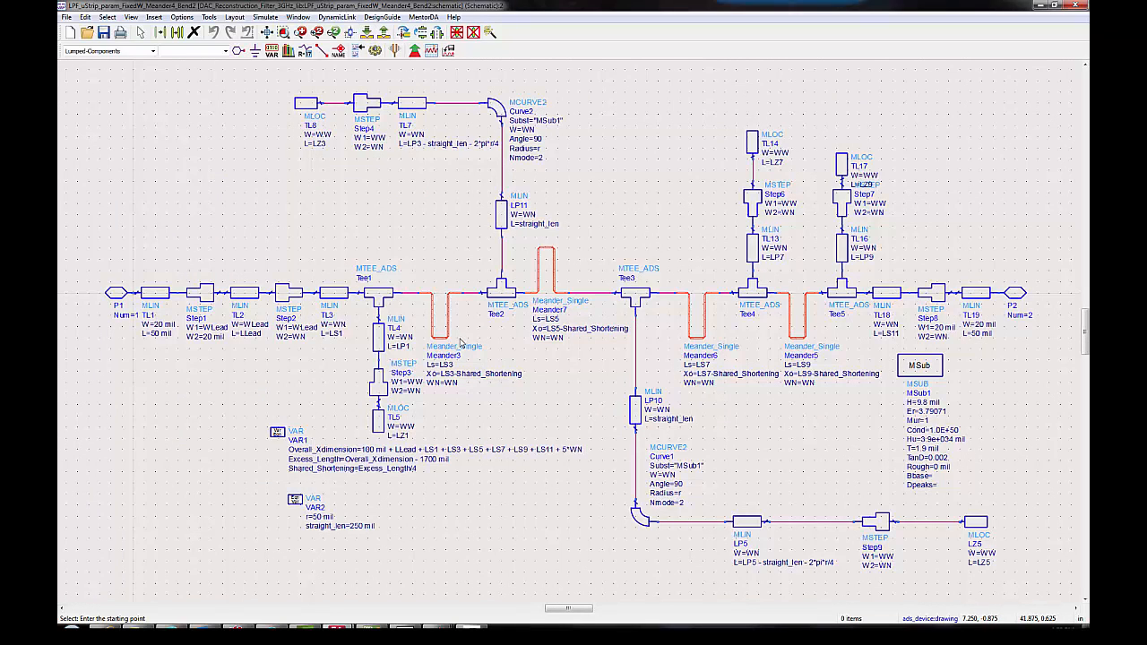
{"action": "mouse_move", "coordinate": [439, 320]}
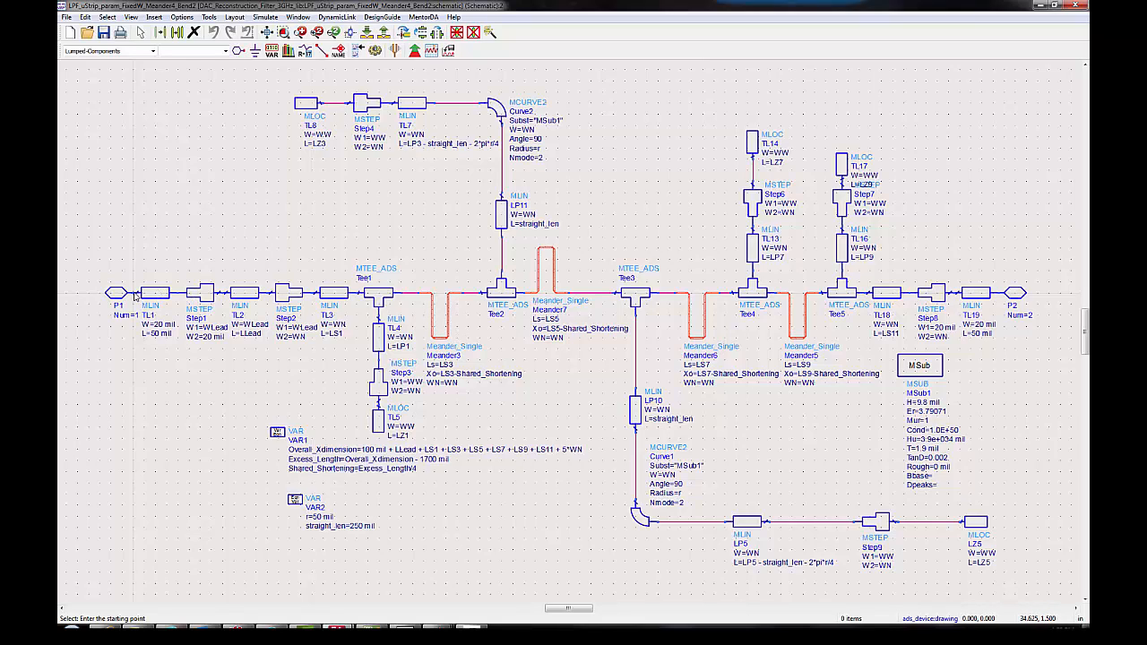
{"action": "mouse_move", "coordinate": [1005, 301]}
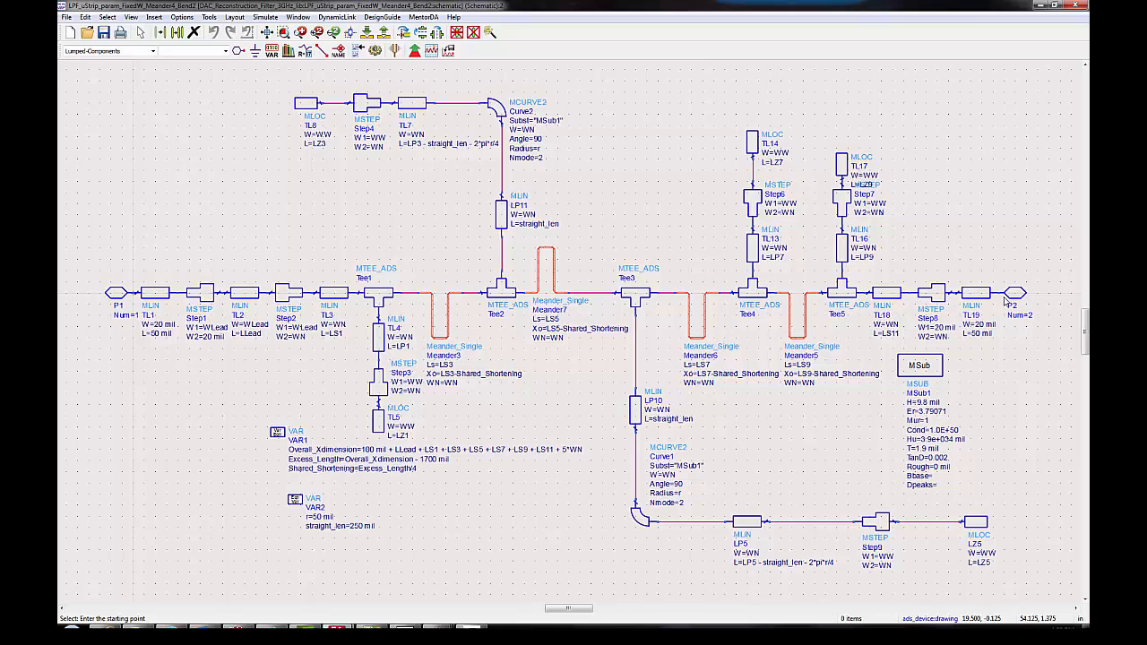
{"action": "mouse_move", "coordinate": [645, 385]}
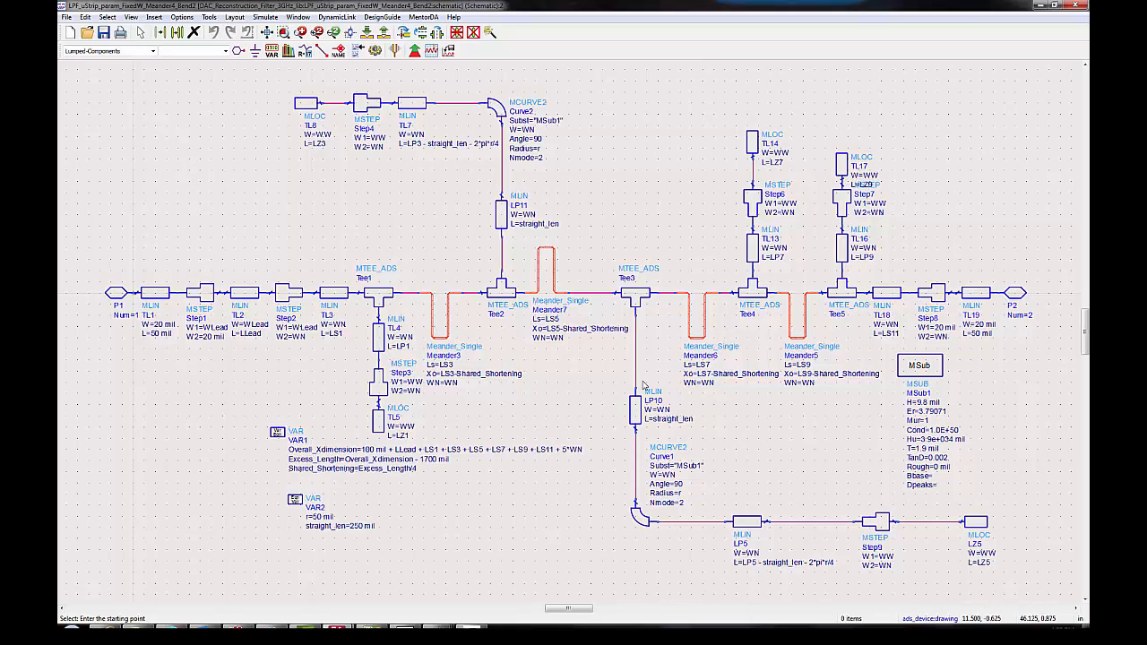
{"action": "mouse_move", "coordinate": [620, 177]}
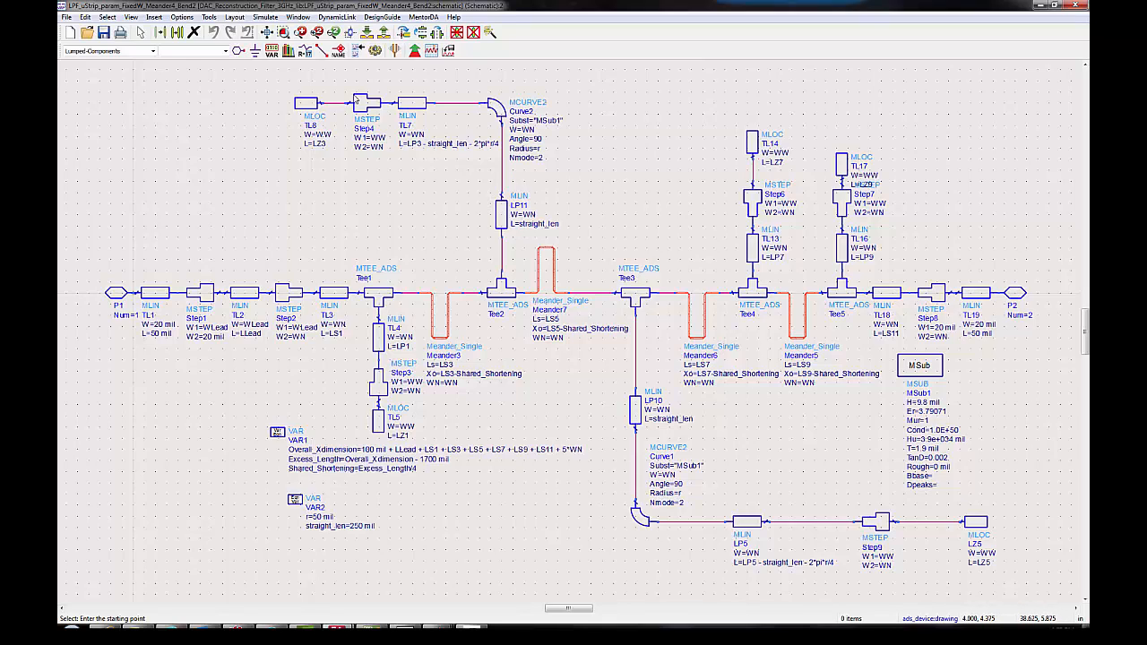
{"action": "mouse_move", "coordinate": [488, 240]}
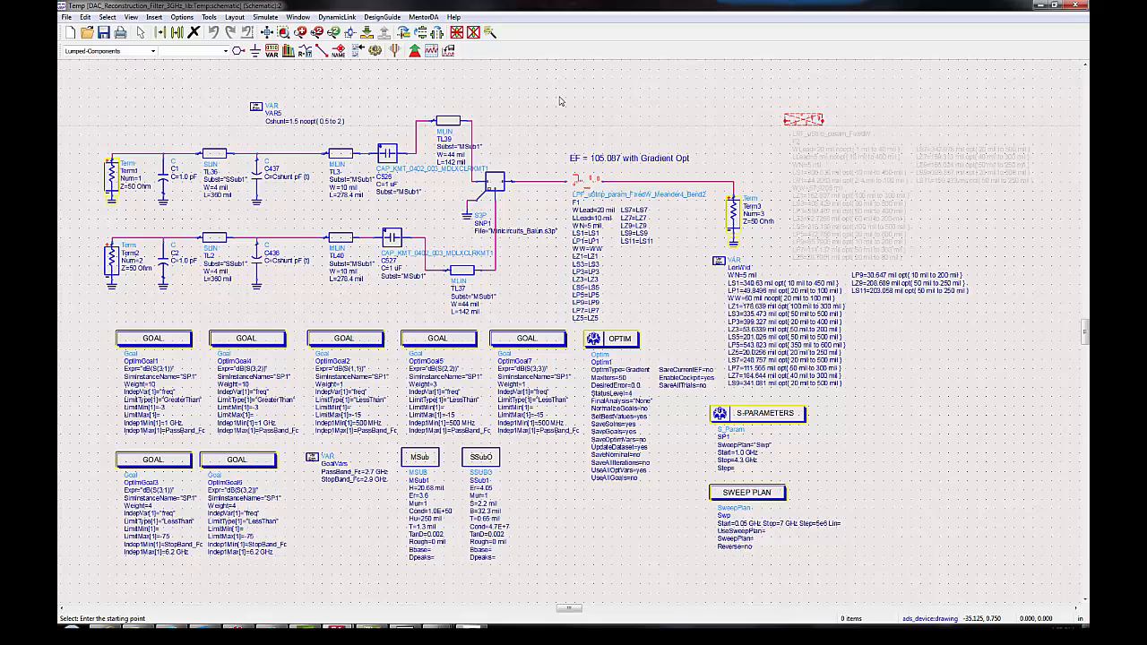
{"action": "mouse_move", "coordinate": [868, 399]}
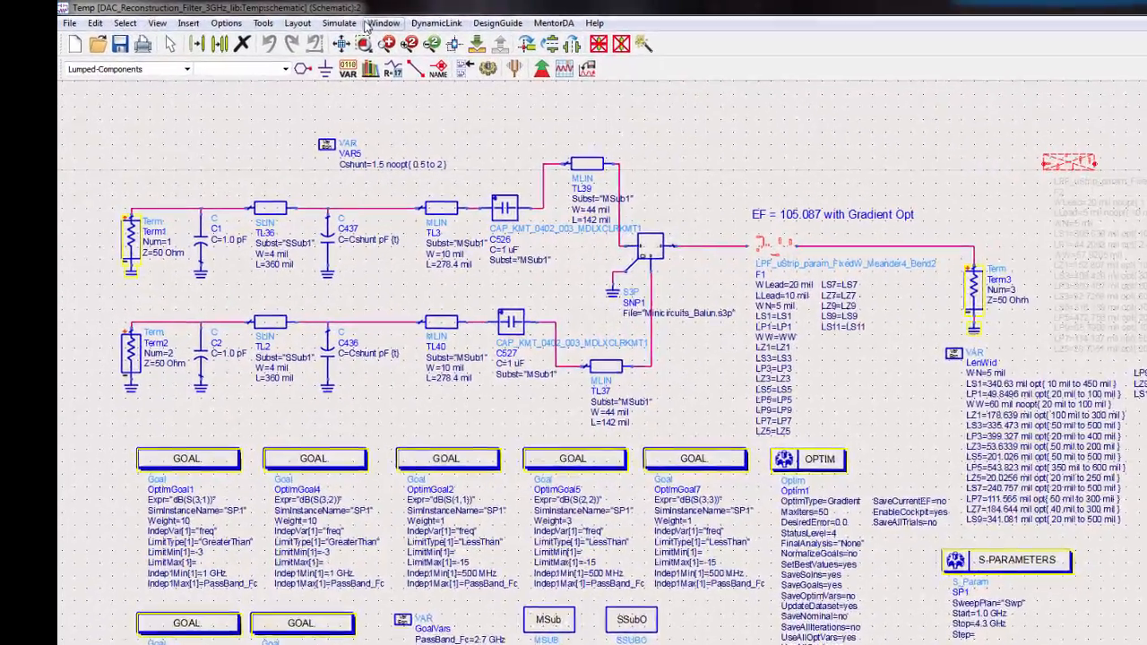
Generate the microstrip layout from the top-level filter schematic, syncing the entire design
{"action": "left_click", "coordinate": [350, 28]}
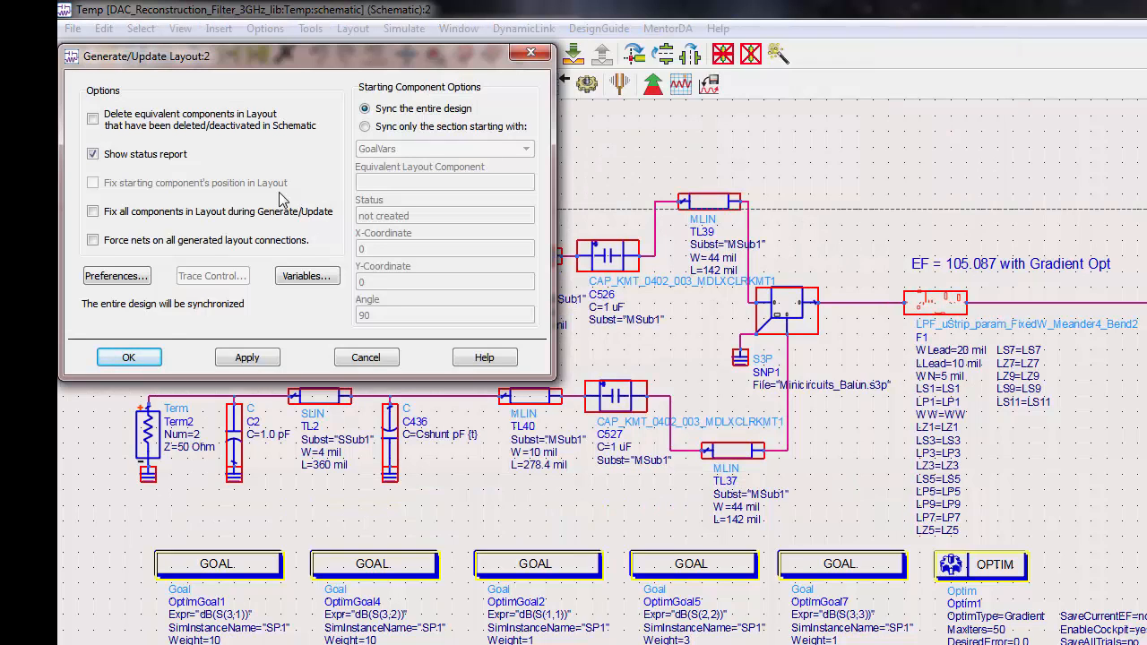
{"action": "mouse_move", "coordinate": [129, 357]}
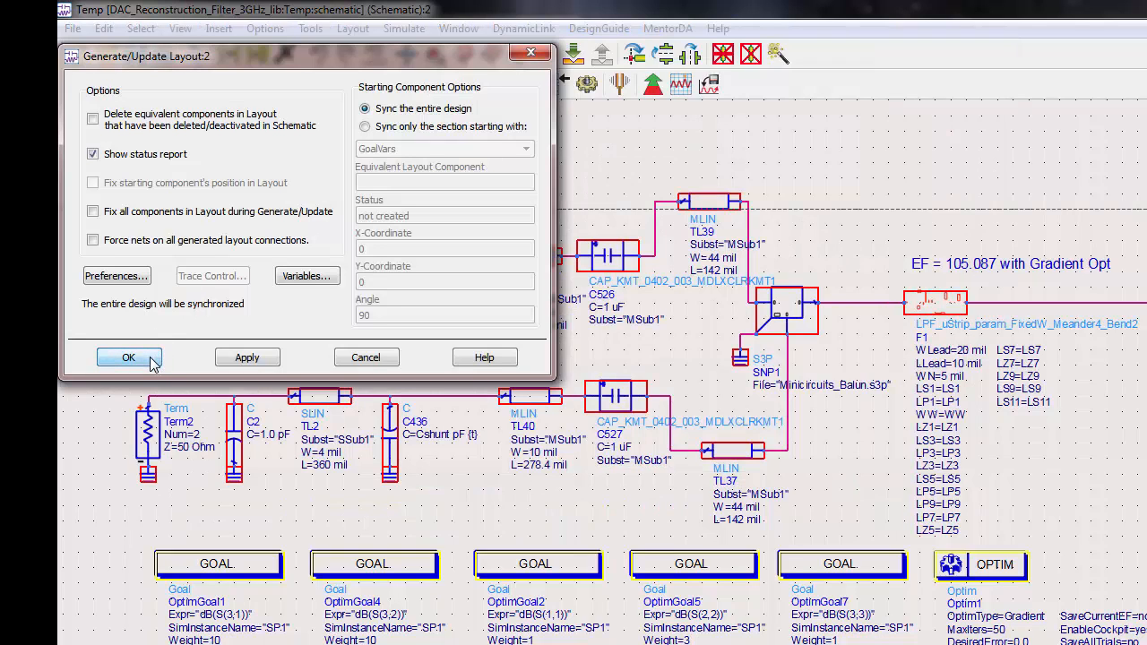
{"action": "left_click", "coordinate": [127, 357]}
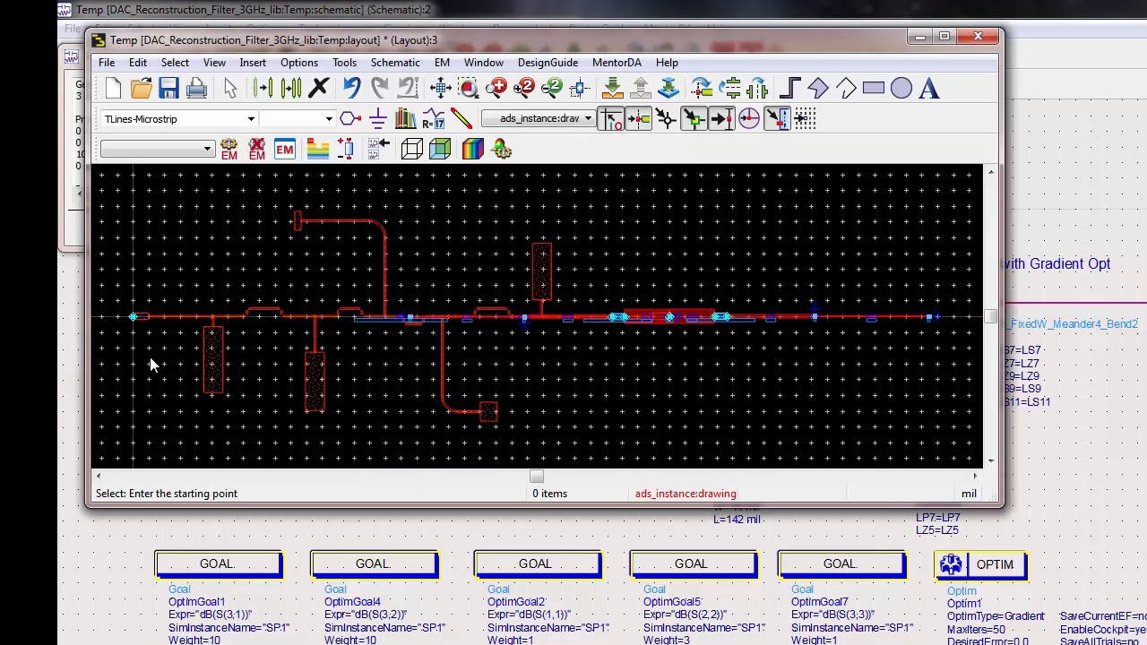
{"action": "mouse_move", "coordinate": [222, 412]}
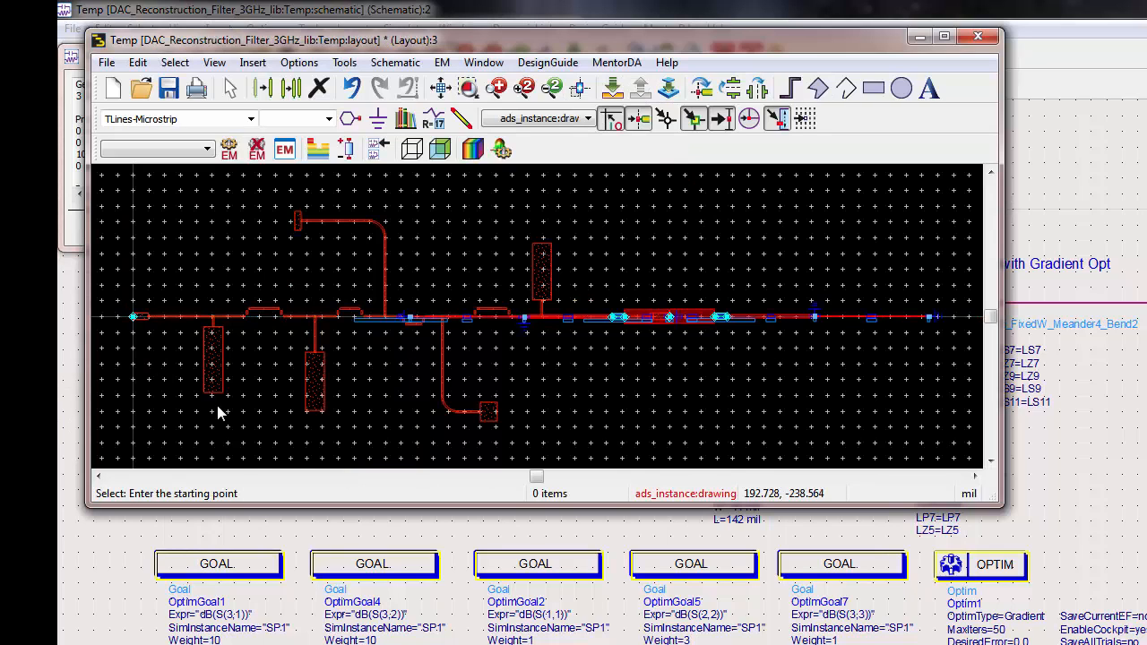
{"action": "mouse_move", "coordinate": [314, 370]}
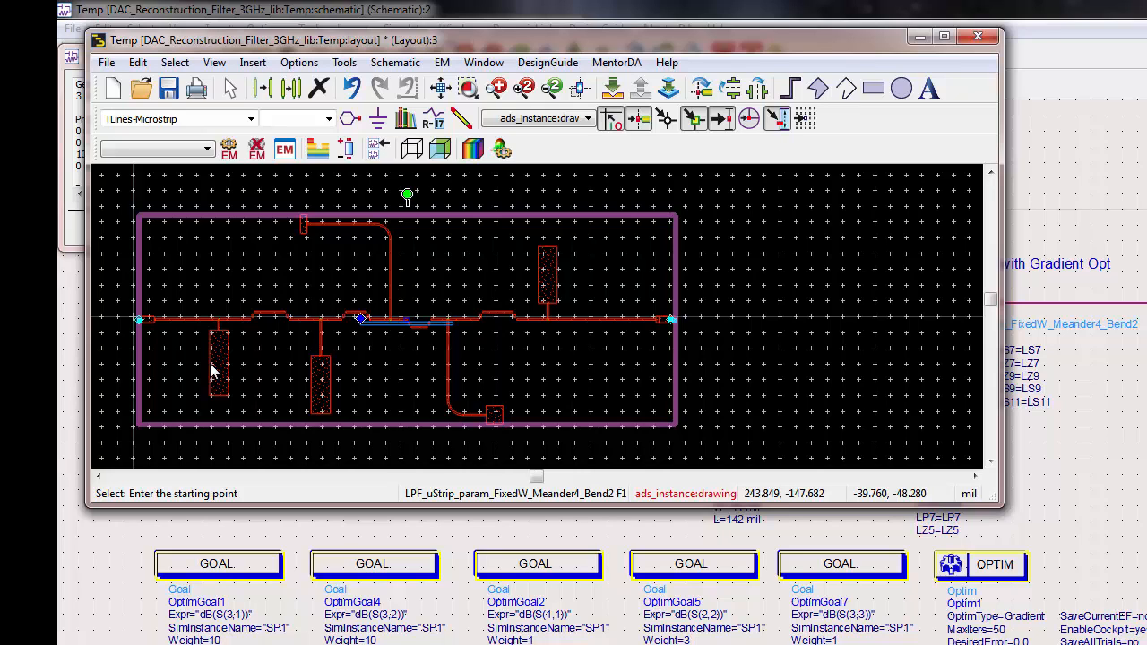
{"action": "mouse_move", "coordinate": [117, 326]}
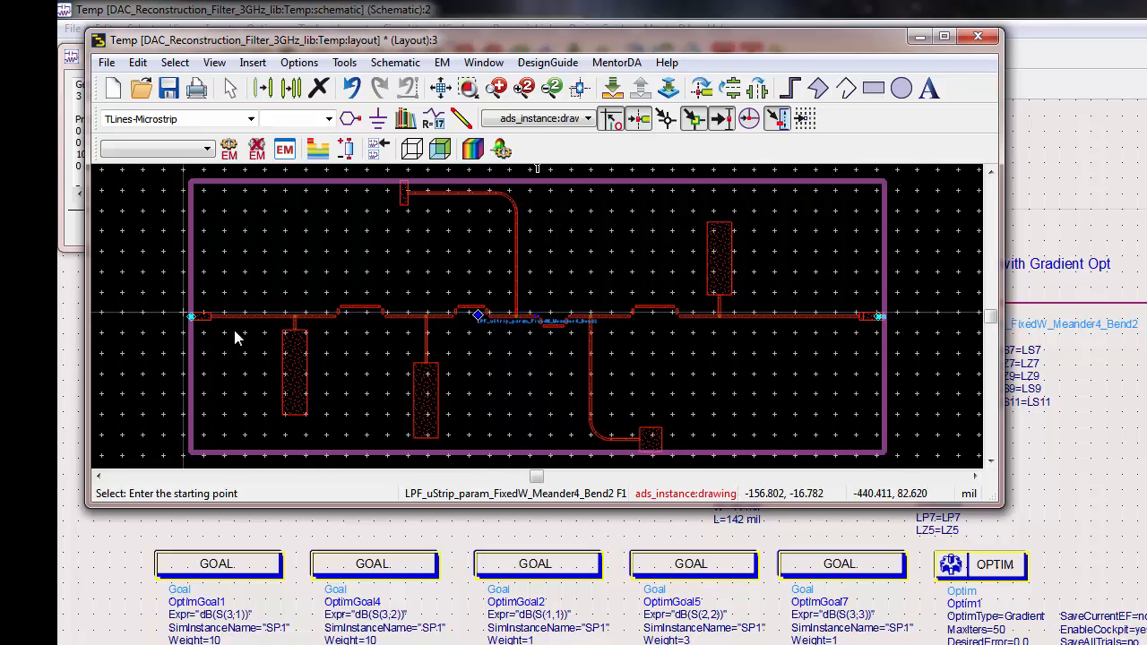
{"action": "mouse_move", "coordinate": [452, 384]}
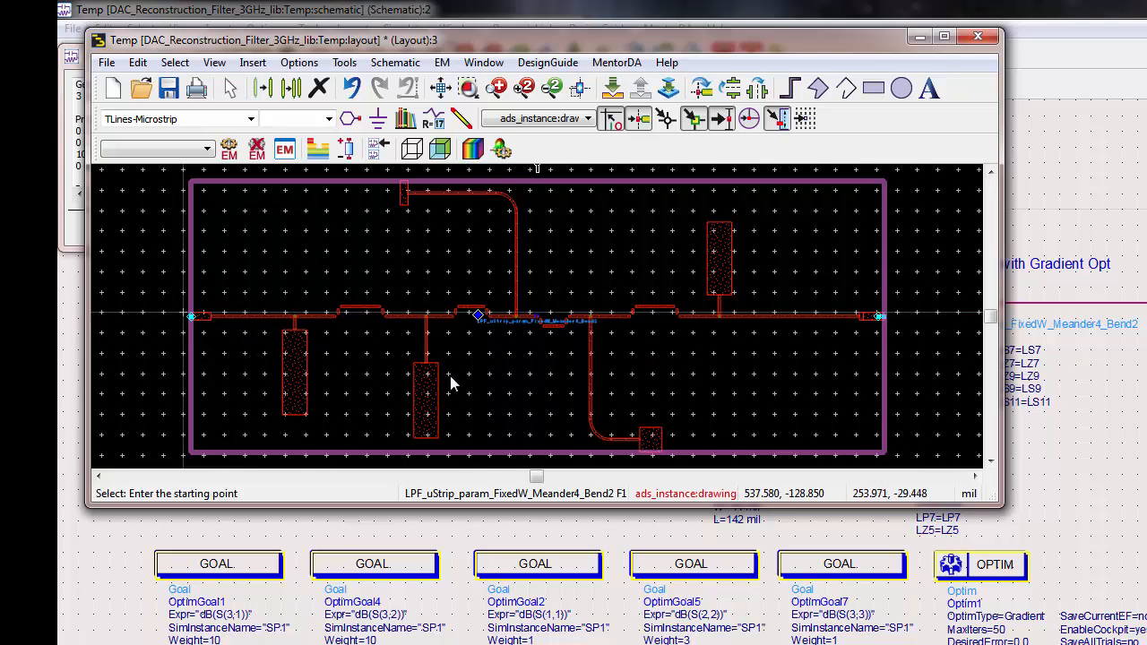
{"action": "mouse_move", "coordinate": [362, 251]}
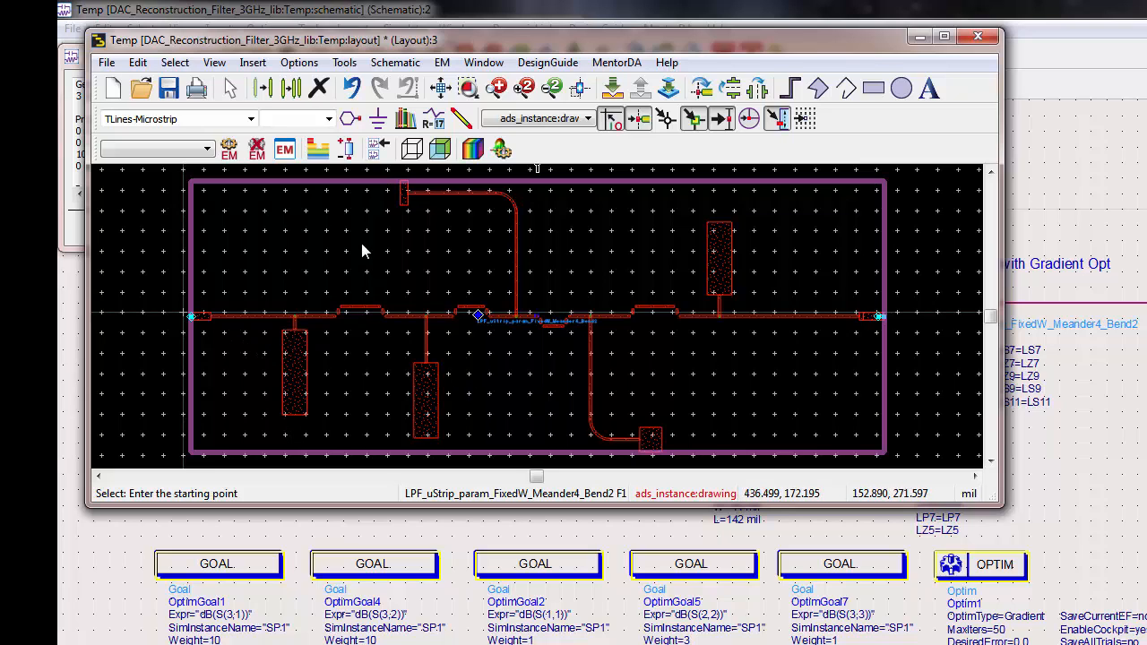
{"action": "mouse_move", "coordinate": [258, 158]}
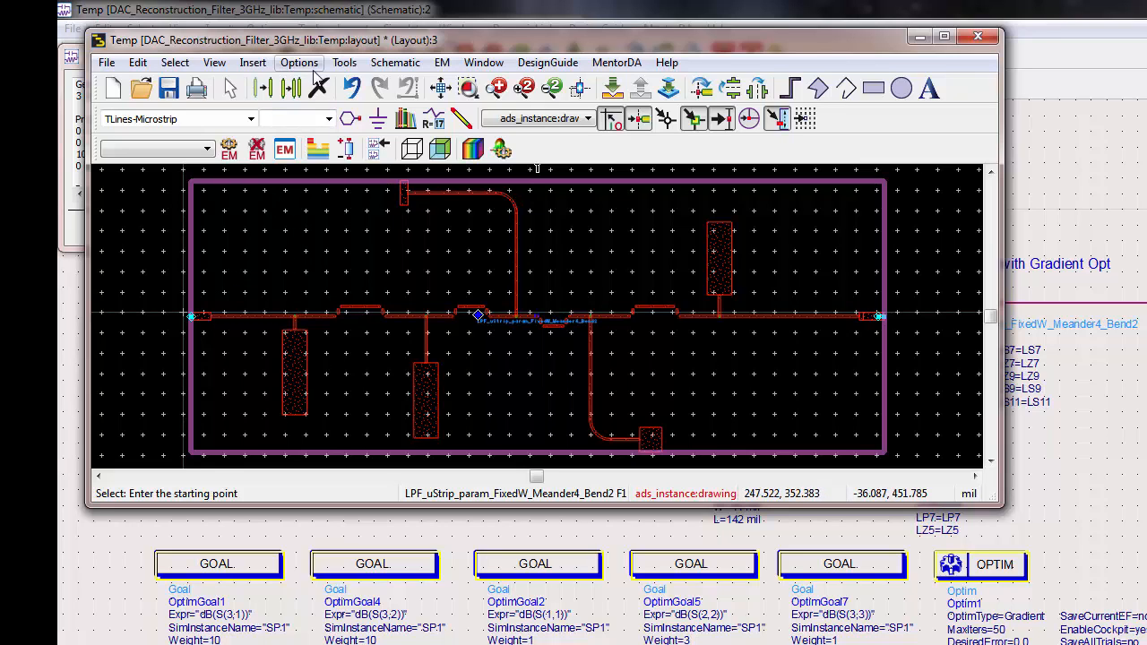
{"action": "mouse_move", "coordinate": [305, 214]}
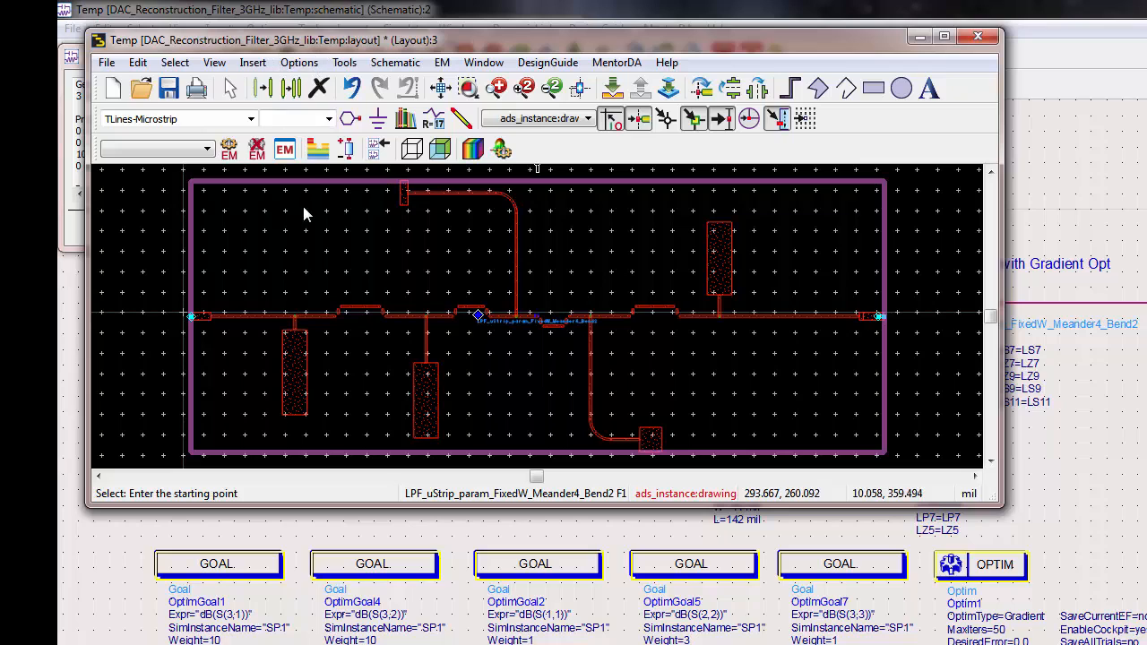
{"action": "mouse_move", "coordinate": [296, 380]}
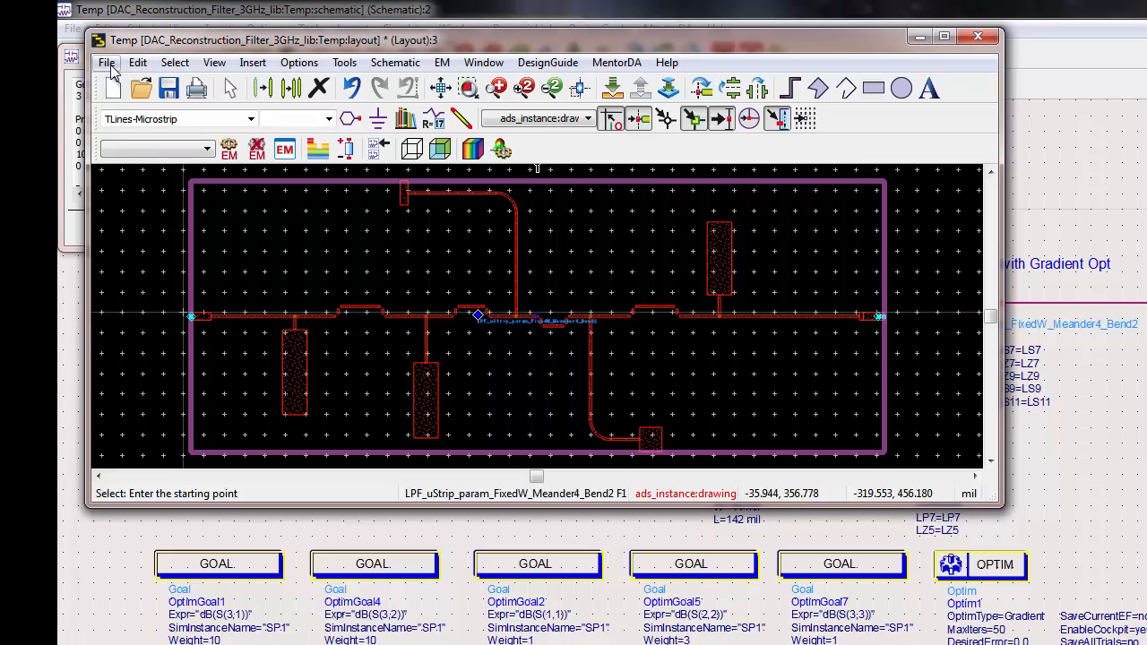
Generate flattened artwork of the filter layout into a new cell named artgen_temp
{"action": "left_click", "coordinate": [105, 61]}
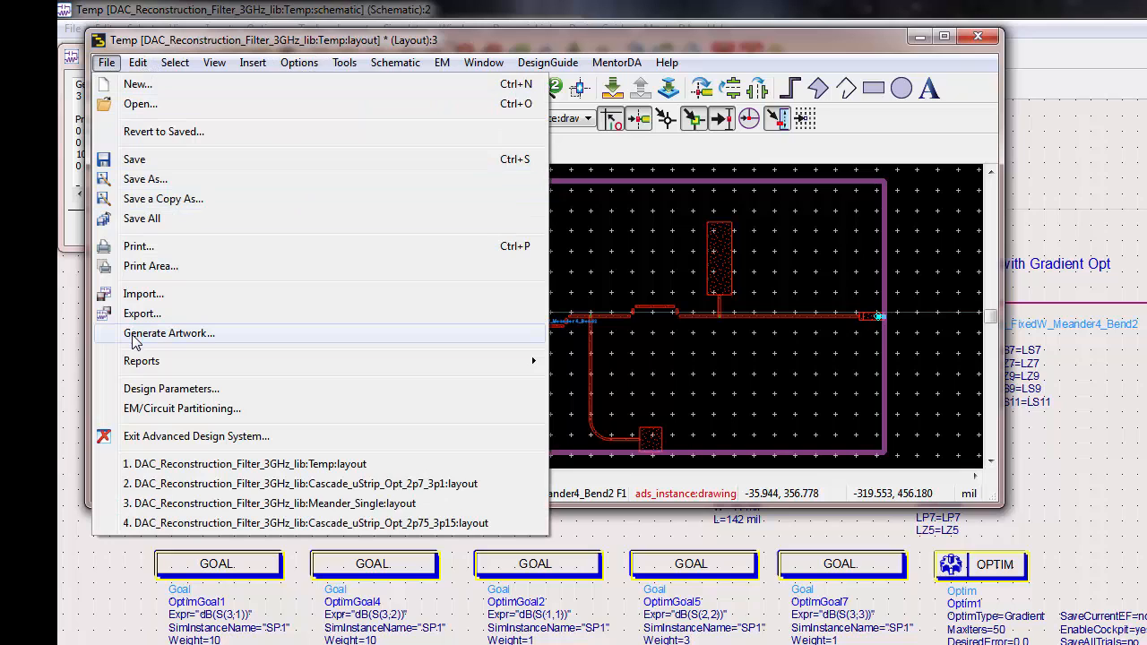
{"action": "left_click", "coordinate": [168, 331]}
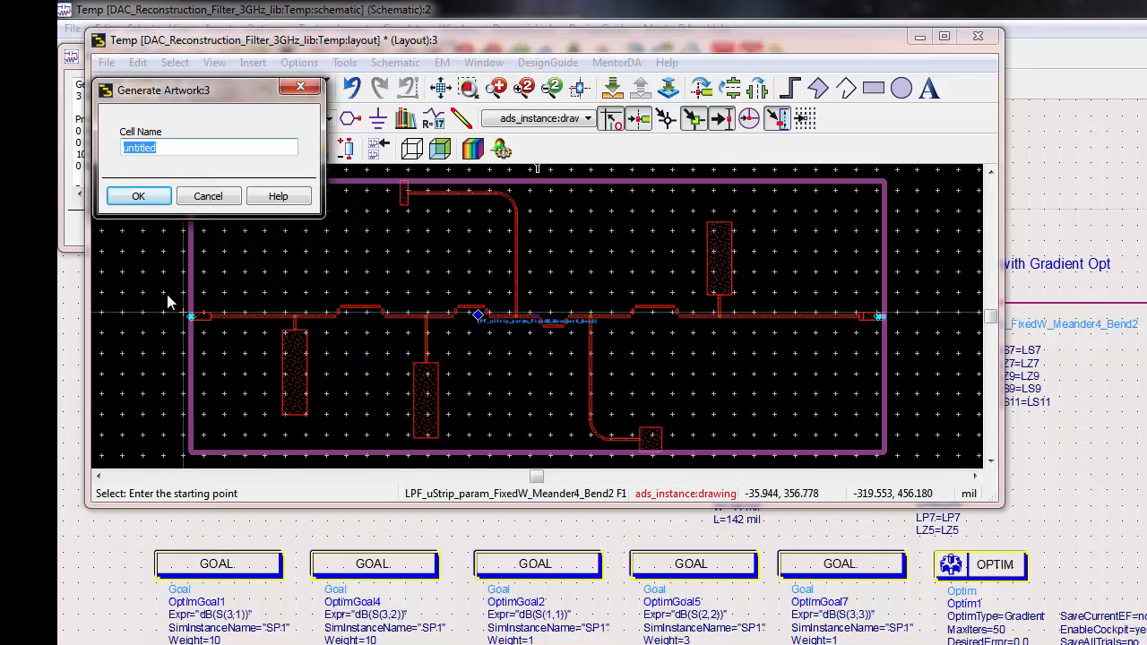
{"action": "type", "text": "artgen_temp"}
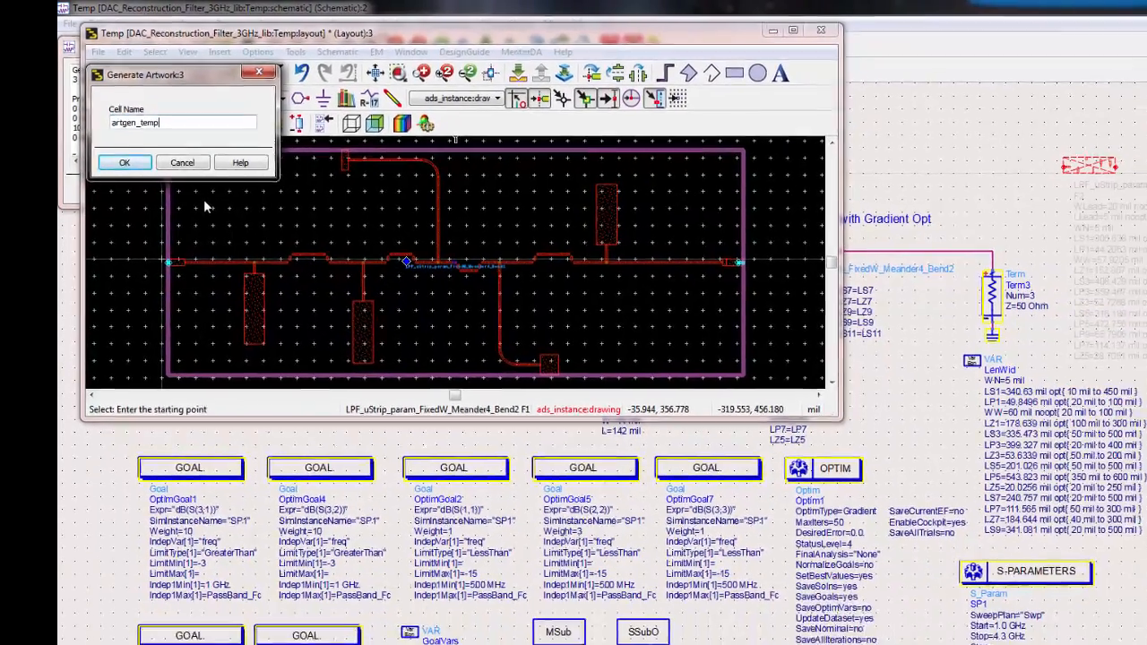
{"action": "left_click", "coordinate": [126, 161]}
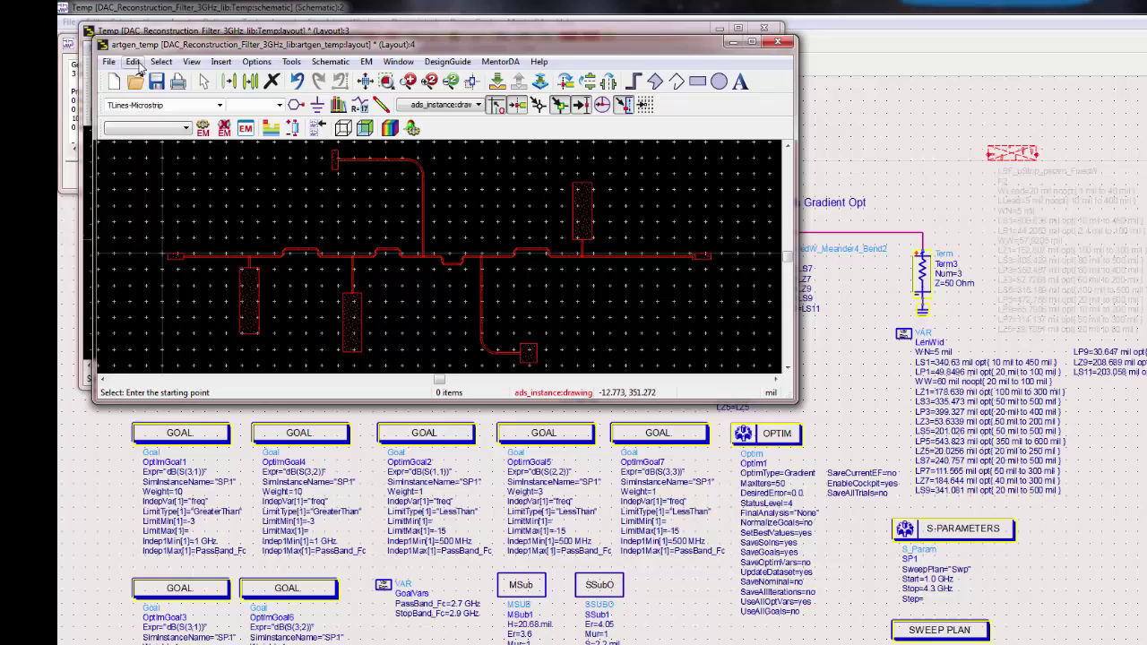
Start the Edit > Modify > Origin command to relocate the artgen_temp layout origin
{"action": "left_click", "coordinate": [132, 61]}
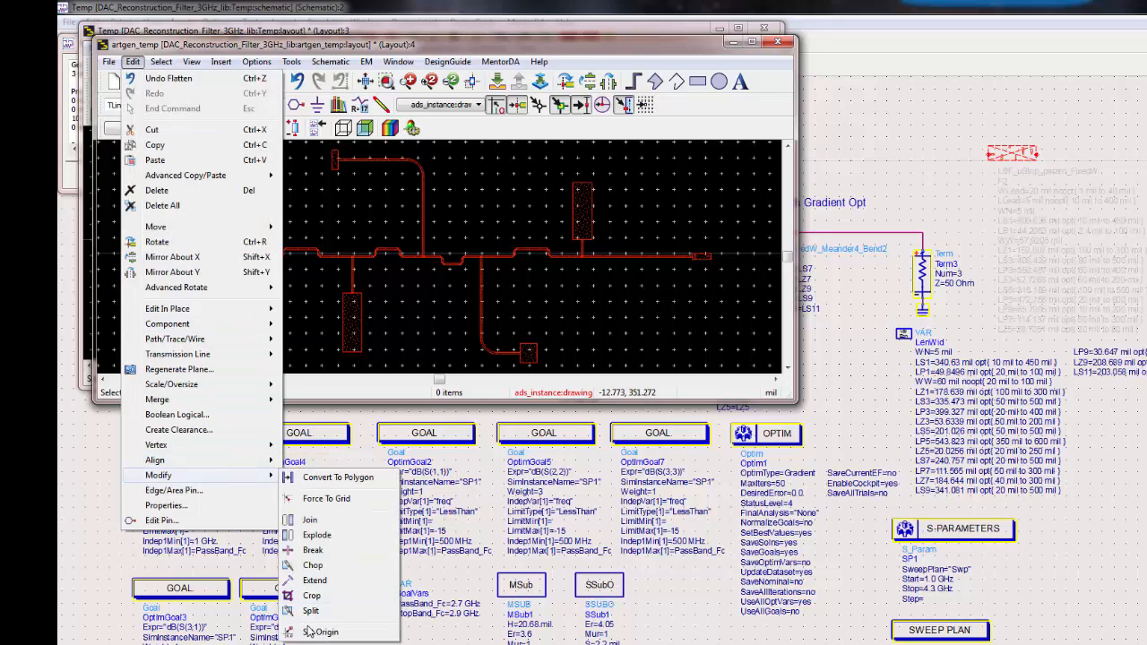
{"action": "left_click", "coordinate": [326, 630]}
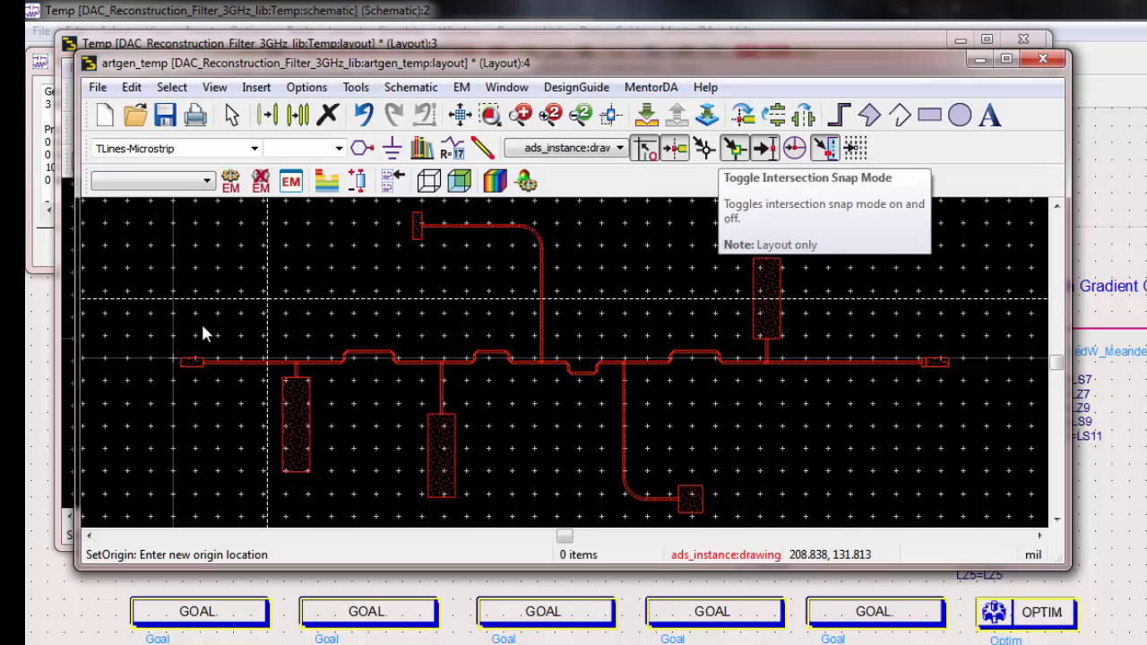
{"action": "mouse_move", "coordinate": [151, 344]}
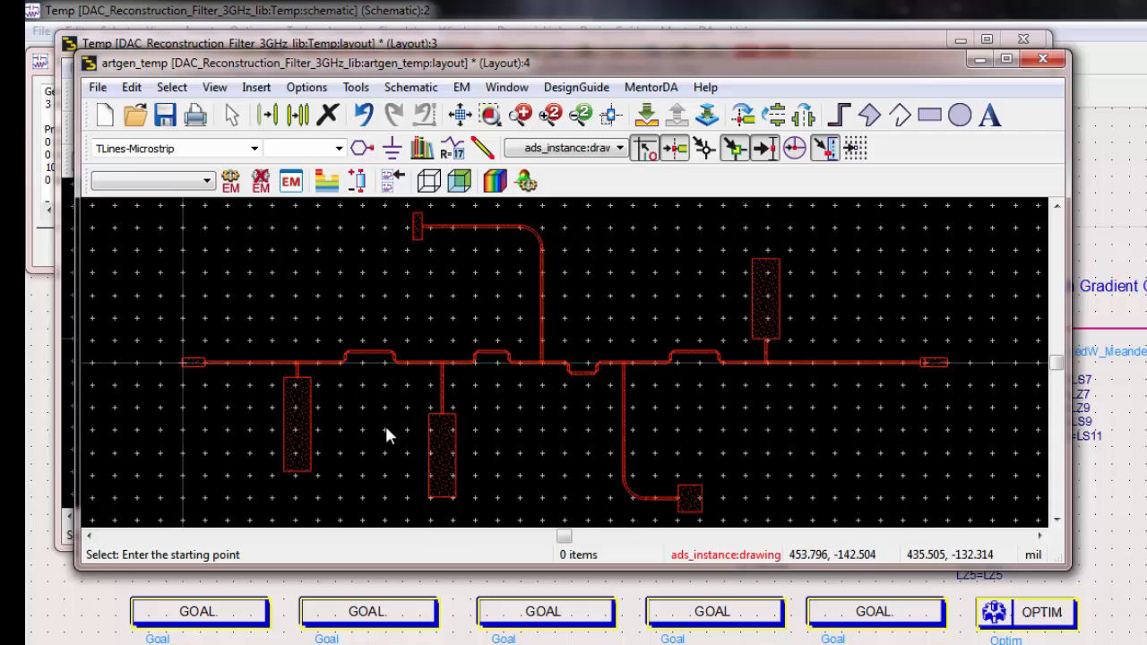
Union the selected filter pad and trace shapes into merged polygons, then deselect
{"action": "left_click", "coordinate": [297, 421]}
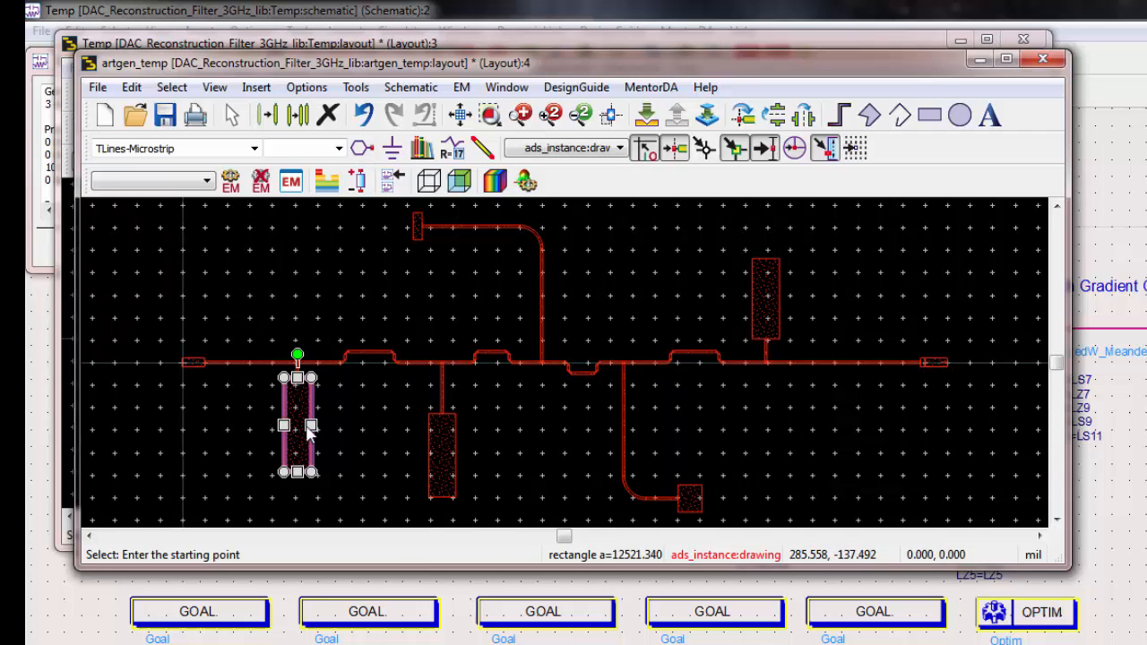
{"action": "left_click_drag", "start_coordinate": [298, 421], "coordinate": [444, 448]}
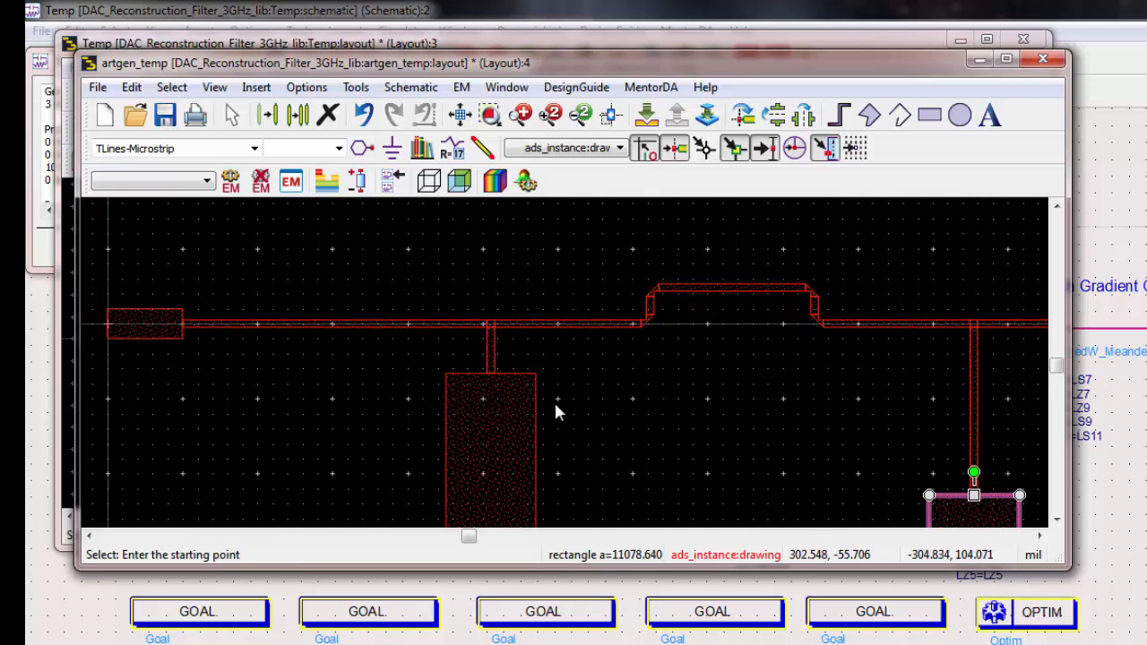
{"action": "mouse_move", "coordinate": [574, 316]}
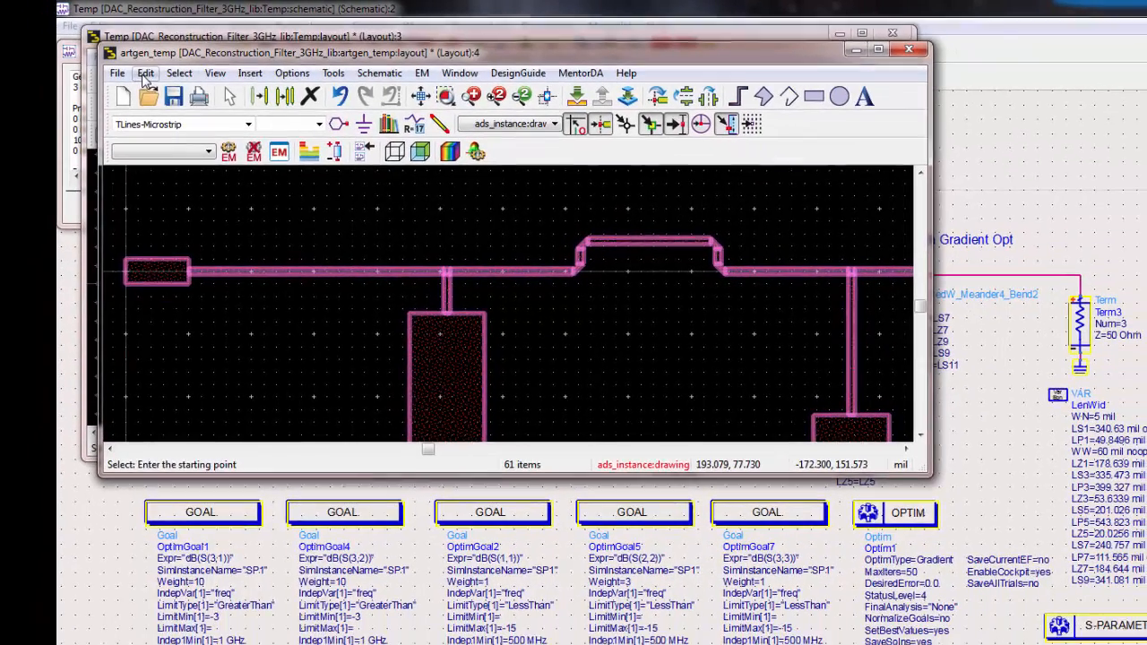
{"action": "left_click", "coordinate": [145, 72]}
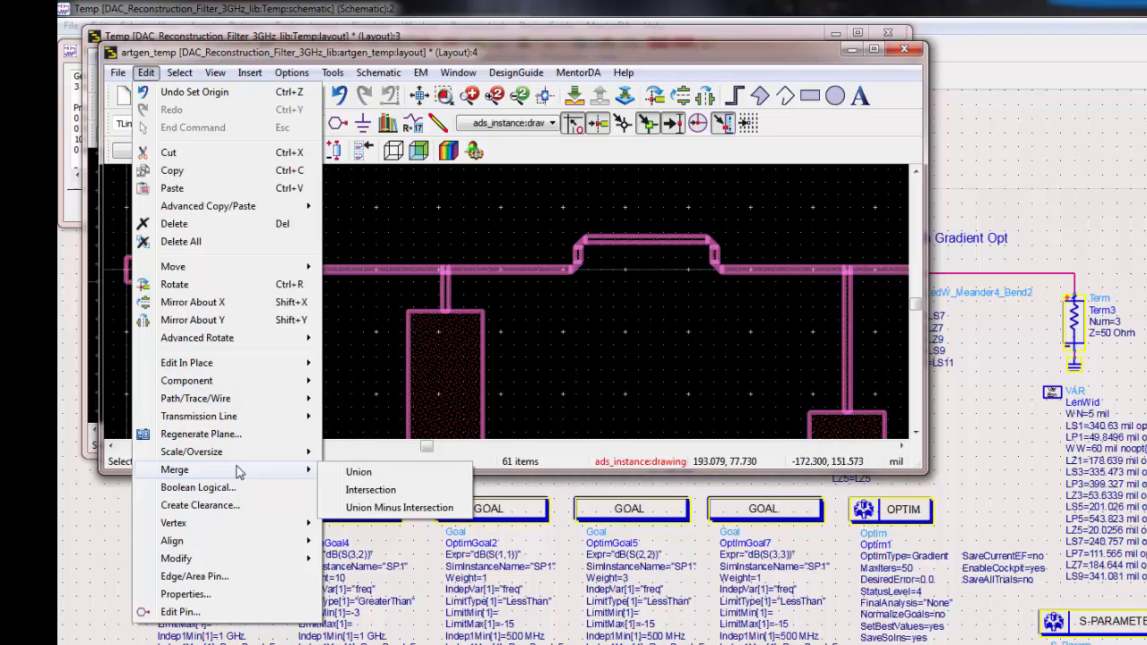
{"action": "left_click", "coordinate": [359, 472]}
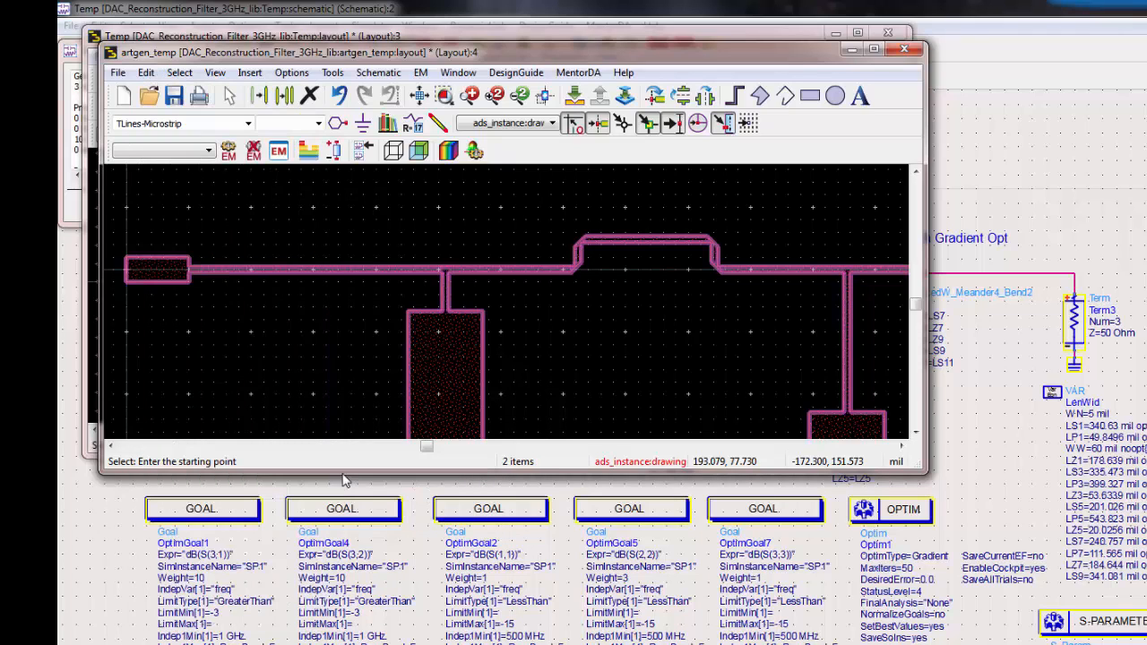
{"action": "left_click", "coordinate": [473, 355]}
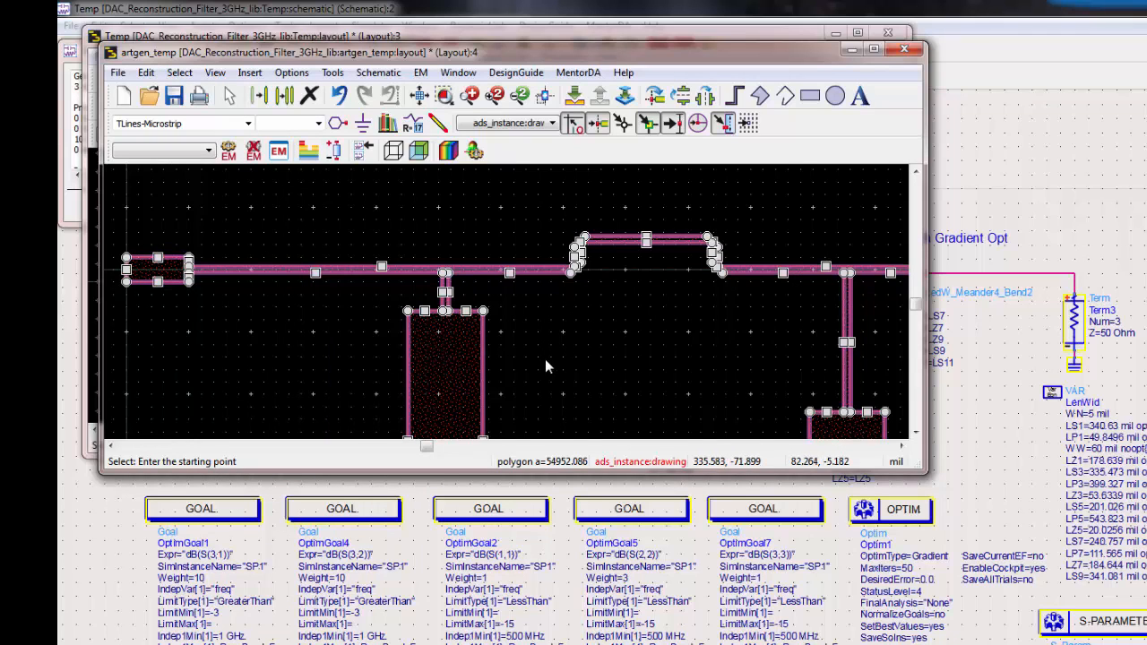
{"action": "left_click", "coordinate": [546, 368]}
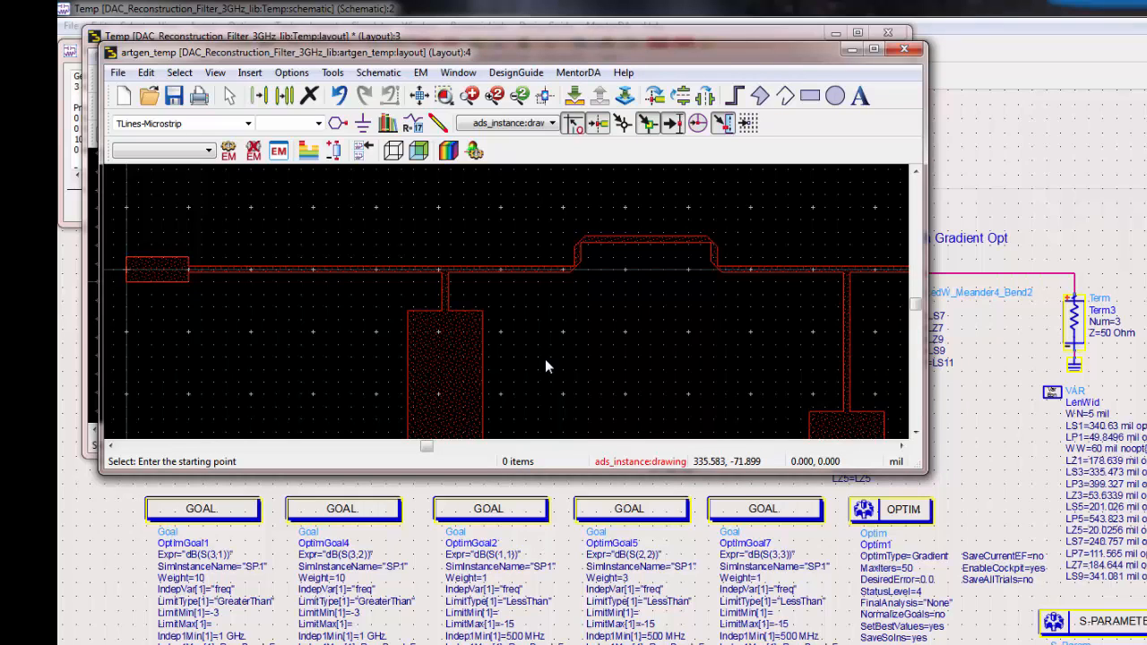
{"action": "mouse_move", "coordinate": [548, 366]}
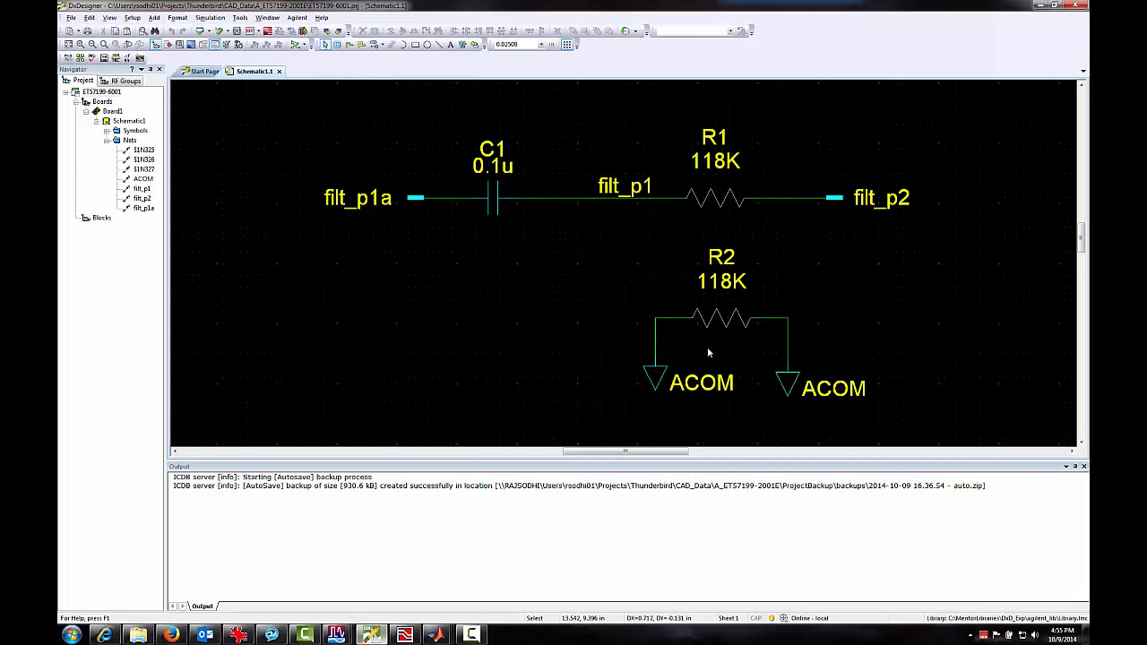
{"action": "mouse_move", "coordinate": [701, 319]}
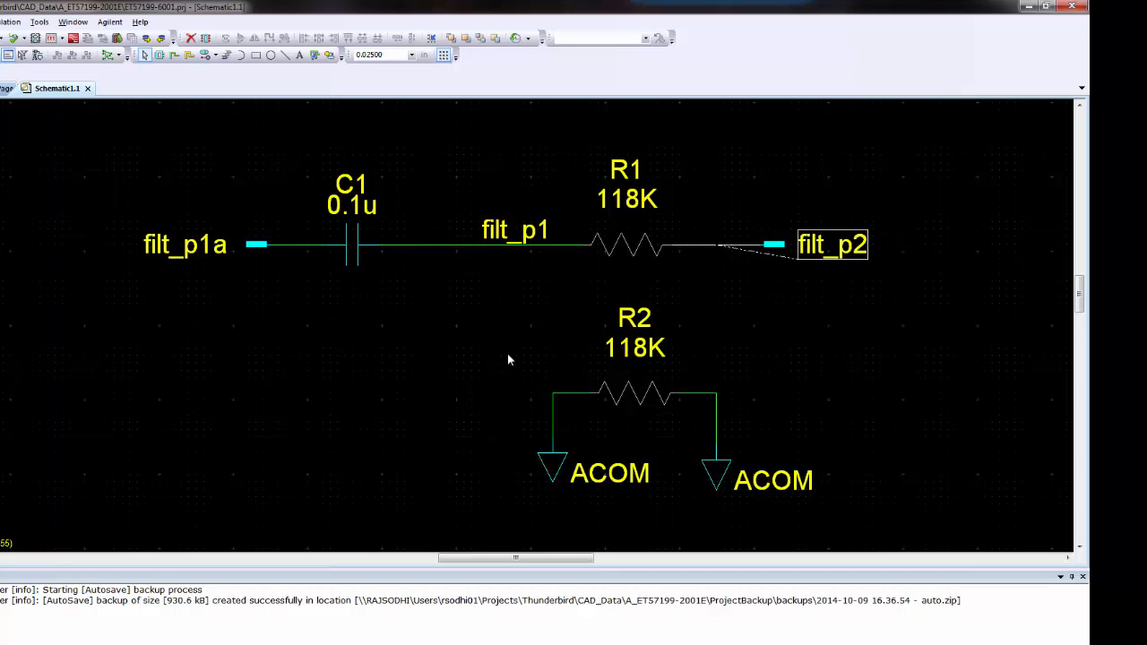
{"action": "mouse_move", "coordinate": [205, 516]}
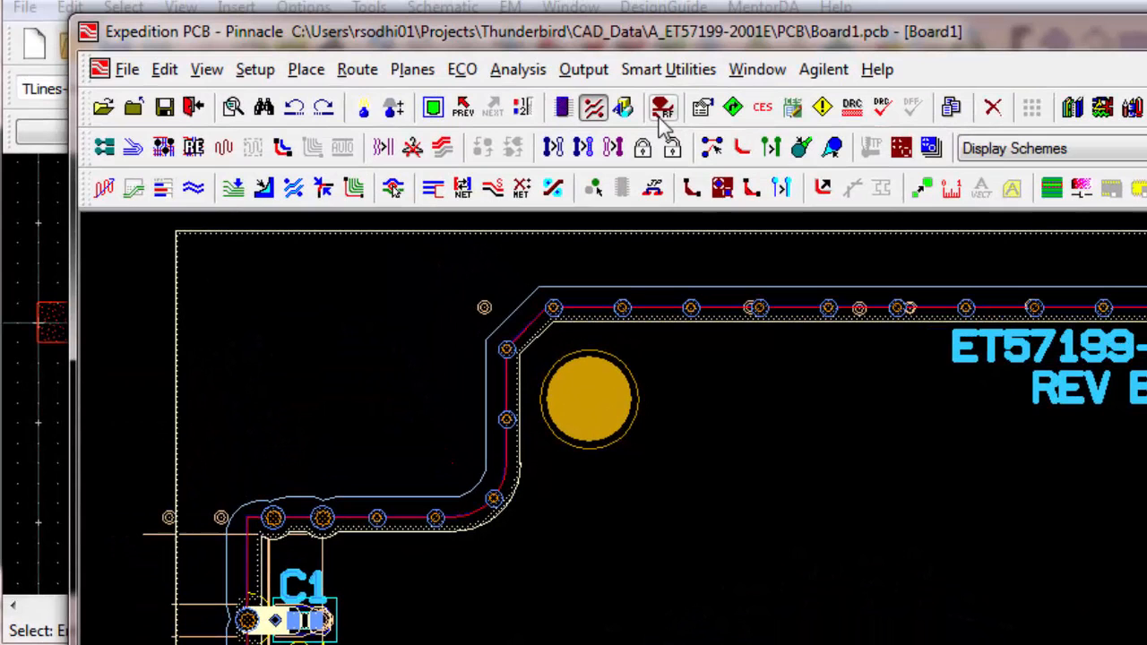
{"action": "mouse_move", "coordinate": [570, 102]}
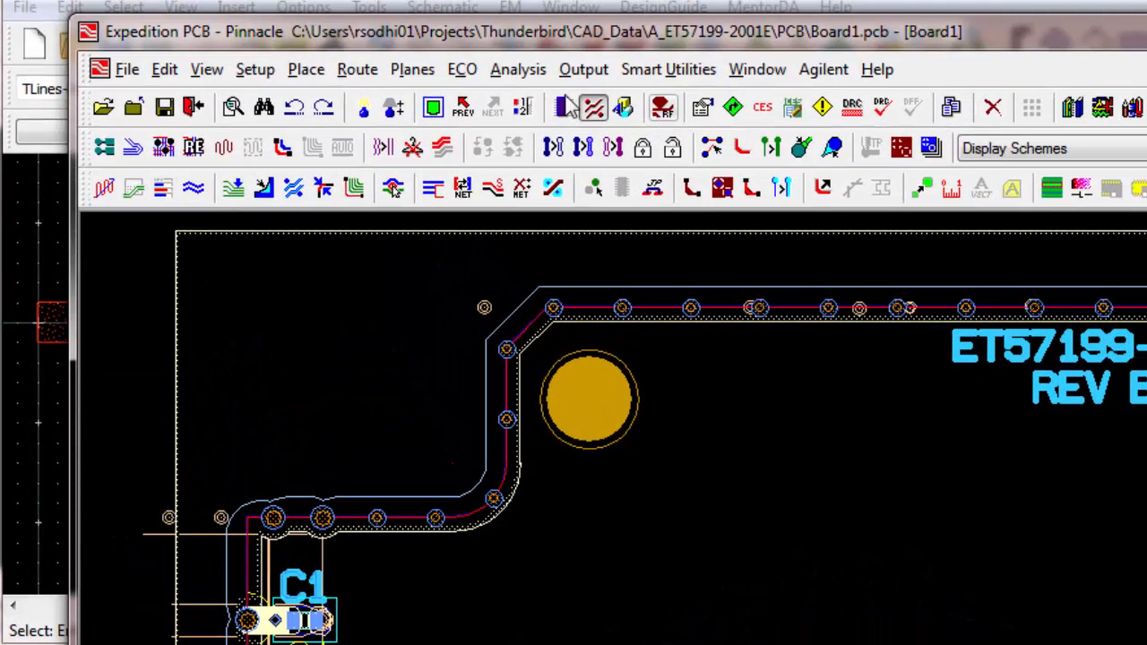
Confirm the Advanced Technology Pro (RF) licence and bring up the RF Toolkit tools
{"action": "left_click", "coordinate": [254, 68]}
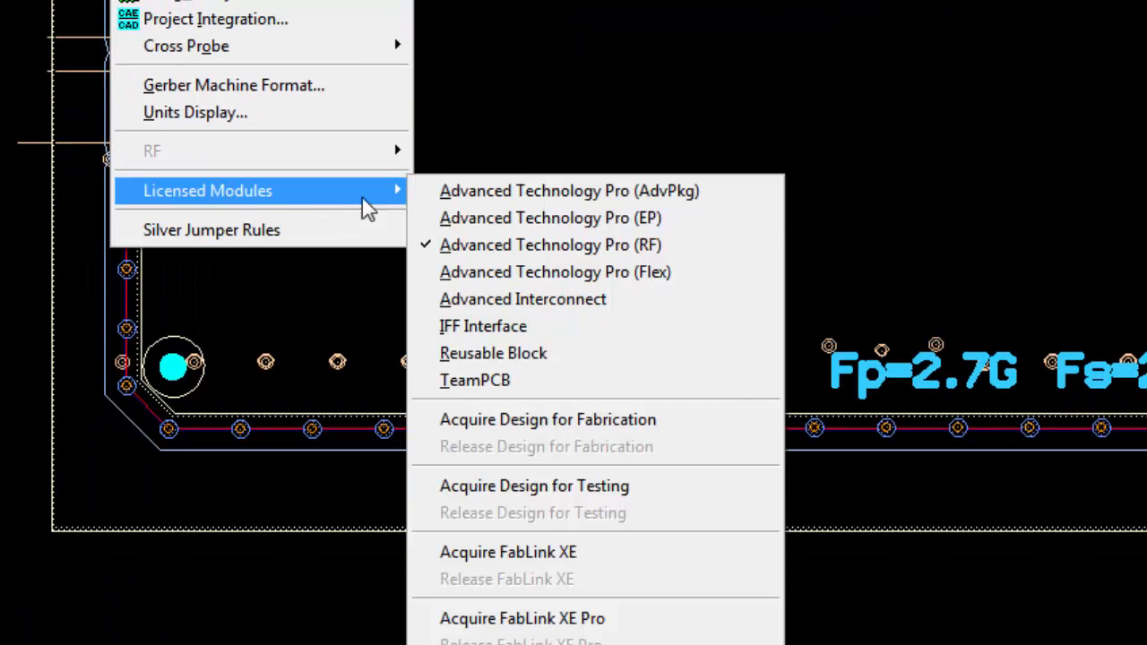
{"action": "mouse_move", "coordinate": [550, 243]}
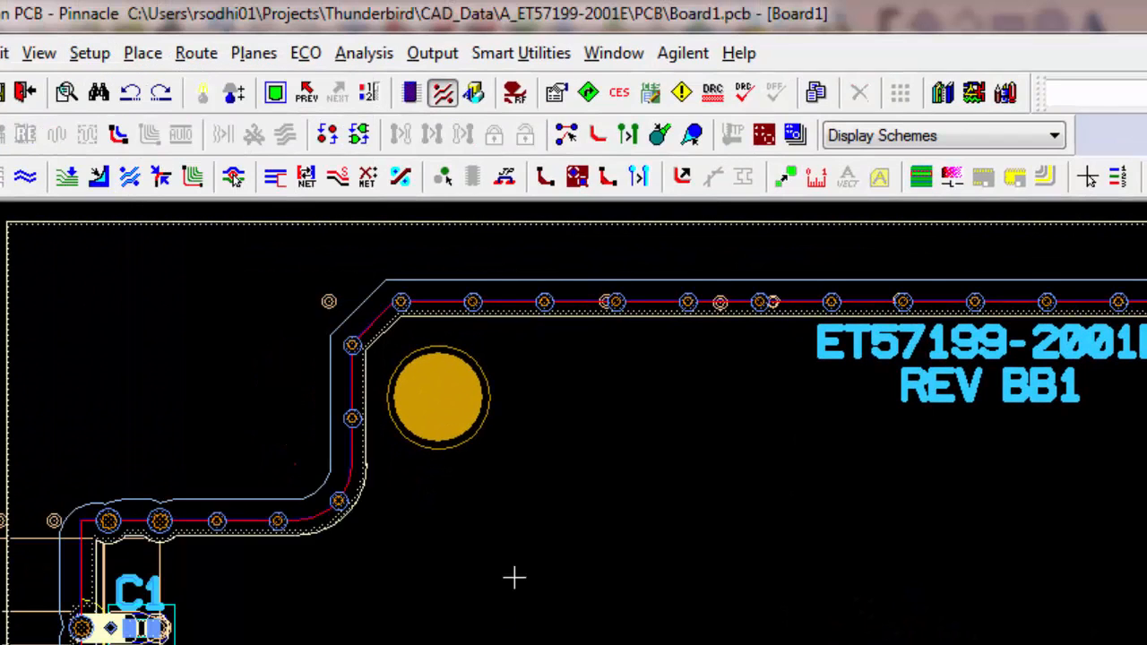
{"action": "mouse_move", "coordinate": [512, 93]}
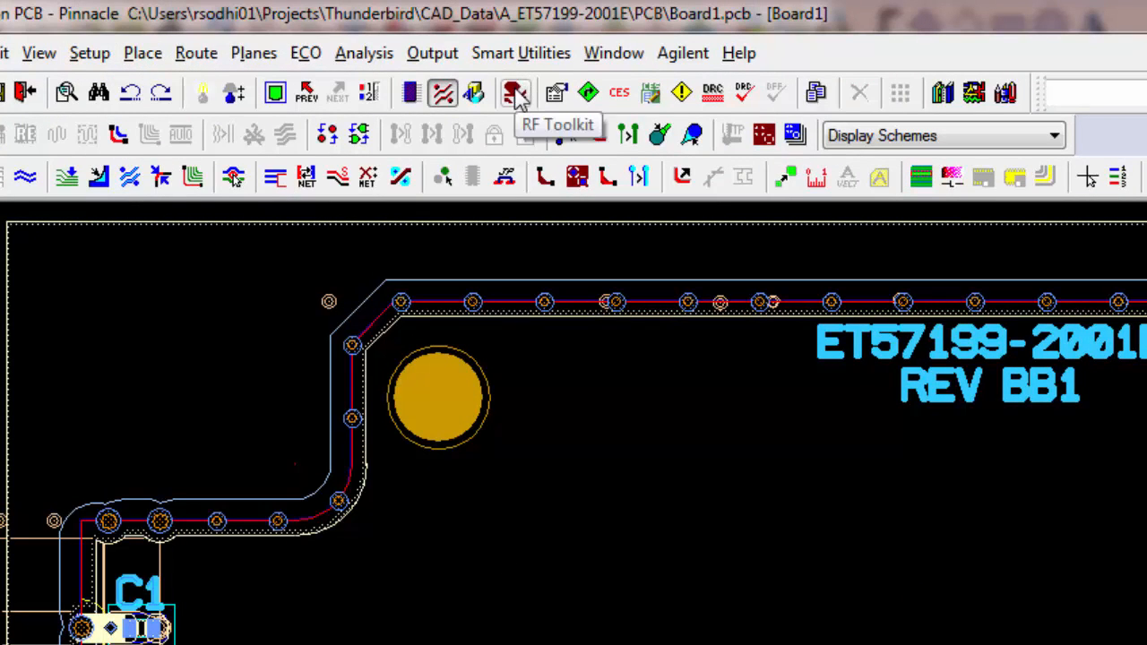
{"action": "left_click", "coordinate": [514, 93]}
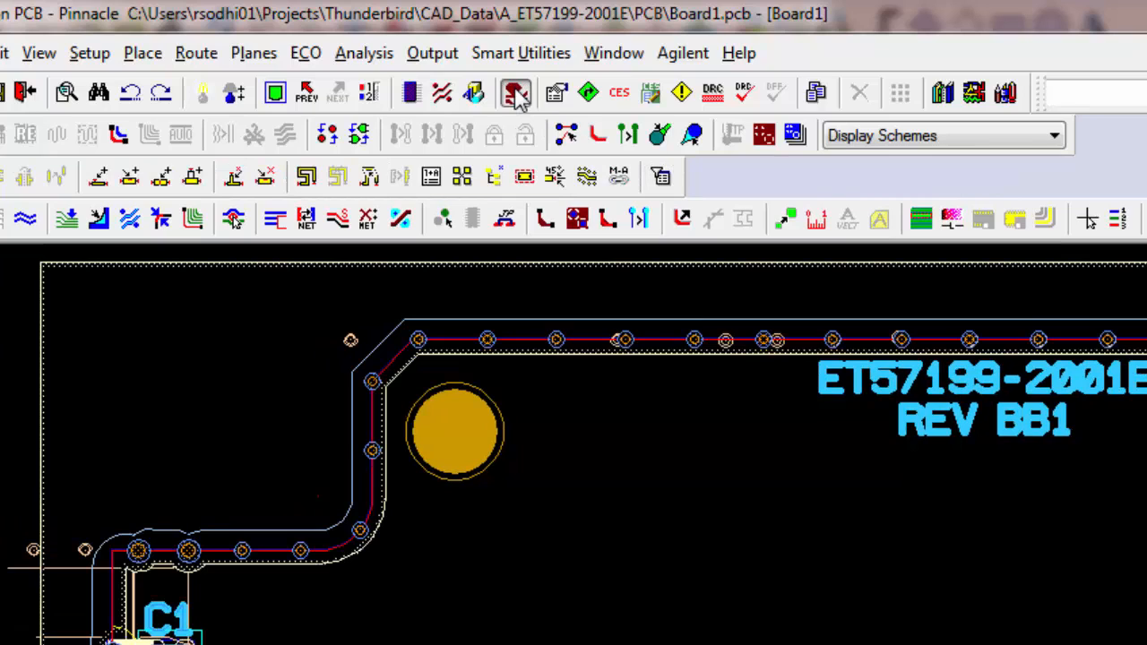
{"action": "mouse_move", "coordinate": [430, 178]}
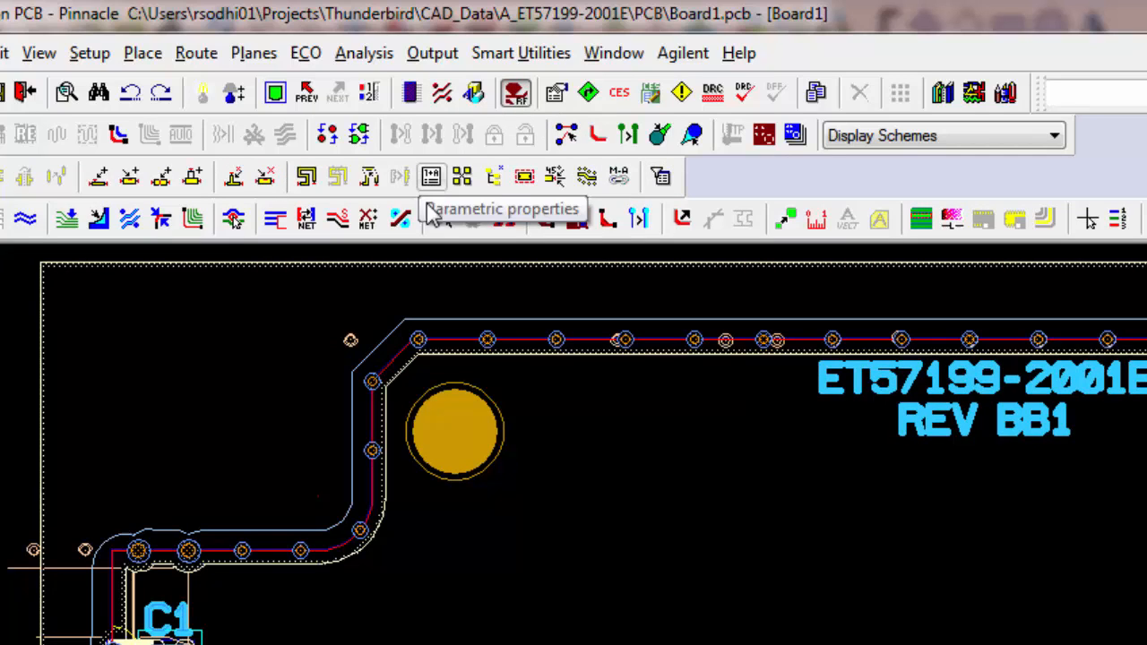
{"action": "mouse_move", "coordinate": [440, 218]}
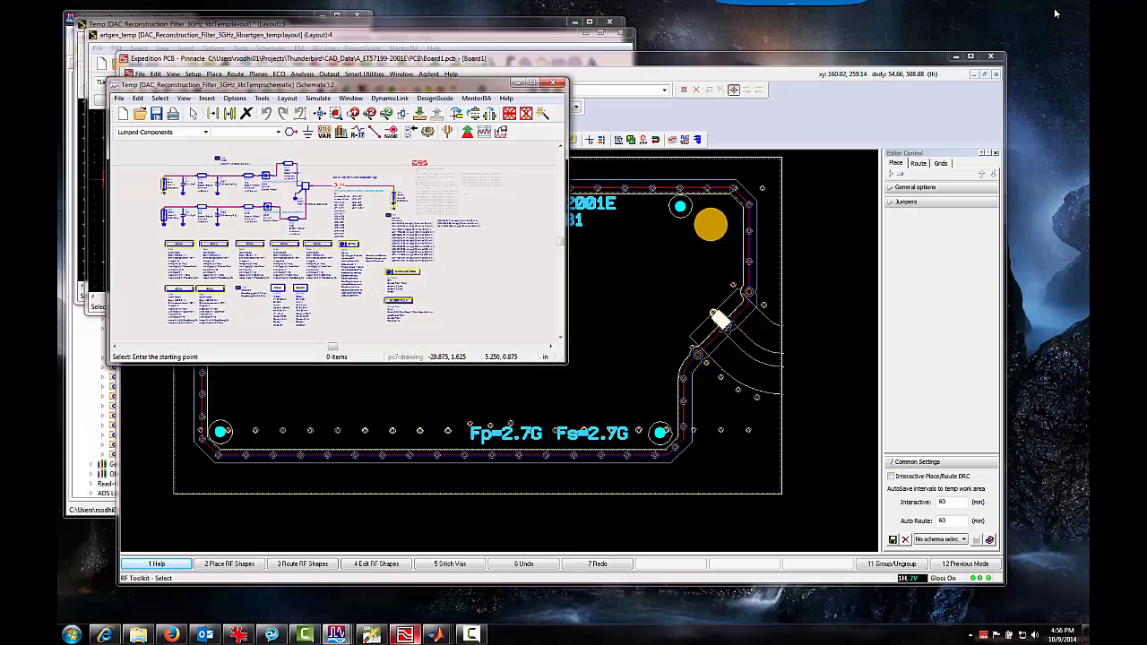
Review the workspace libraries in Manage Libraries and close it
{"action": "left_click_drag", "start_coordinate": [337, 82], "coordinate": [315, 104]}
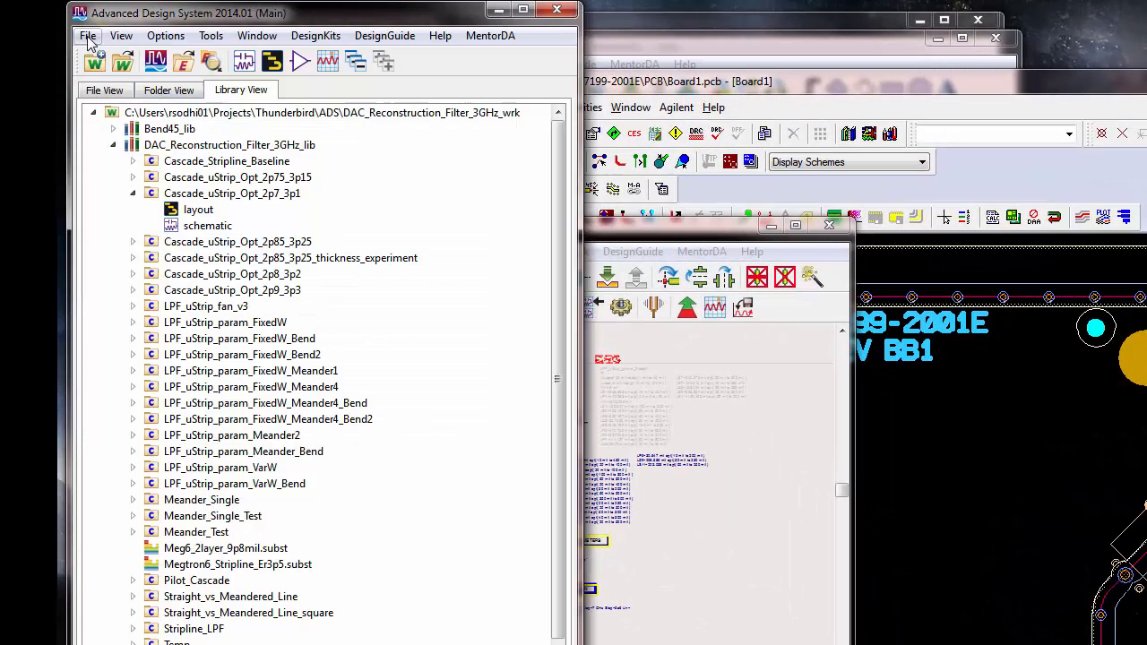
{"action": "left_click", "coordinate": [87, 36]}
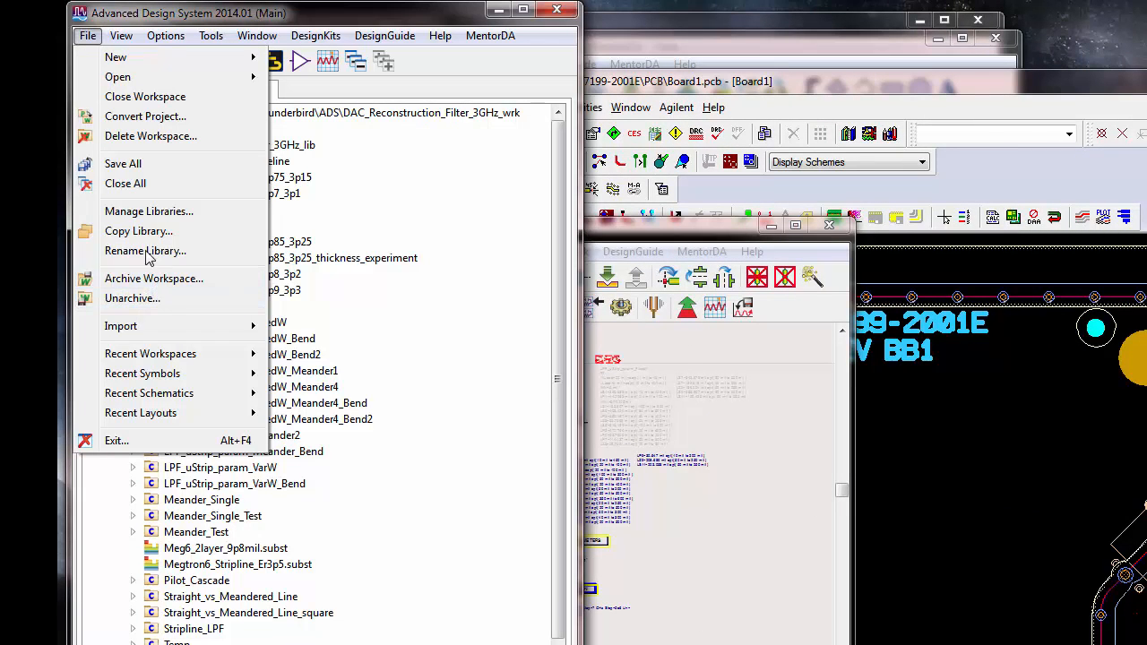
{"action": "left_click", "coordinate": [149, 212]}
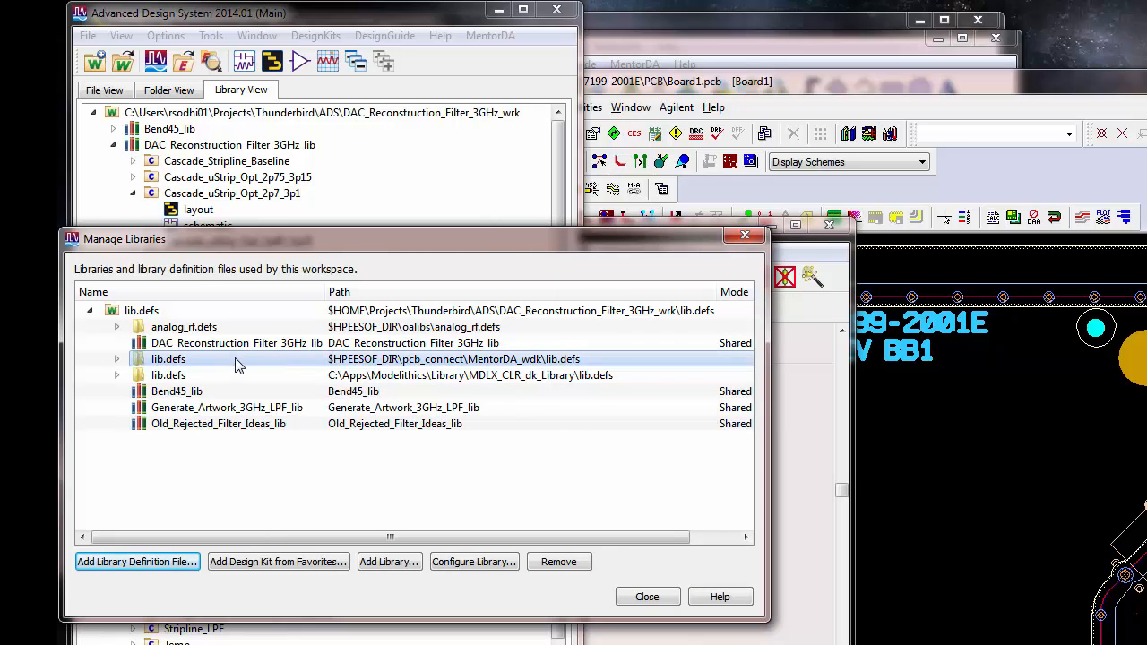
{"action": "mouse_move", "coordinate": [488, 369]}
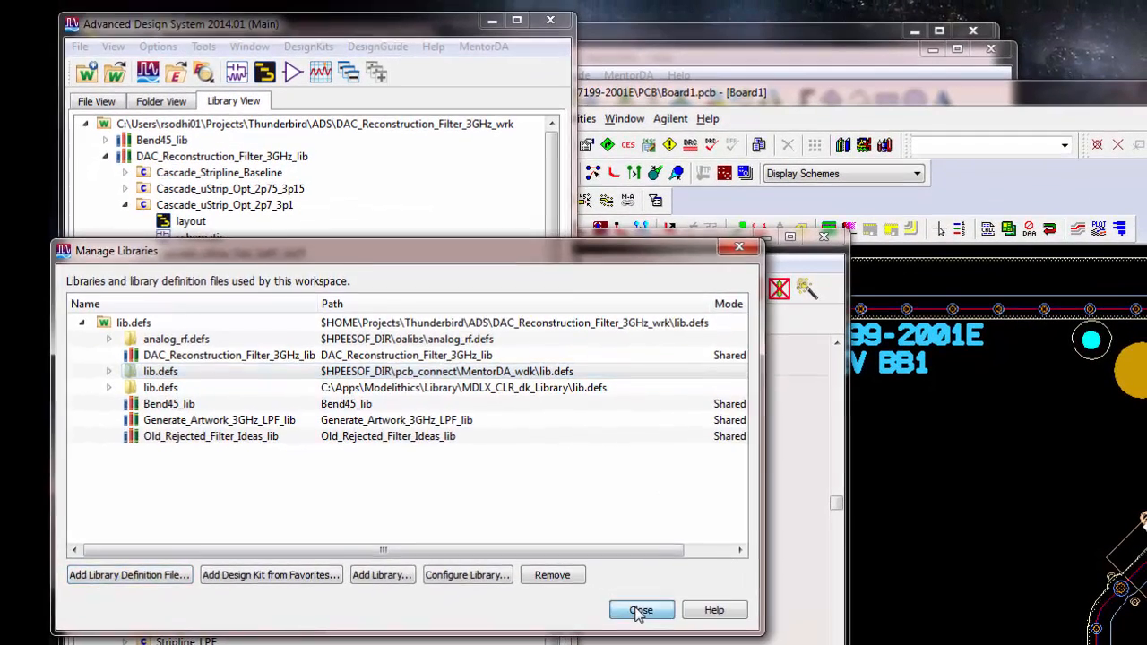
{"action": "left_click", "coordinate": [641, 609]}
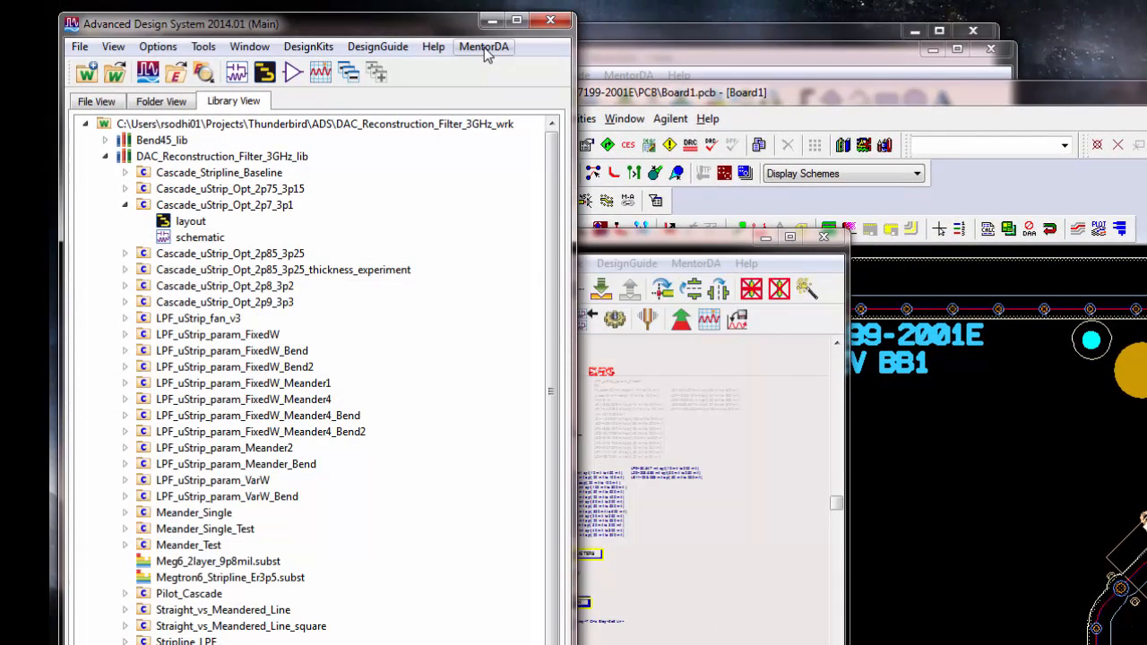
Start the MentorDA link server and acknowledge that it is running
{"action": "left_click", "coordinate": [484, 47]}
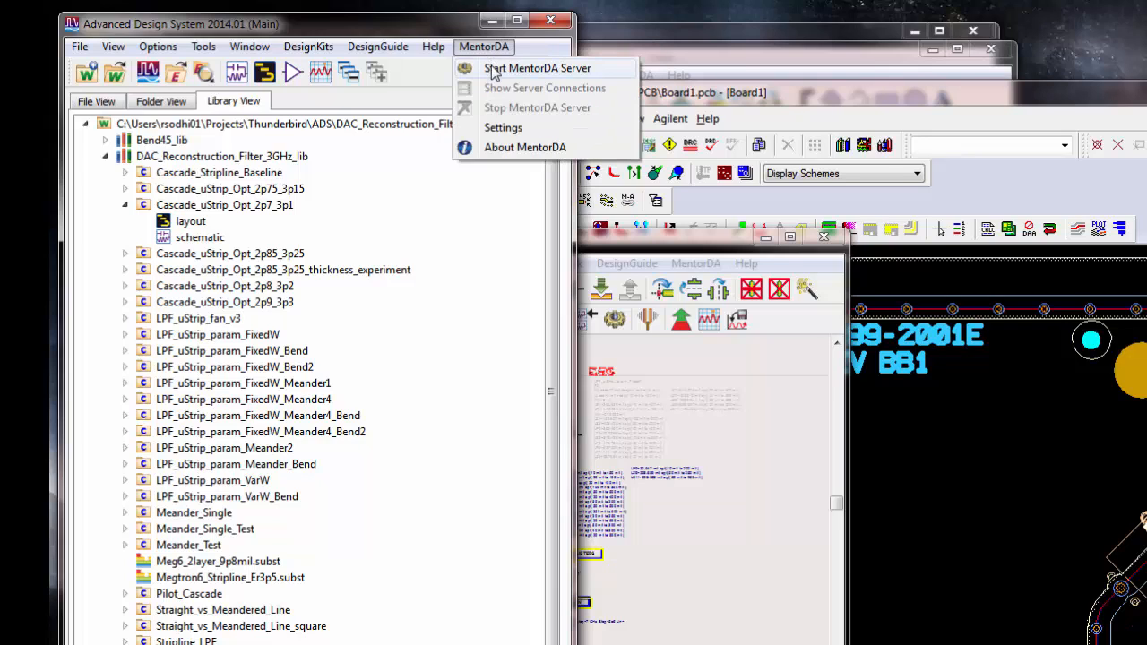
{"action": "left_click", "coordinate": [538, 68]}
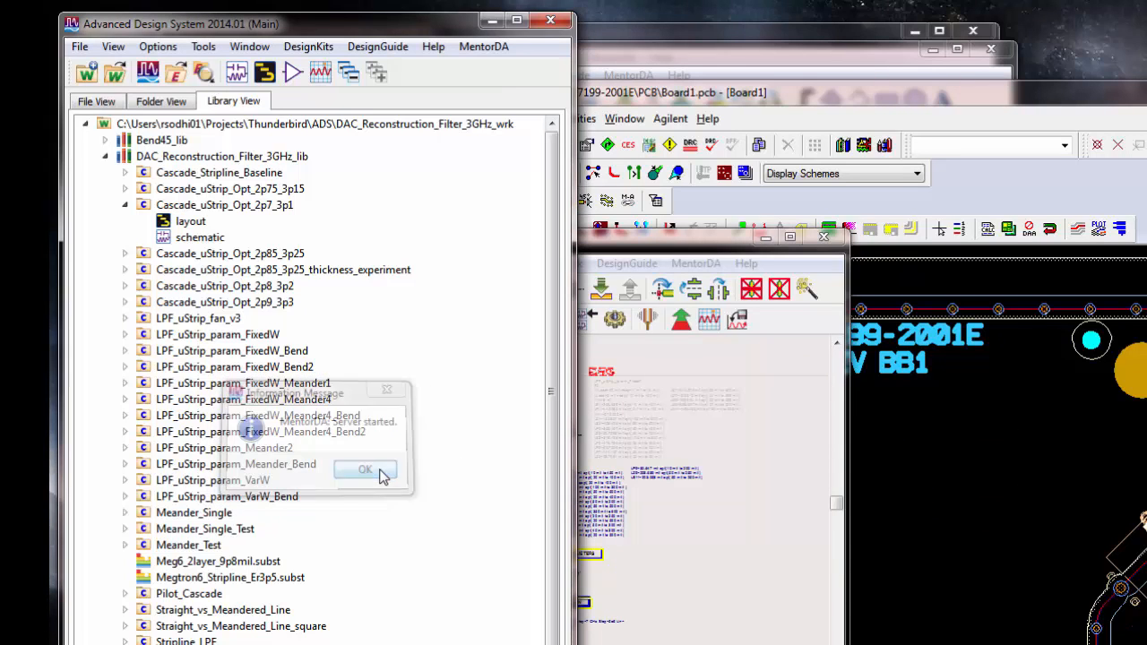
{"action": "left_click", "coordinate": [365, 470]}
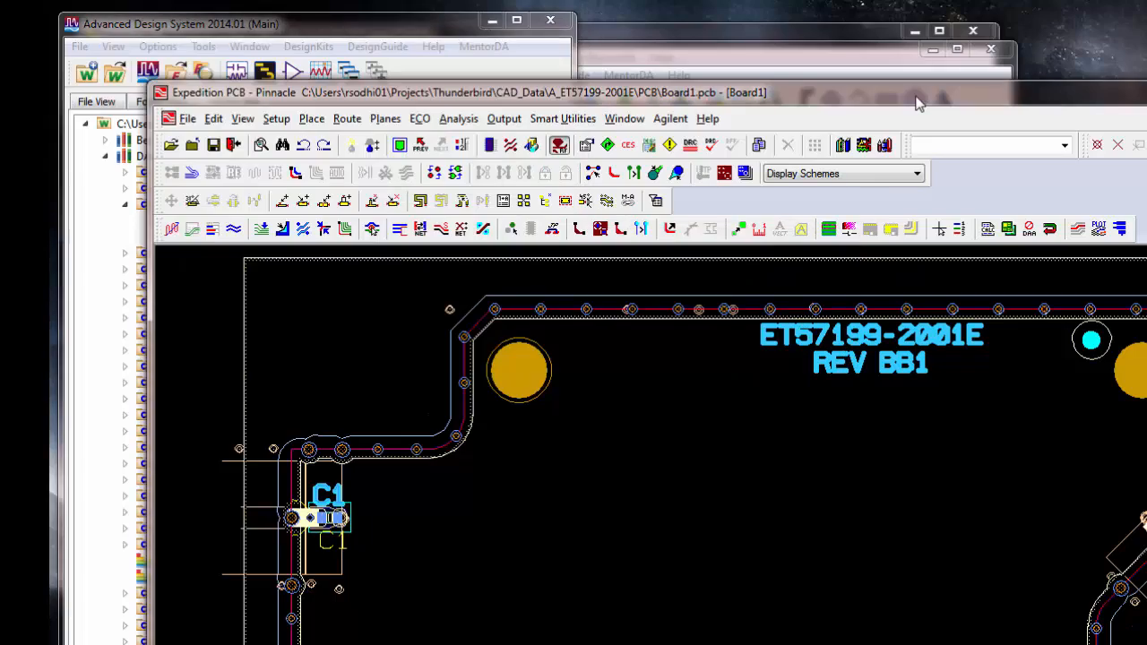
{"action": "mouse_move", "coordinate": [756, 197]}
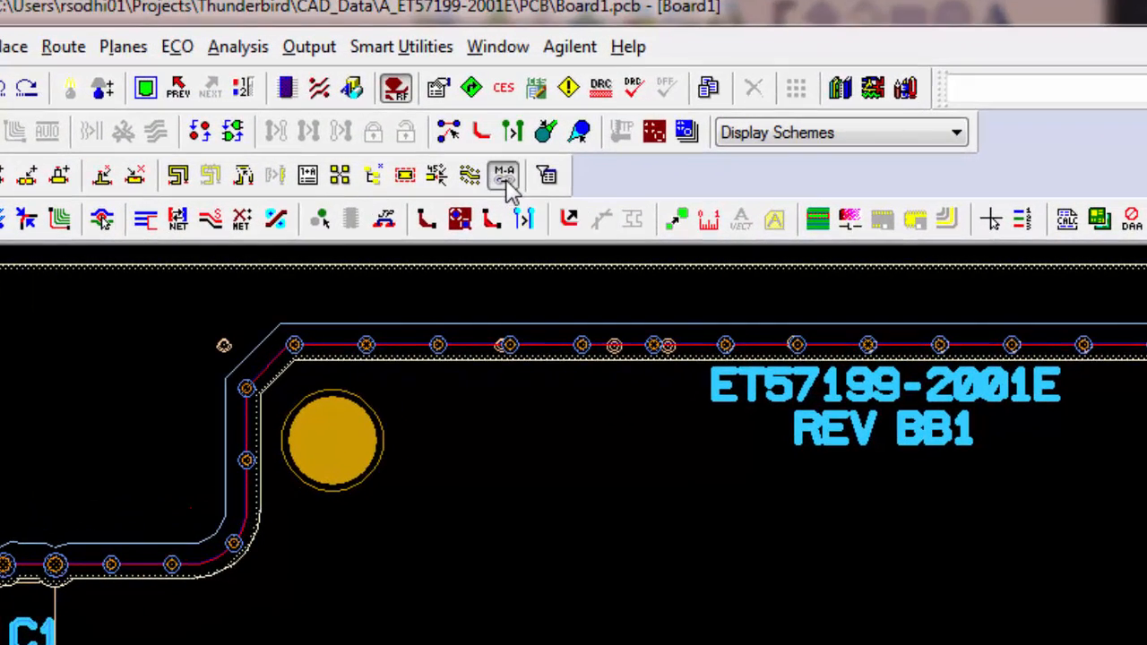
{"action": "mouse_move", "coordinate": [470, 175]}
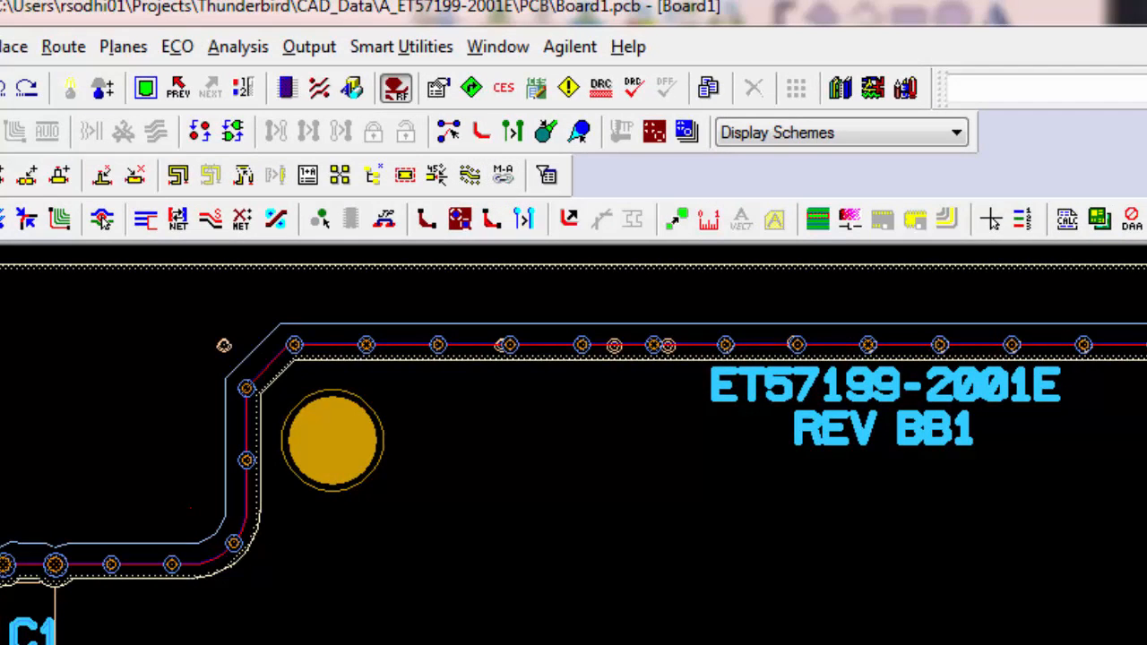
{"action": "left_click", "coordinate": [396, 86]}
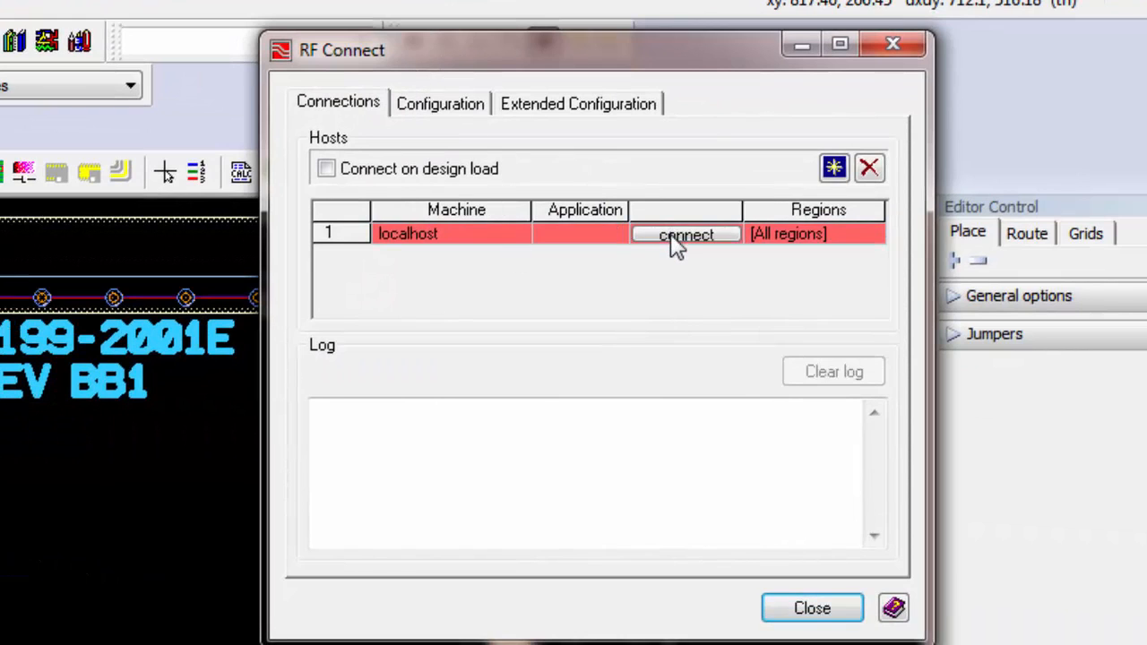
{"action": "mouse_move", "coordinate": [439, 254]}
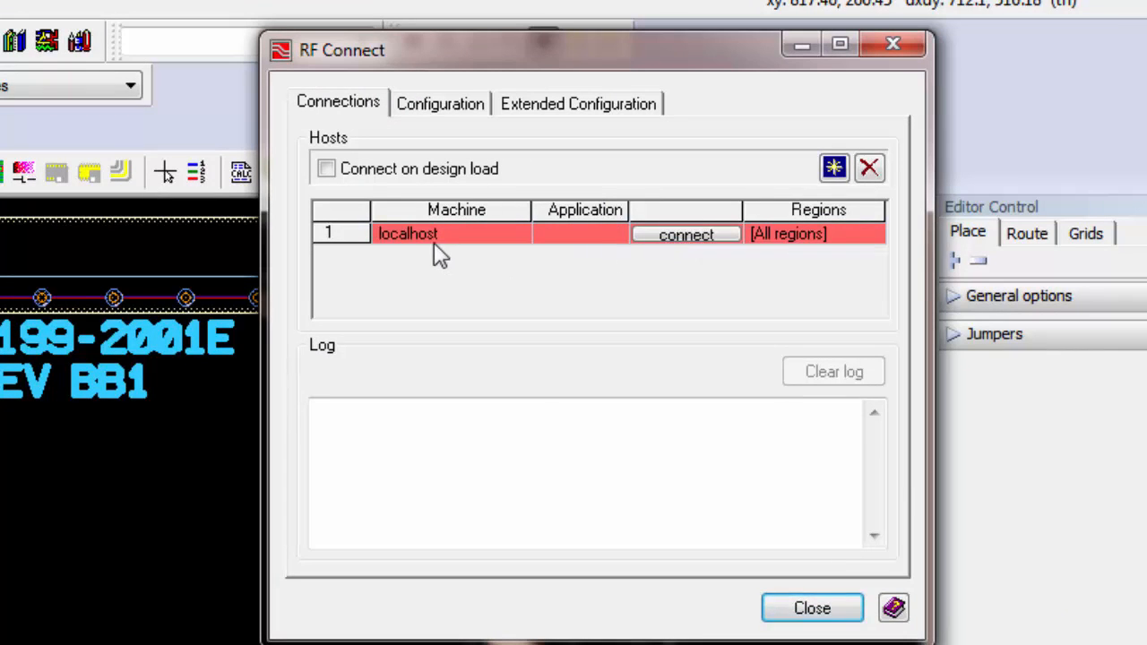
{"action": "mouse_move", "coordinate": [833, 168]}
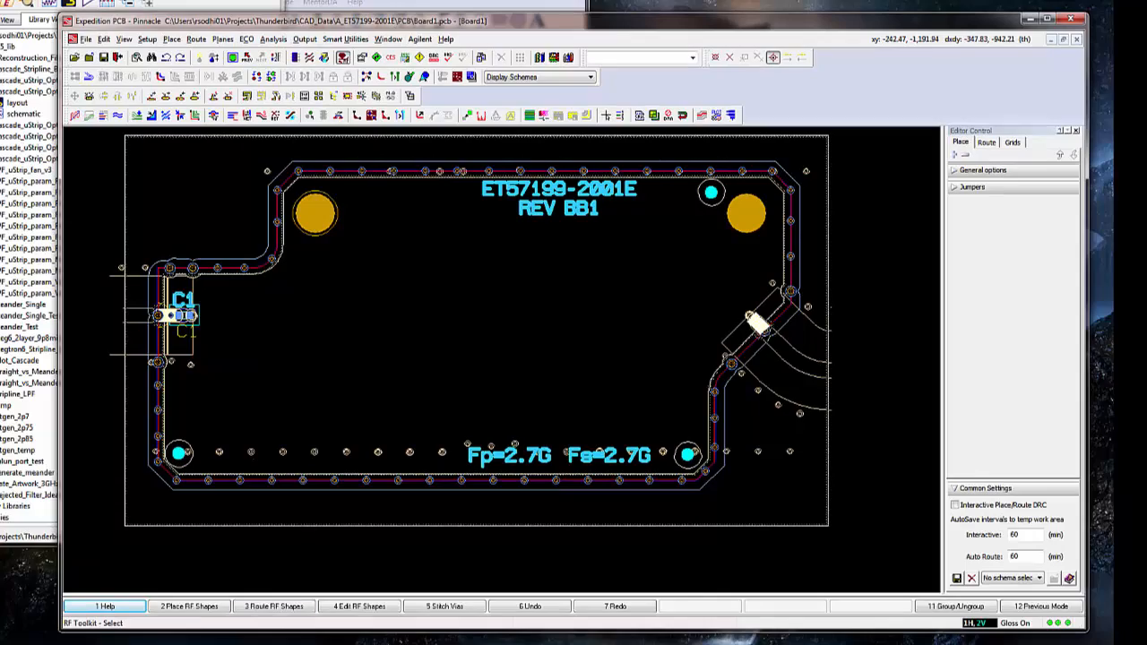
{"action": "mouse_move", "coordinate": [208, 369]}
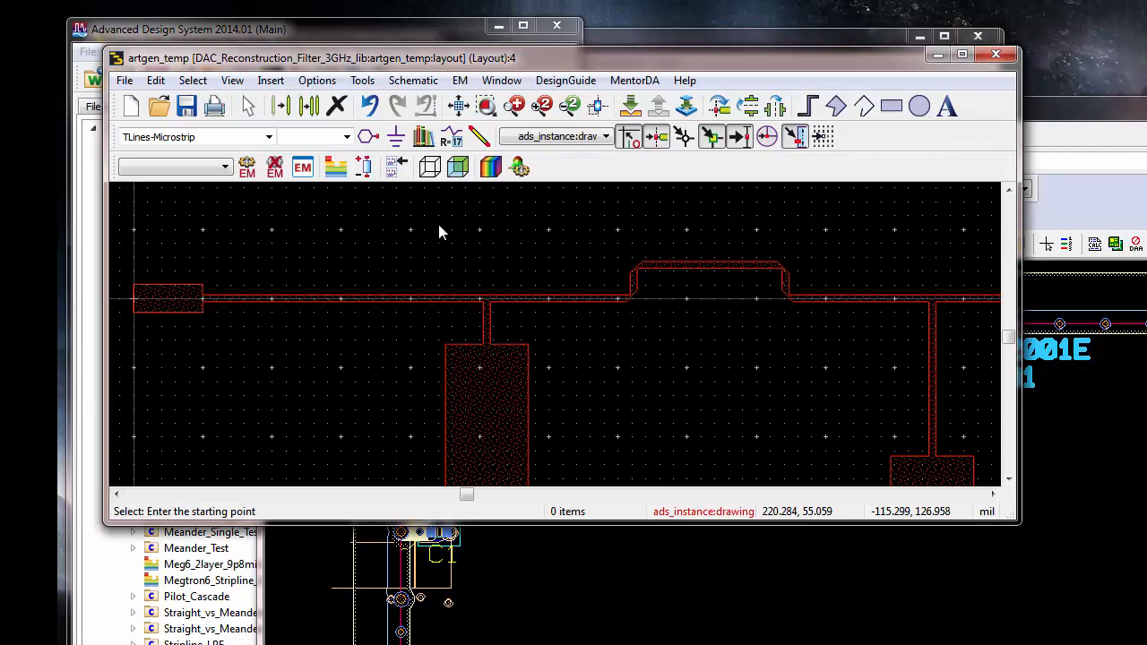
{"action": "mouse_move", "coordinate": [391, 93]}
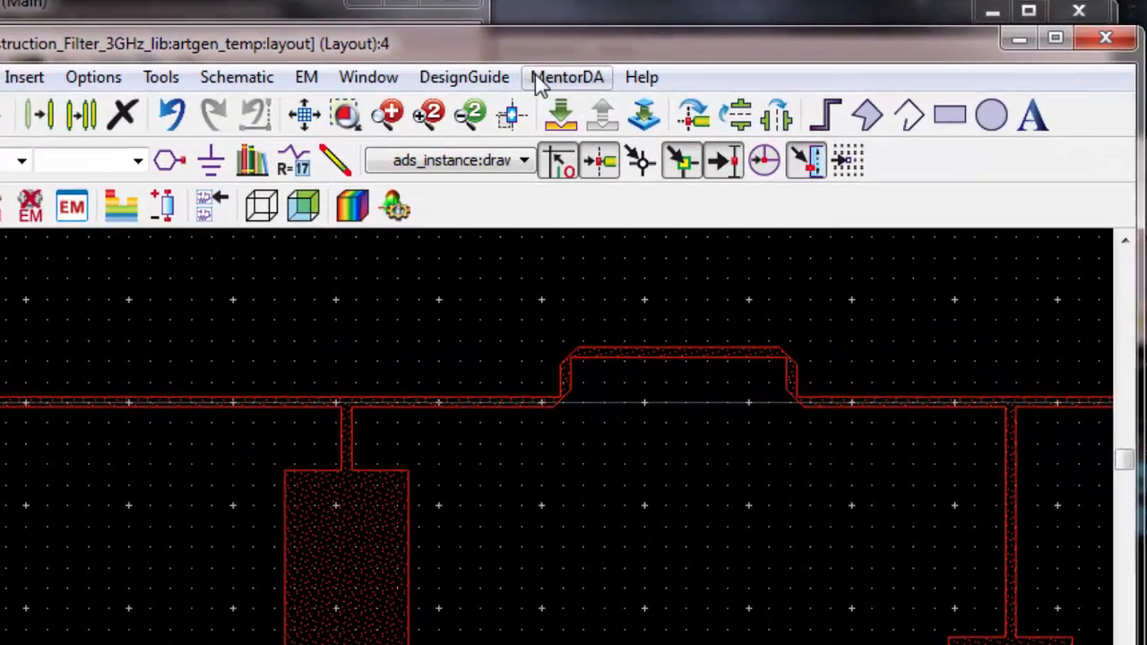
{"action": "left_click", "coordinate": [567, 77]}
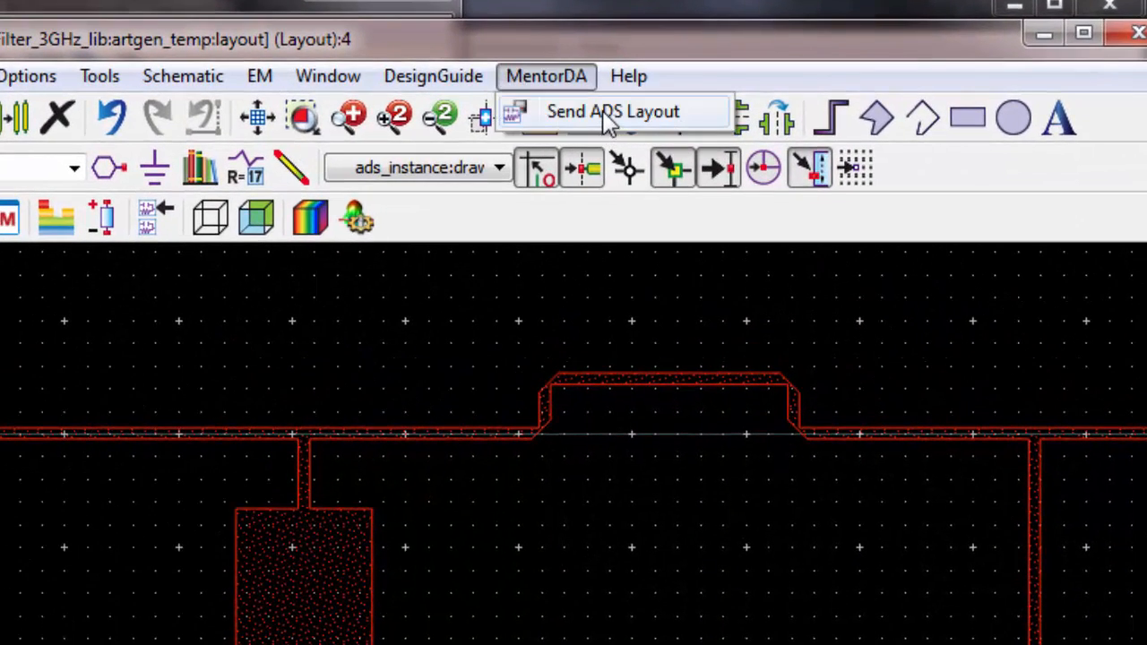
{"action": "left_click", "coordinate": [613, 111]}
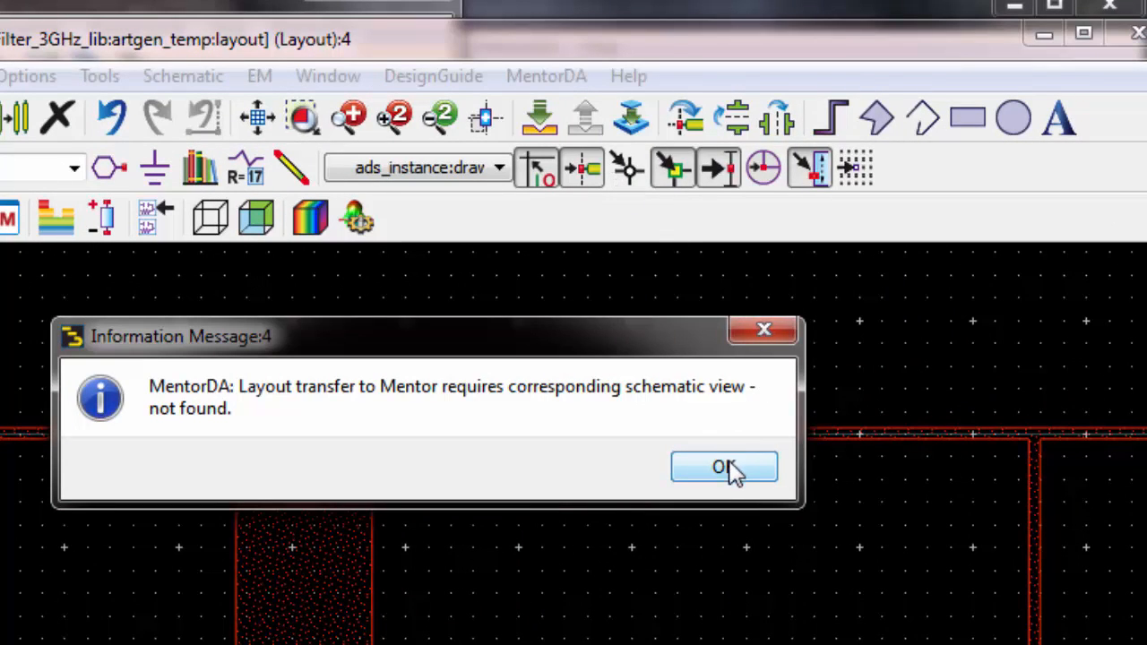
{"action": "left_click", "coordinate": [724, 466]}
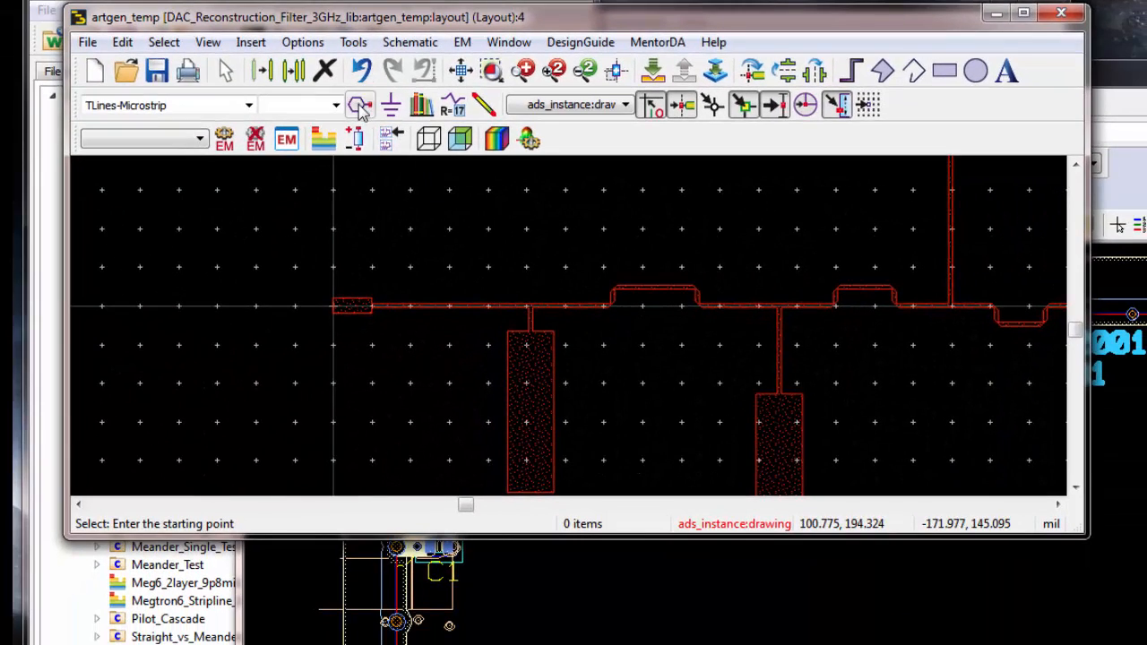
Place the remaining port, then generate a schematic with ports P1 and P2 from the layout
{"action": "left_click", "coordinate": [359, 103]}
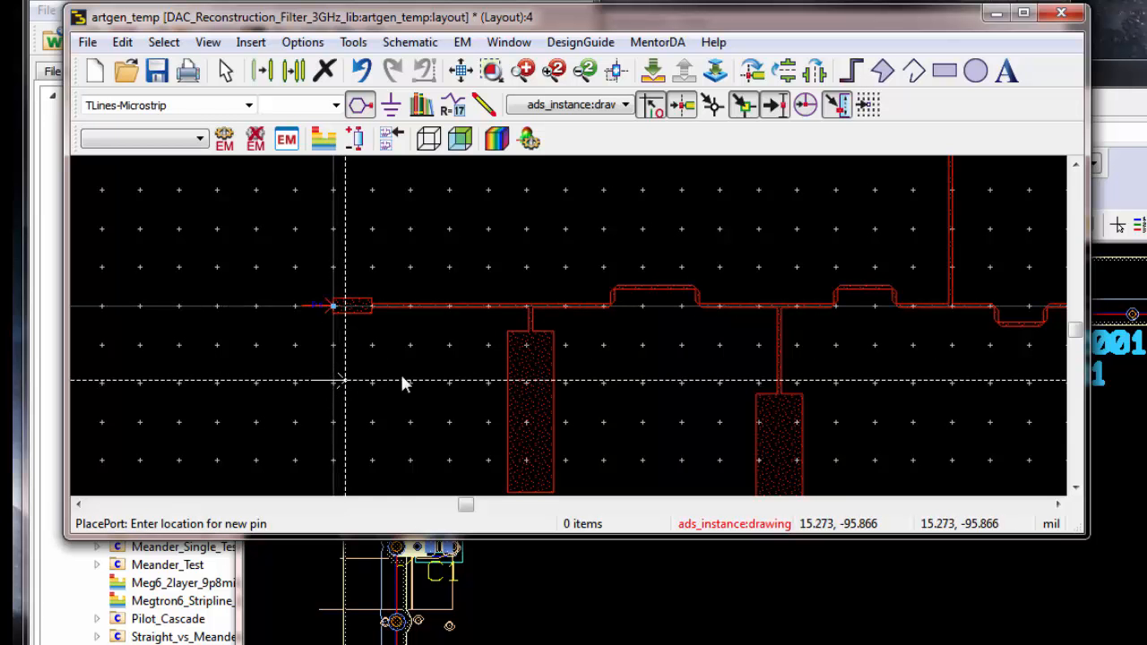
{"action": "mouse_move", "coordinate": [656, 402]}
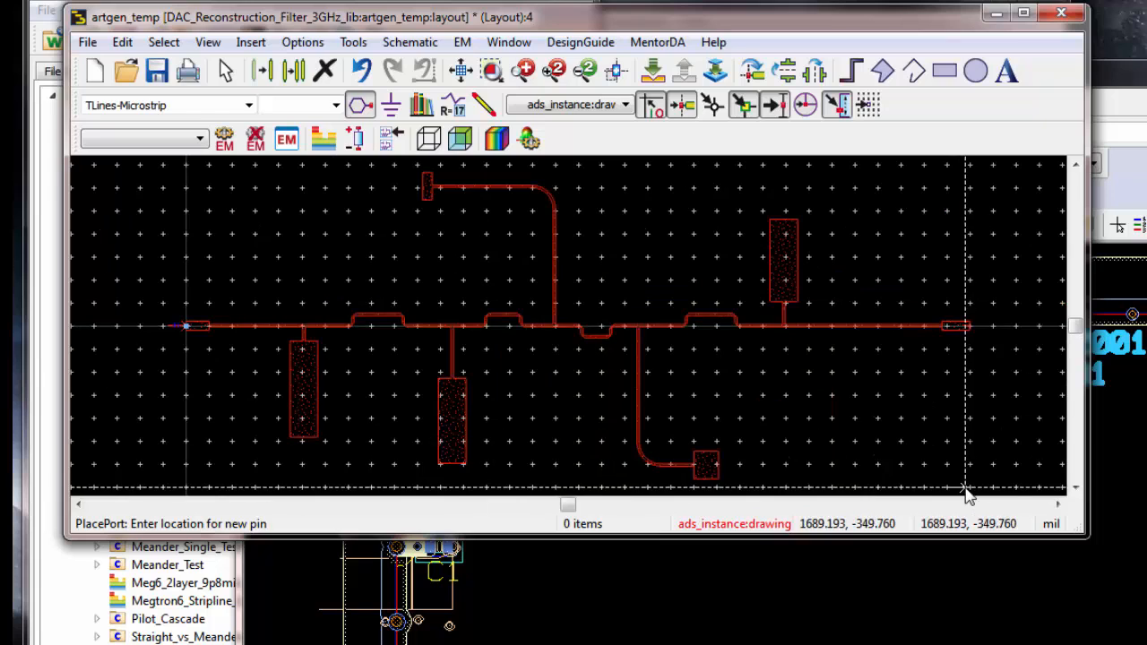
{"action": "mouse_move", "coordinate": [972, 330]}
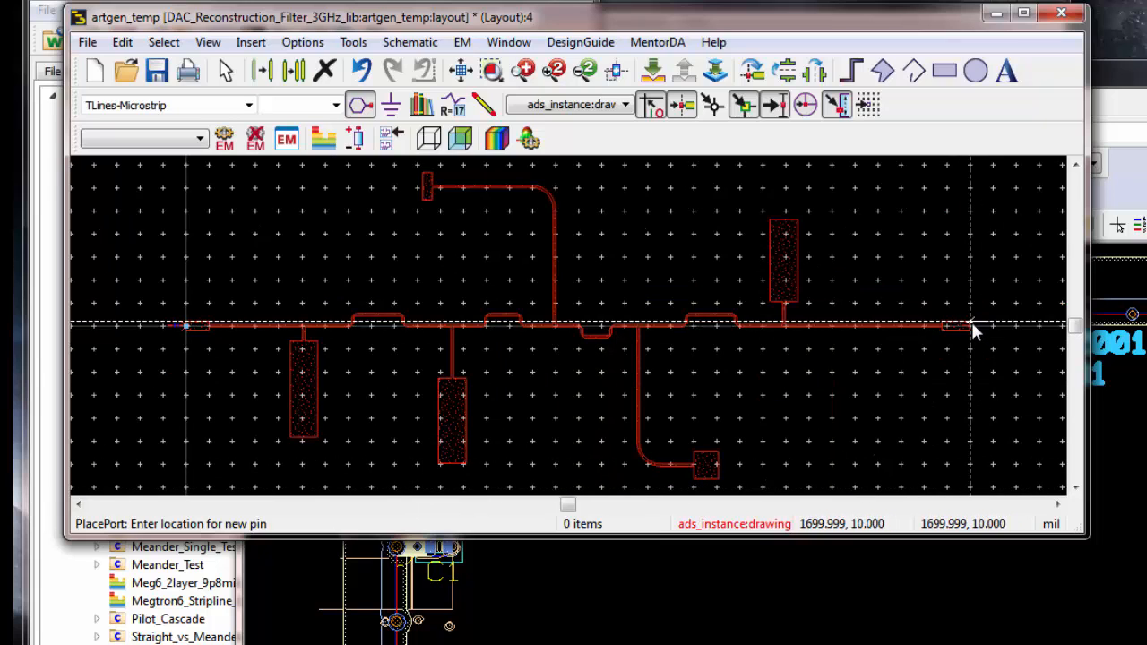
{"action": "mouse_move", "coordinate": [972, 326]}
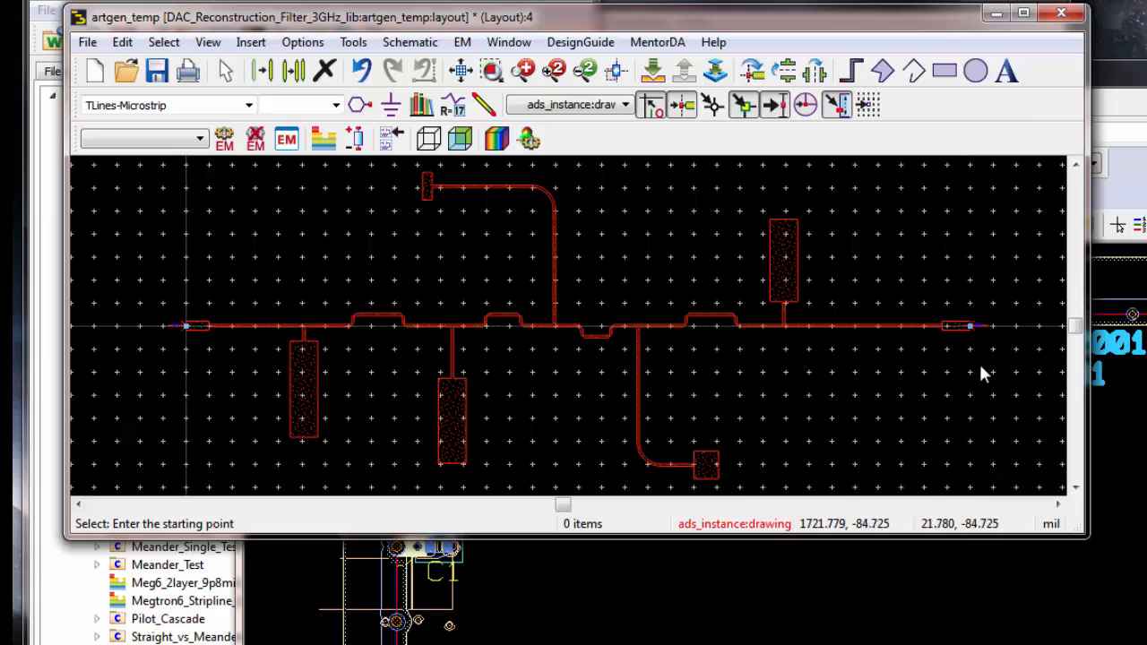
{"action": "left_click", "coordinate": [408, 43]}
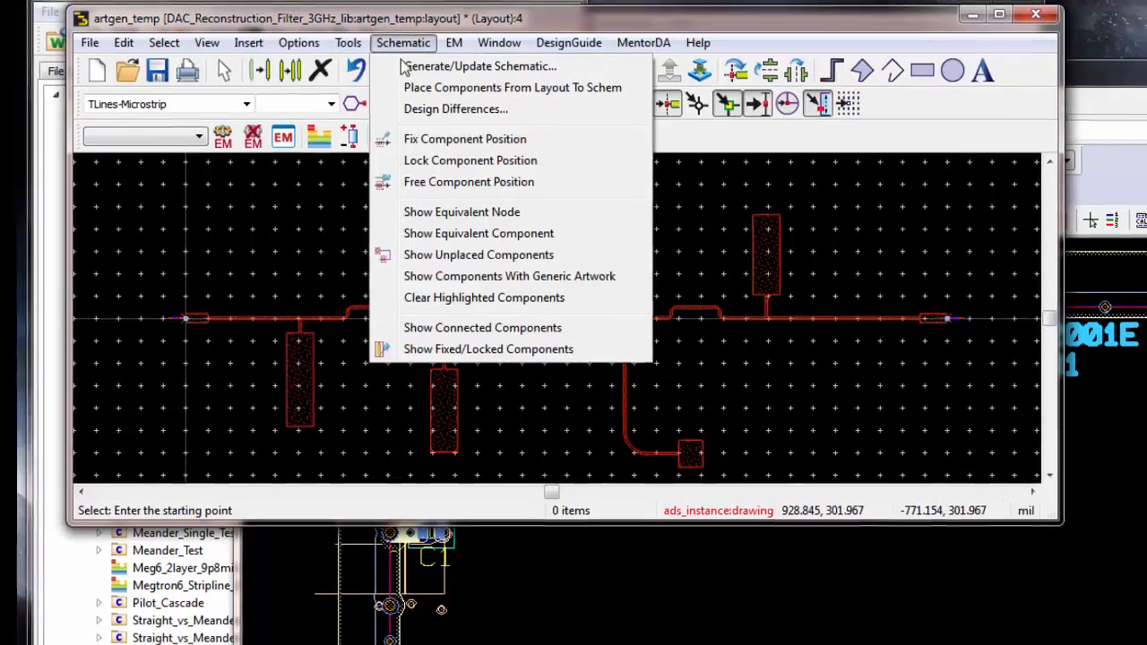
{"action": "left_click", "coordinate": [480, 64]}
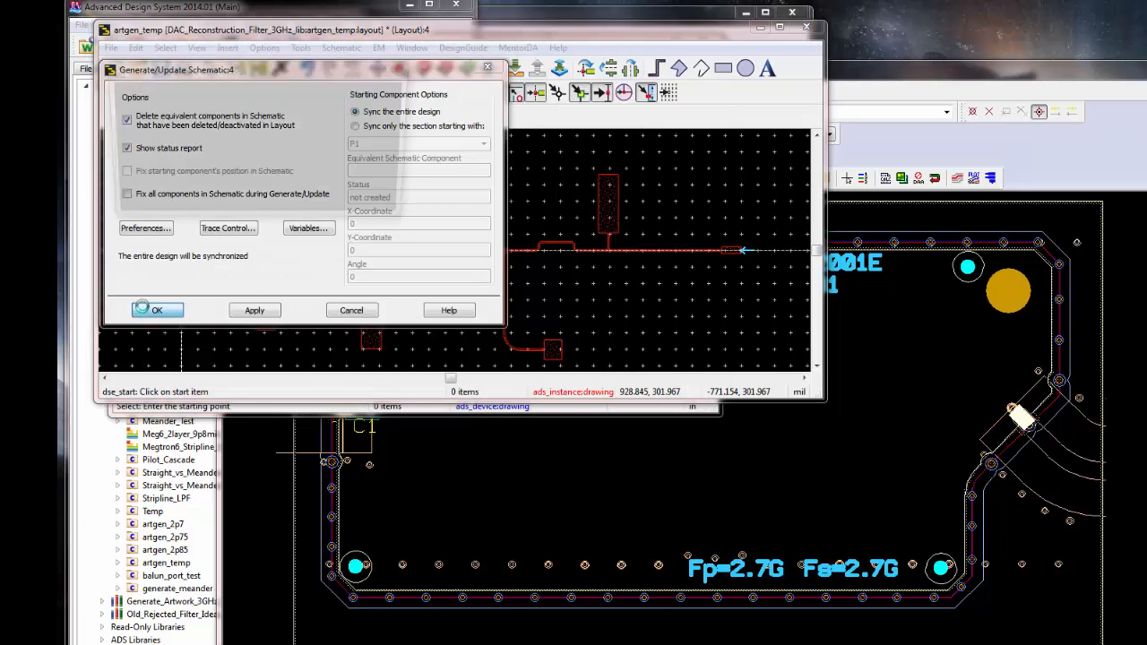
{"action": "left_click", "coordinate": [155, 308]}
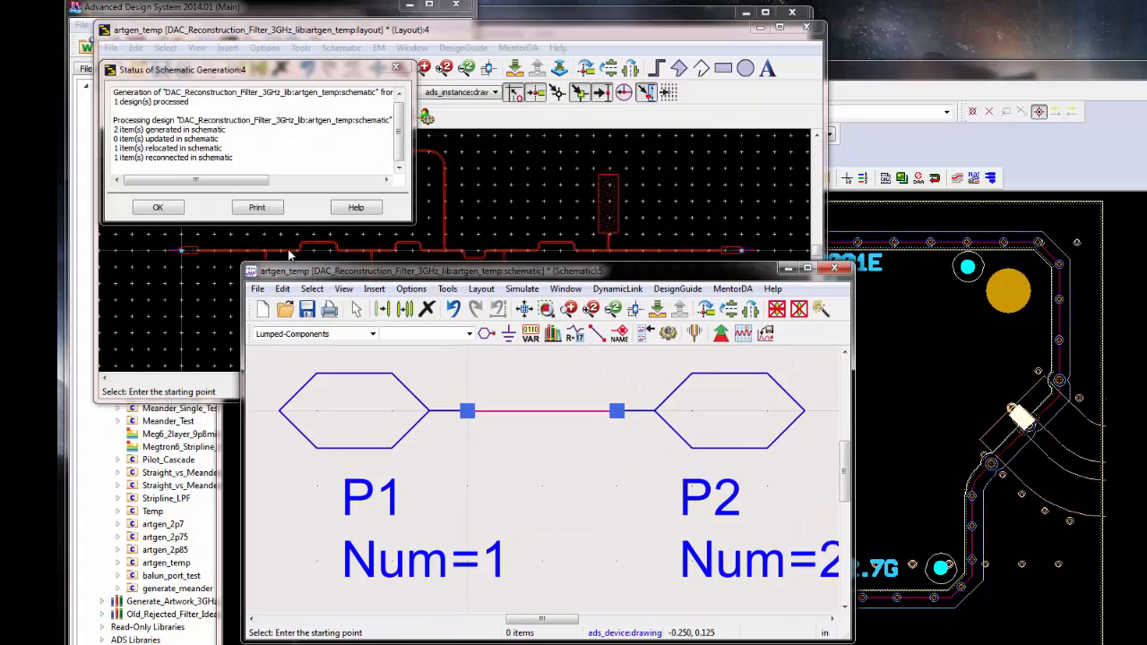
{"action": "left_click", "coordinate": [158, 208]}
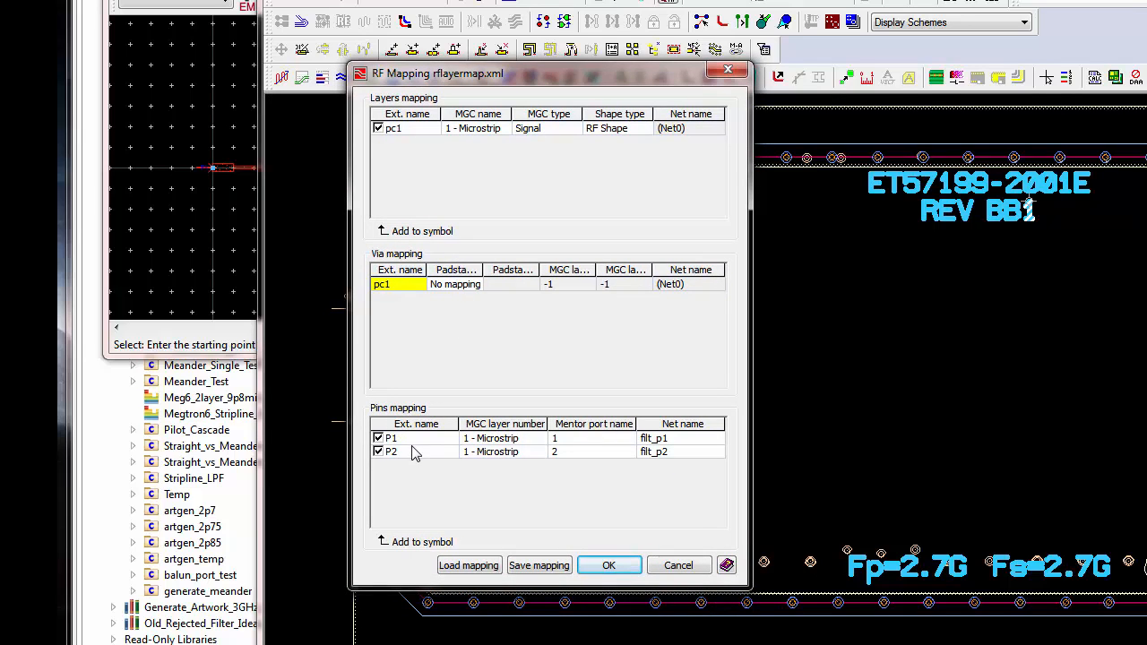
{"action": "mouse_move", "coordinate": [516, 143]}
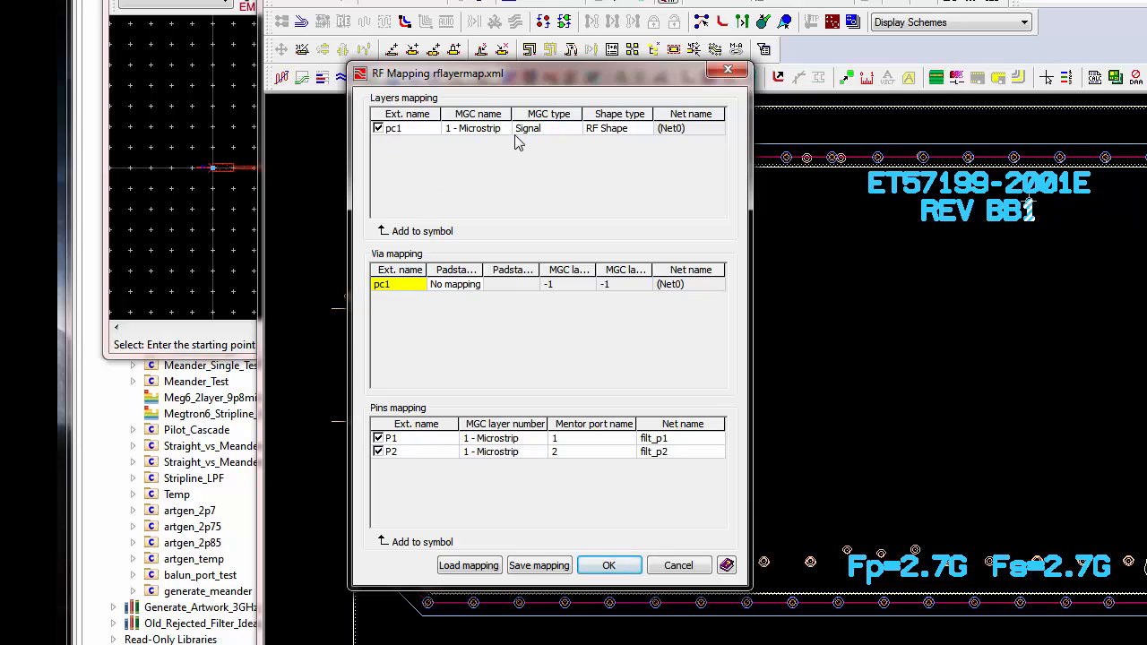
{"action": "mouse_move", "coordinate": [215, 125]}
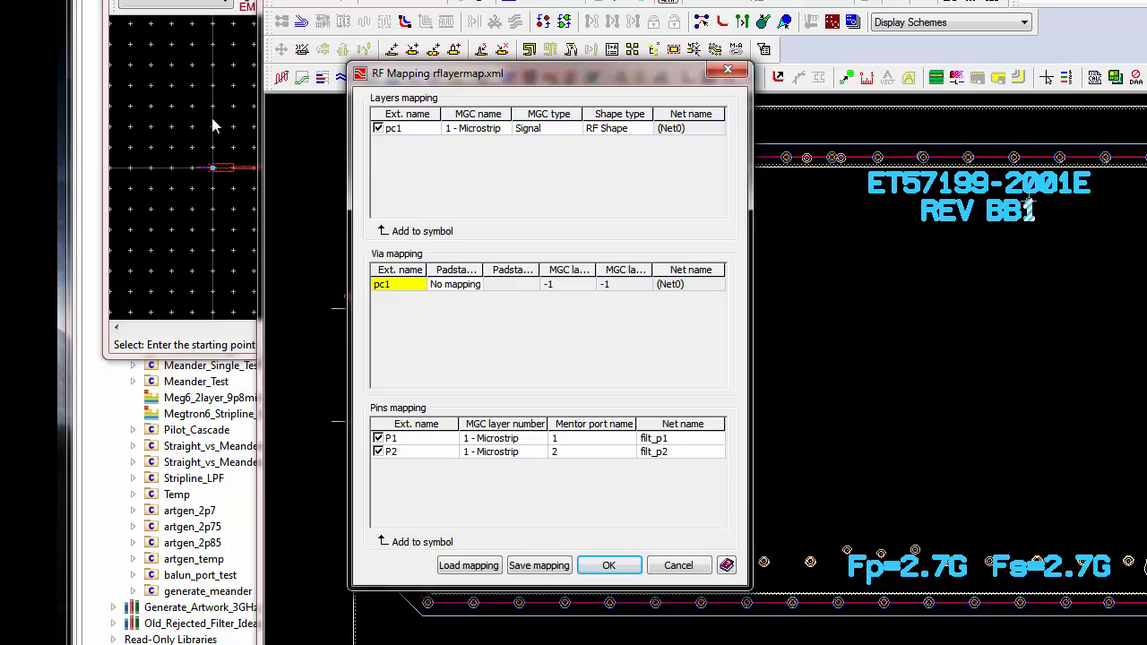
{"action": "mouse_move", "coordinate": [487, 215]}
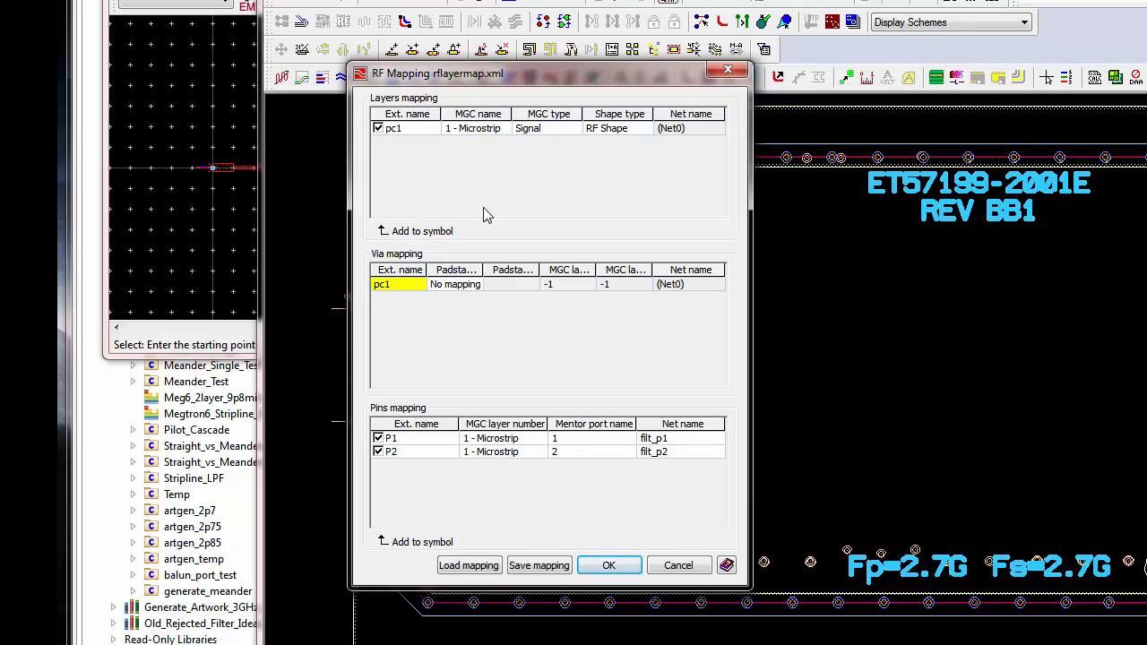
{"action": "mouse_move", "coordinate": [416, 171]}
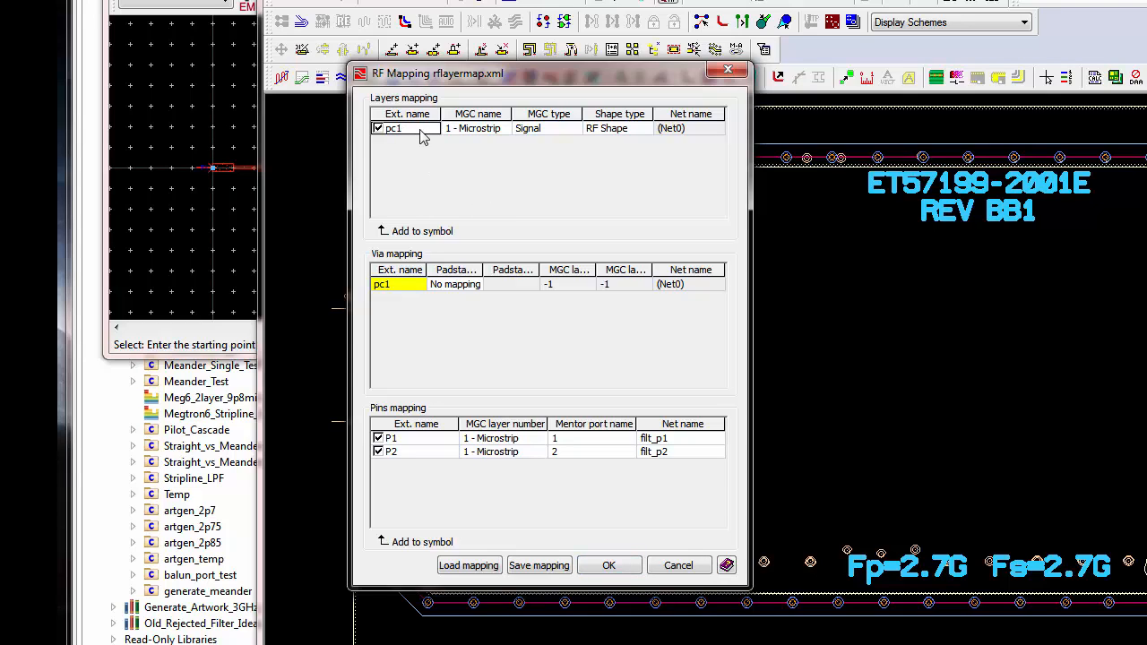
Map pc1 to 1 - Microstrip, Signal, RF Shape with P1/P2 to filt_p1/filt_p2, and start the import
{"action": "left_click", "coordinate": [476, 128]}
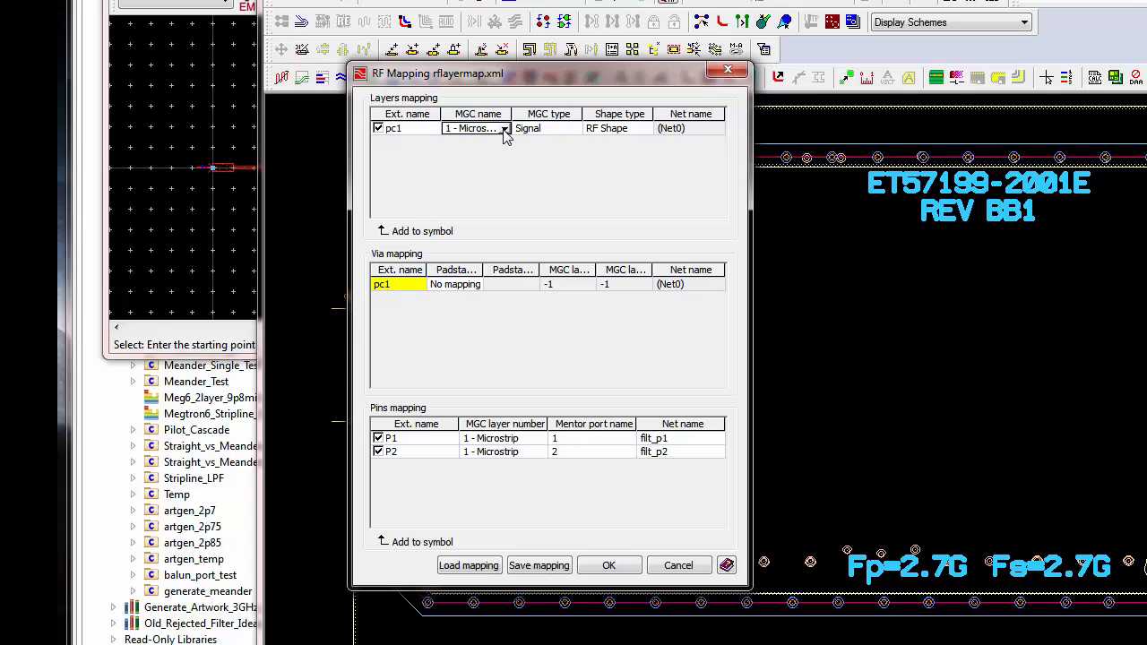
{"action": "left_click", "coordinate": [505, 129]}
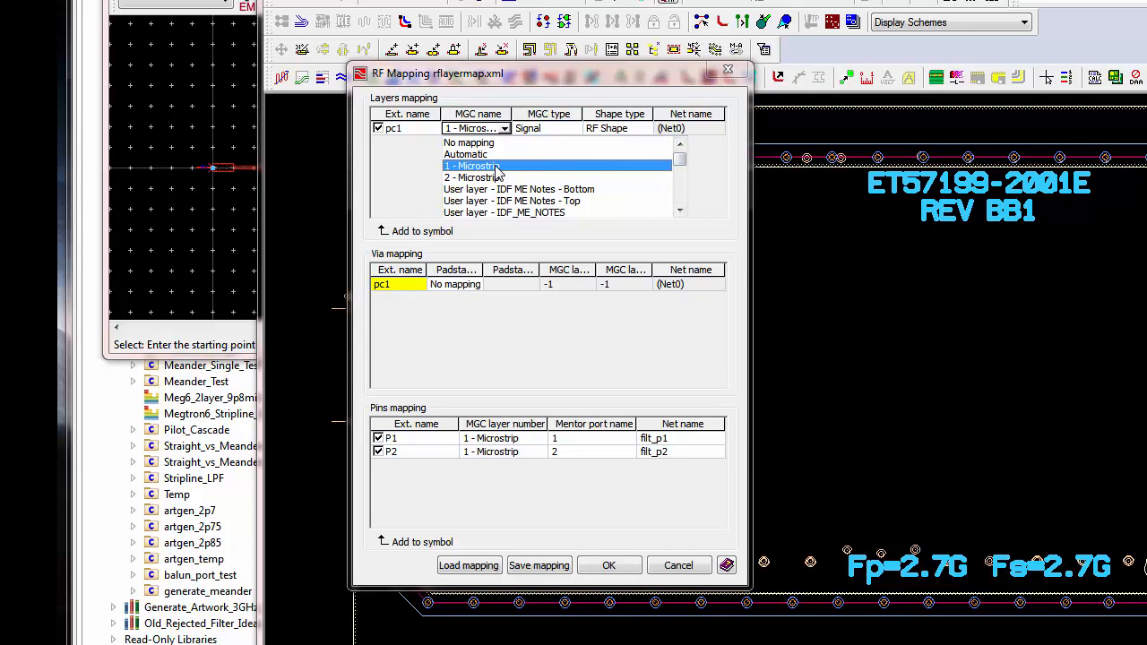
{"action": "left_click", "coordinate": [473, 165]}
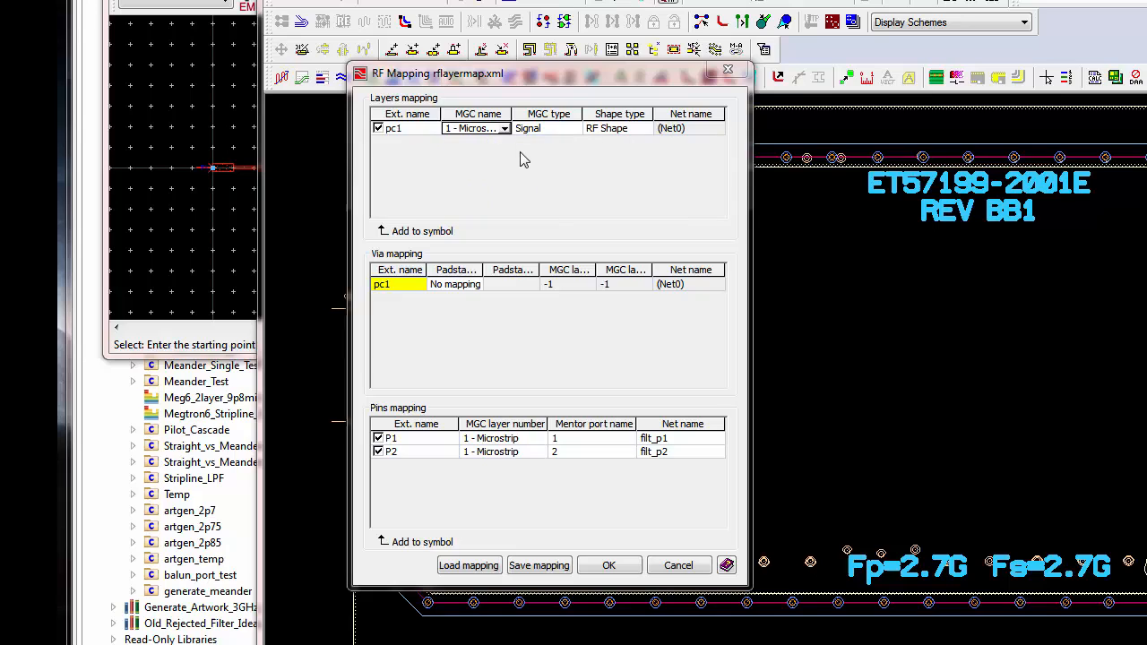
{"action": "left_click", "coordinate": [475, 129]}
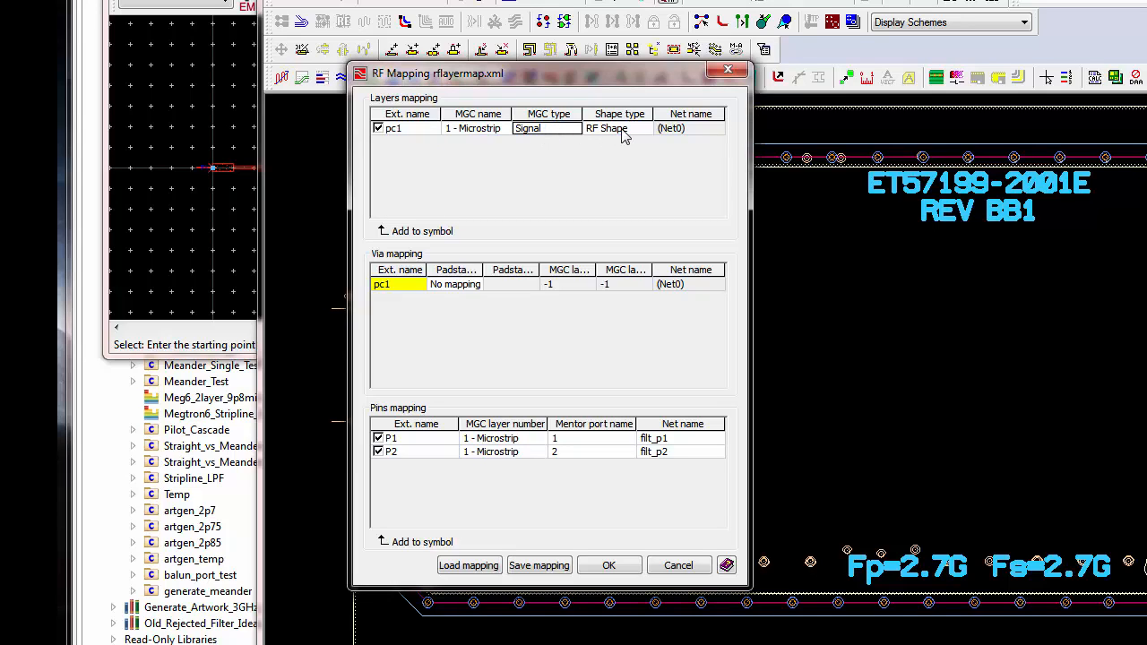
{"action": "left_click", "coordinate": [645, 130]}
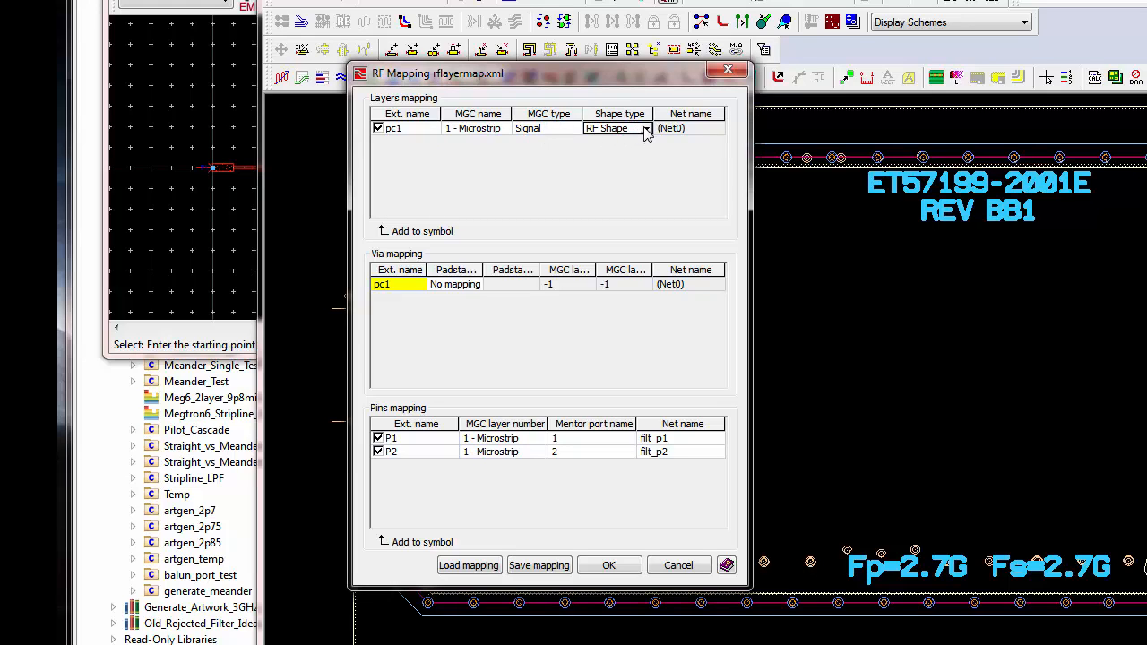
{"action": "left_click", "coordinate": [645, 129]}
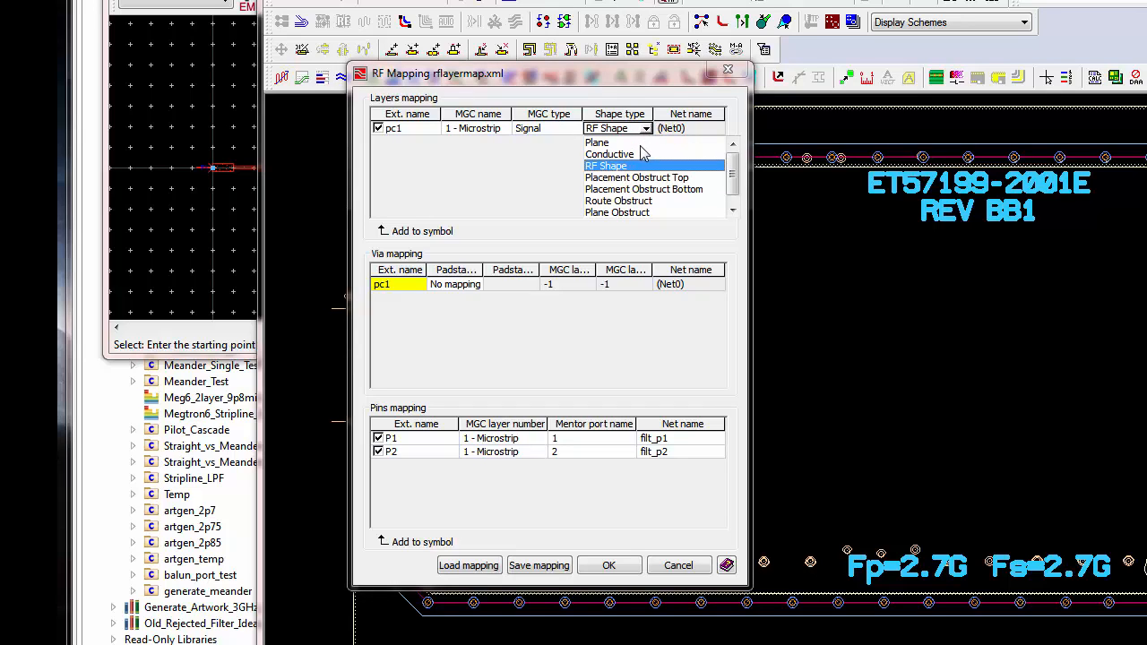
{"action": "mouse_move", "coordinate": [636, 170]}
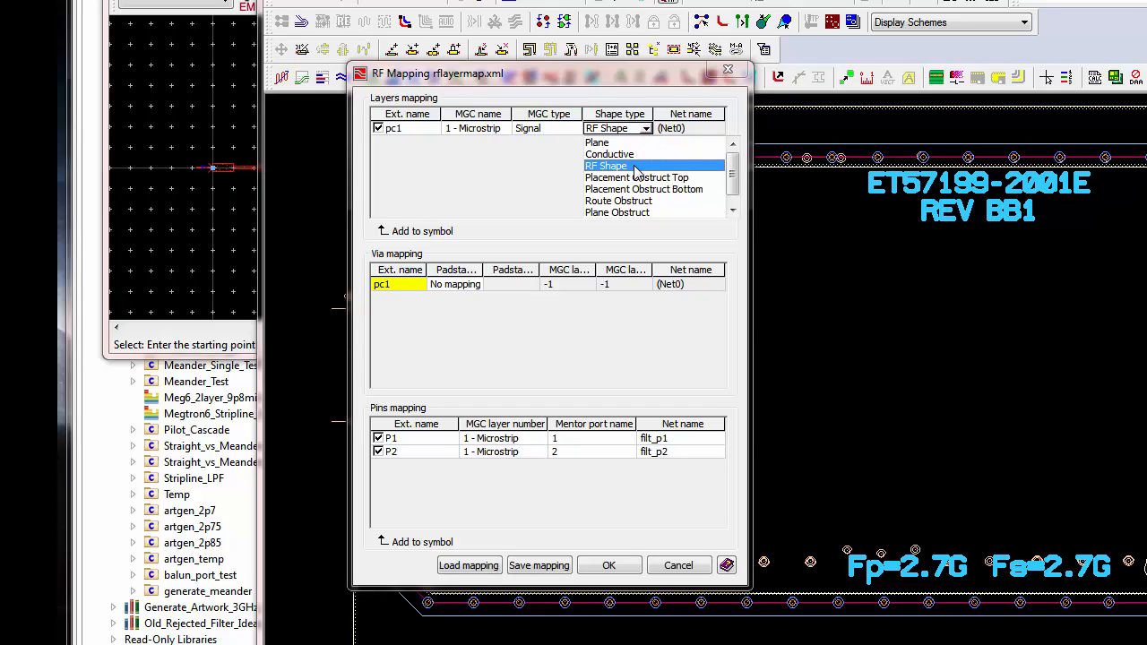
{"action": "left_click", "coordinate": [606, 165]}
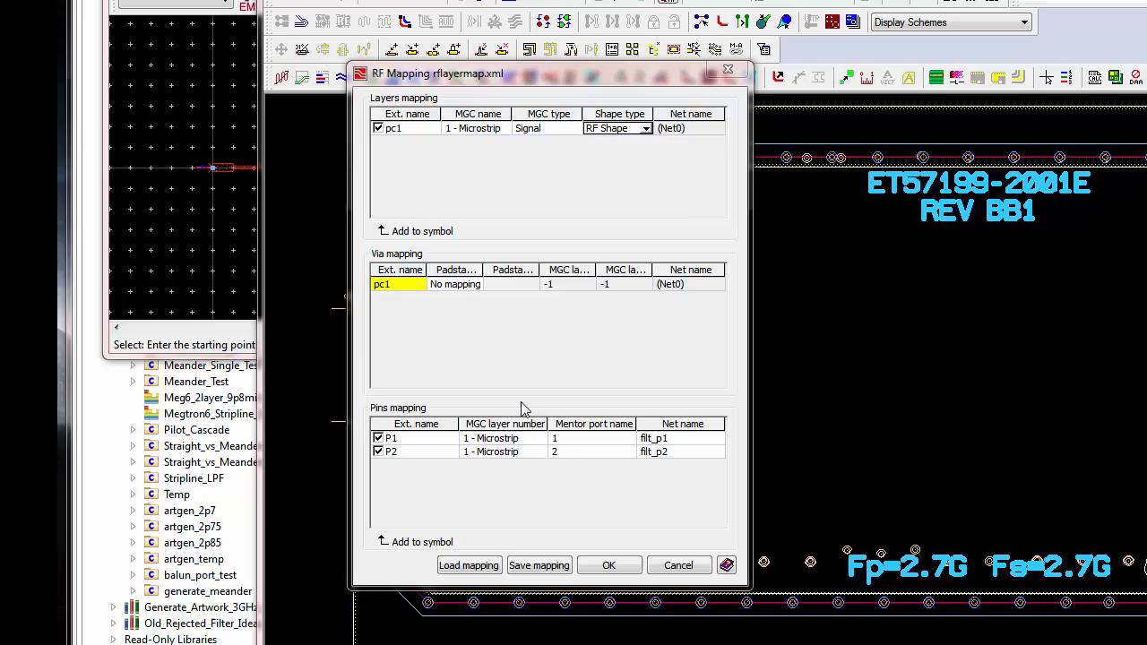
{"action": "mouse_move", "coordinate": [491, 458]}
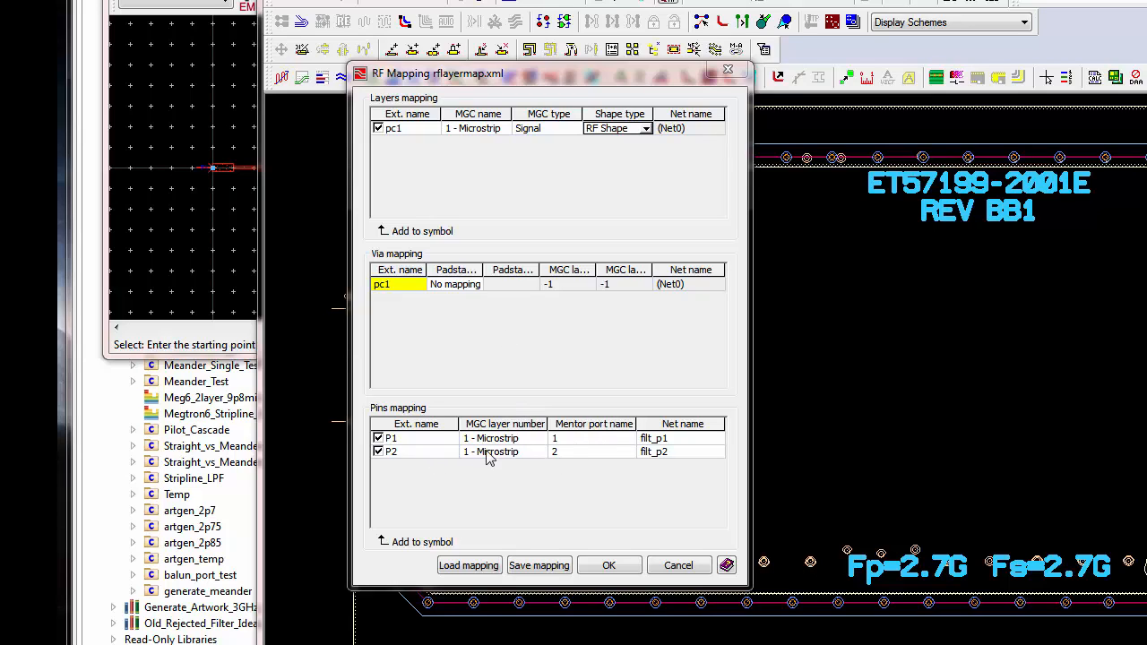
{"action": "mouse_move", "coordinate": [518, 457]}
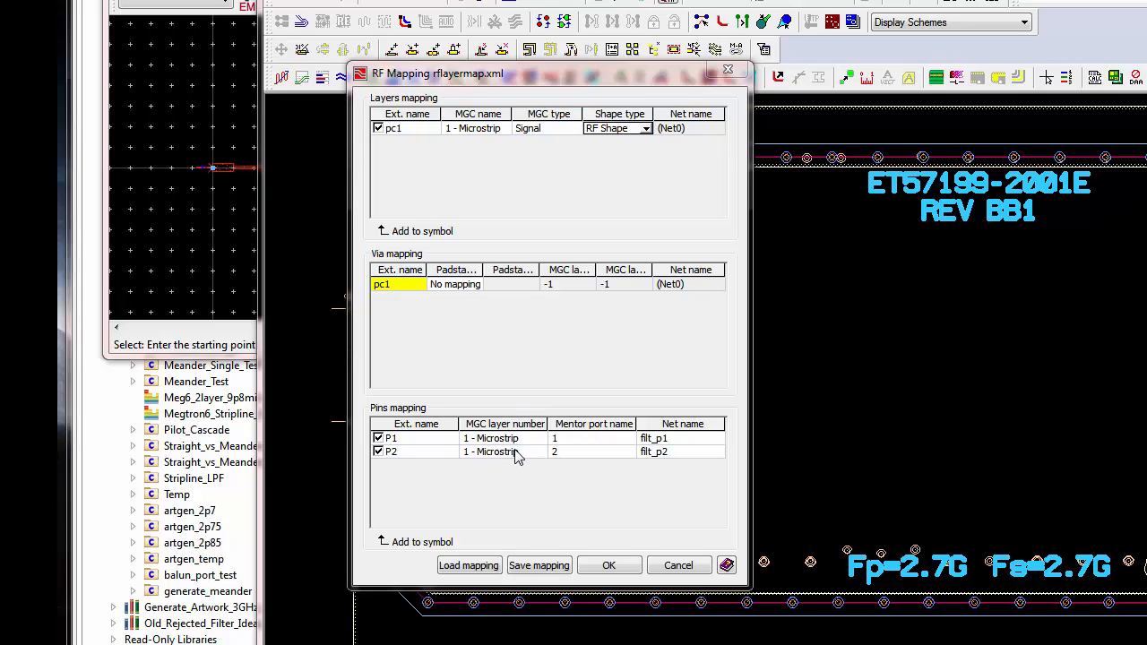
{"action": "mouse_move", "coordinate": [591, 457]}
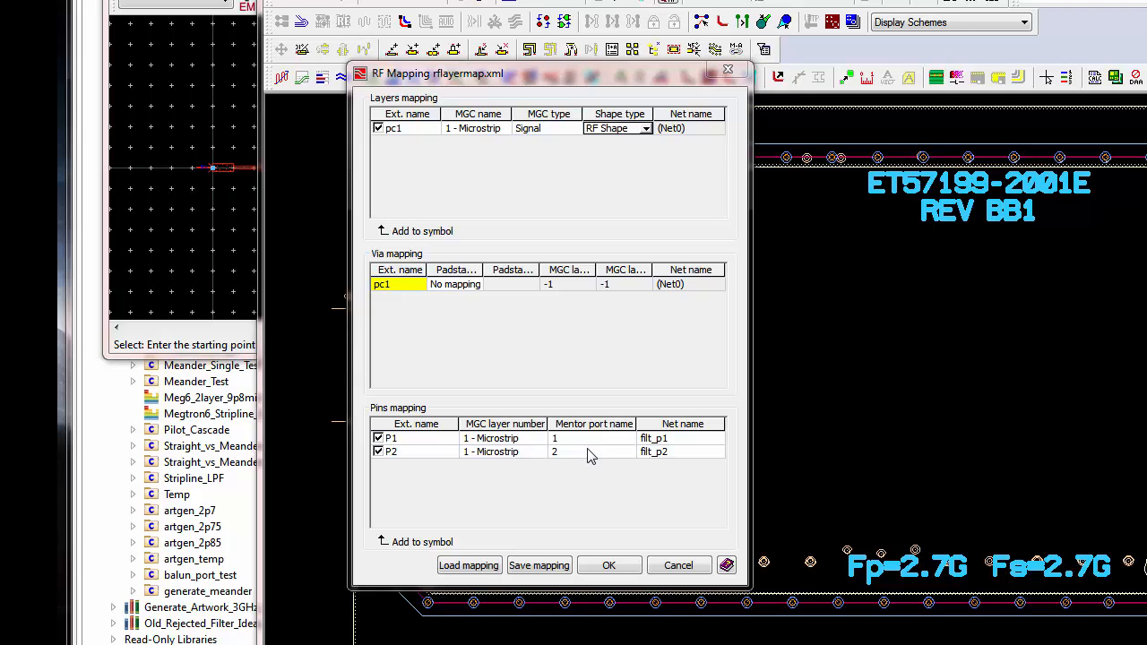
{"action": "mouse_move", "coordinate": [701, 466]}
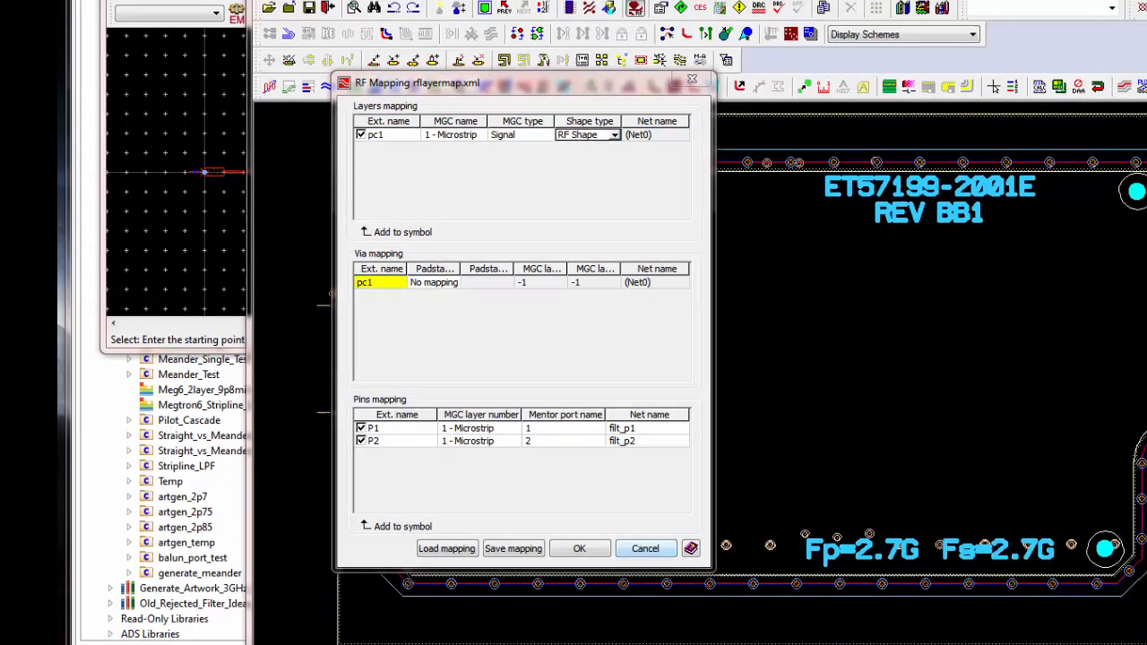
{"action": "left_click", "coordinate": [579, 548]}
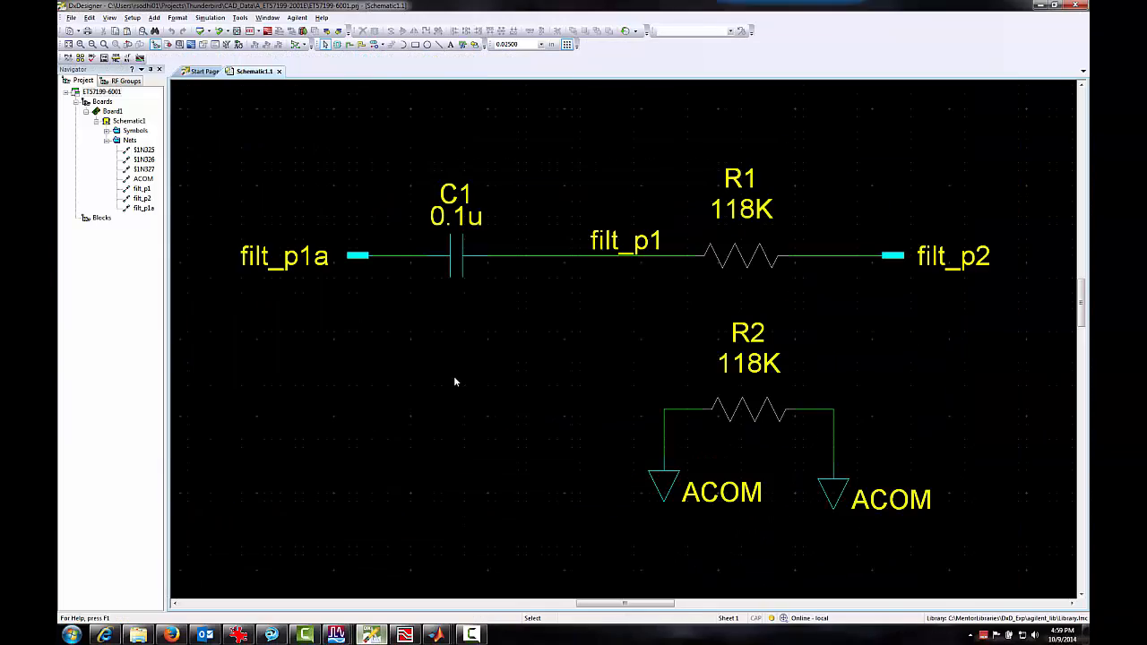
{"action": "mouse_move", "coordinate": [602, 279]}
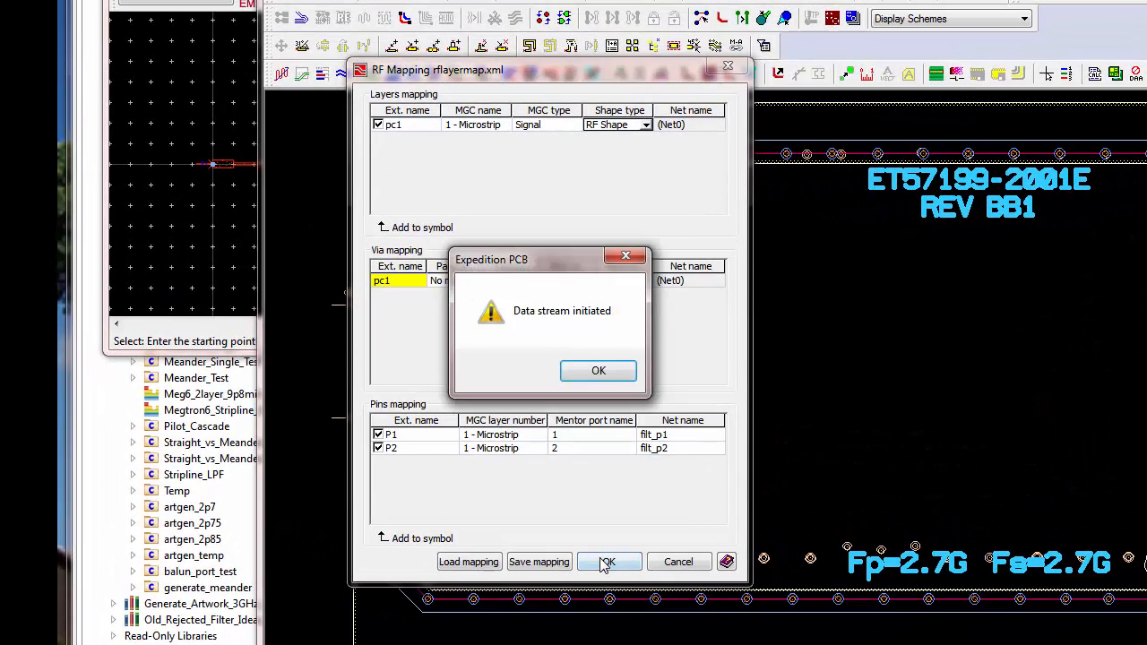
{"action": "left_click", "coordinate": [599, 371]}
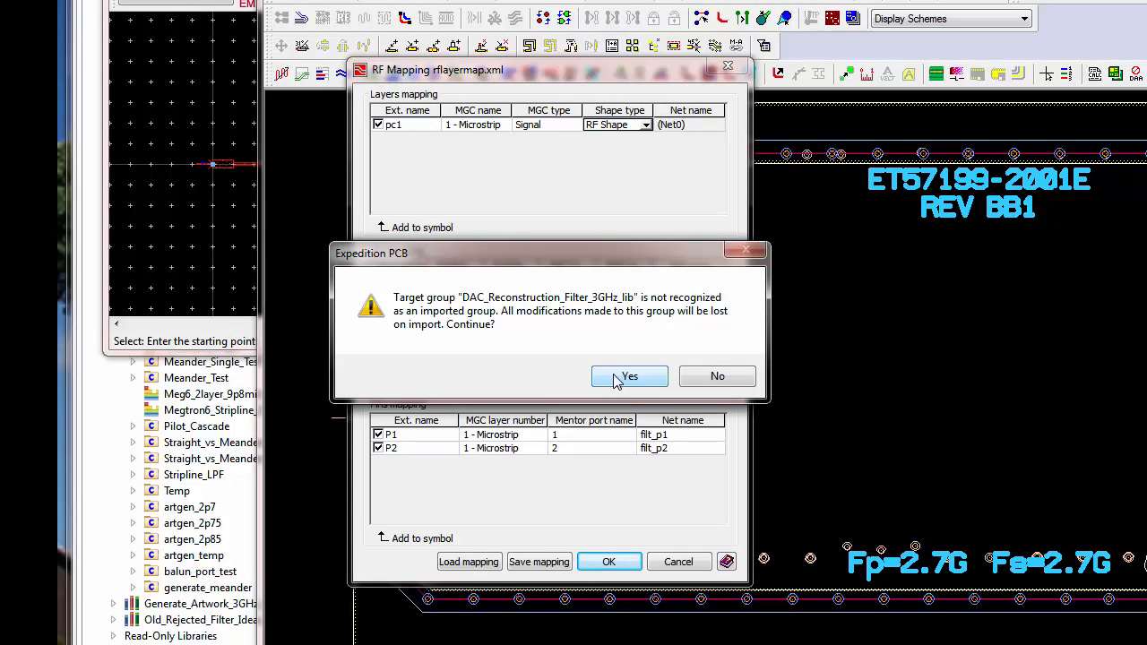
{"action": "left_click", "coordinate": [629, 376]}
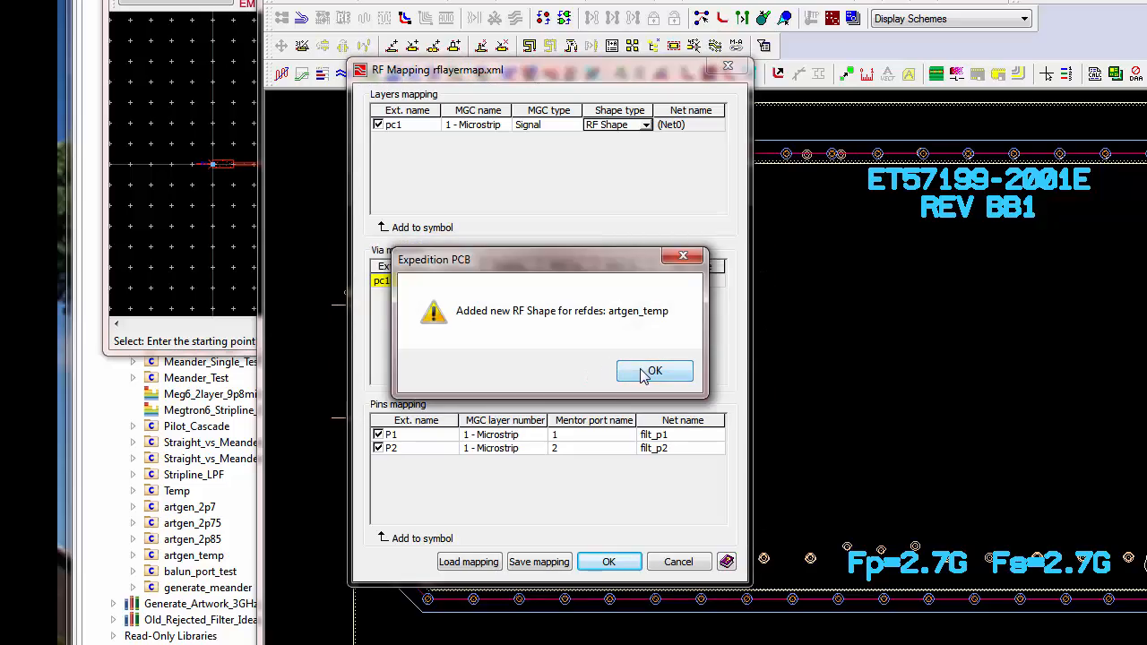
{"action": "left_click", "coordinate": [654, 371]}
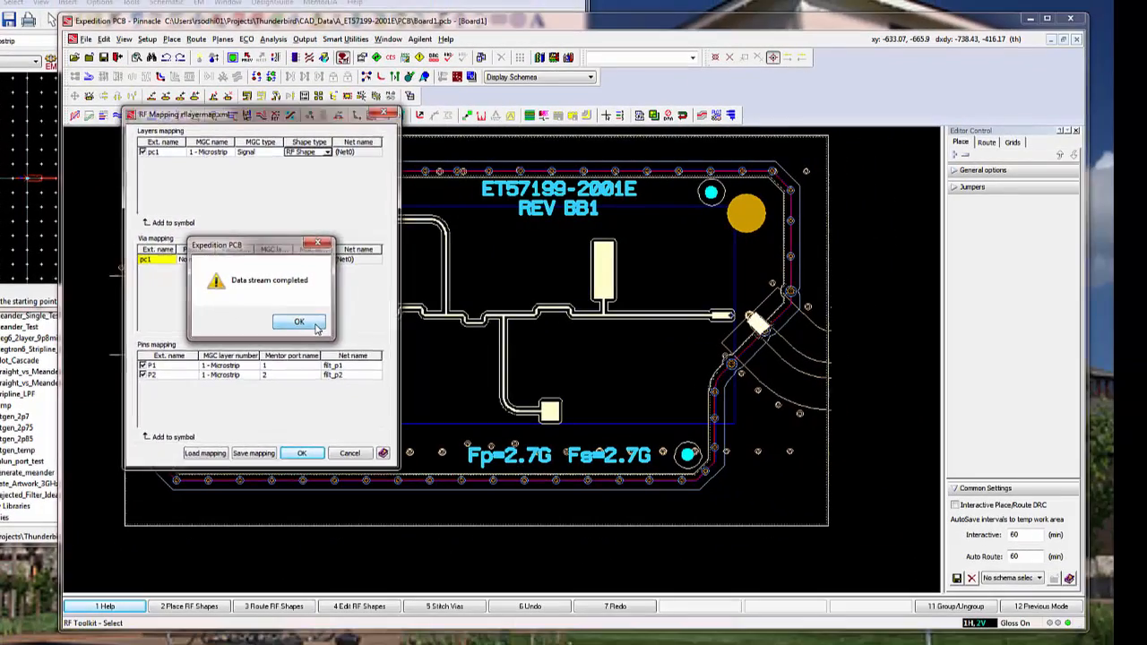
{"action": "left_click", "coordinate": [299, 323]}
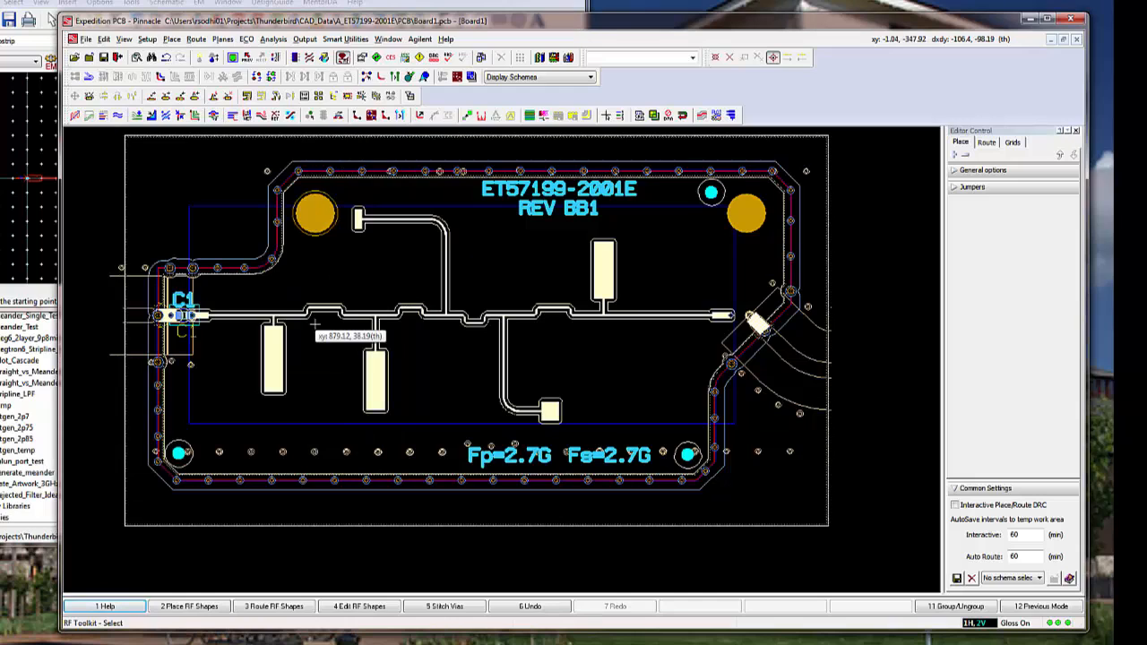
{"action": "mouse_move", "coordinate": [313, 322]}
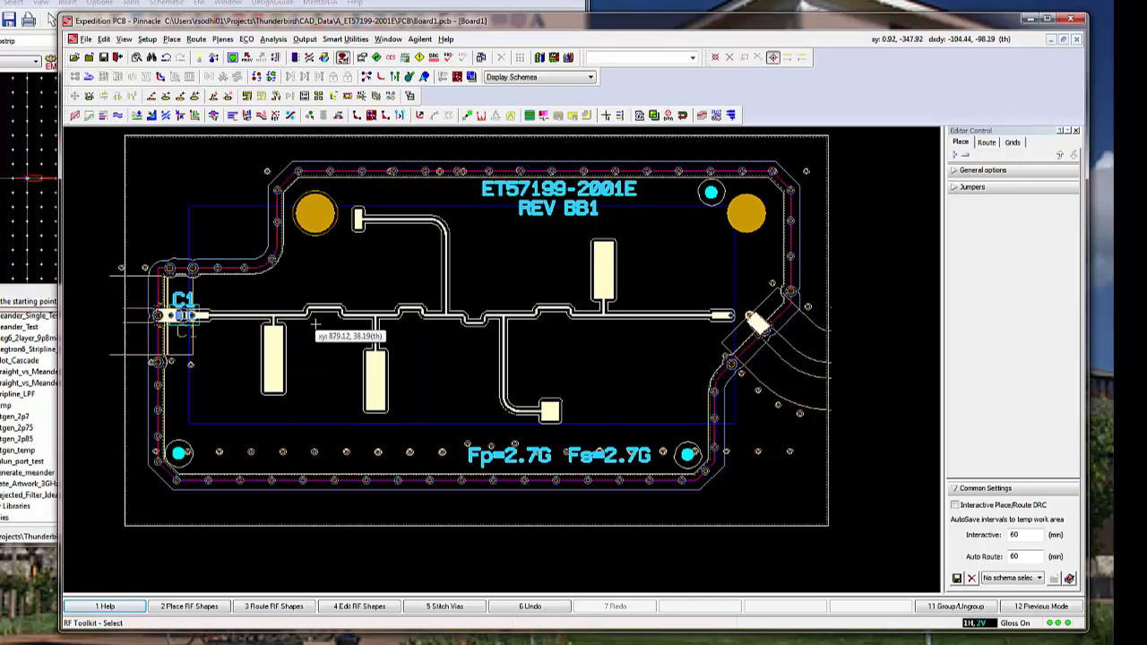
{"action": "mouse_move", "coordinate": [344, 334]}
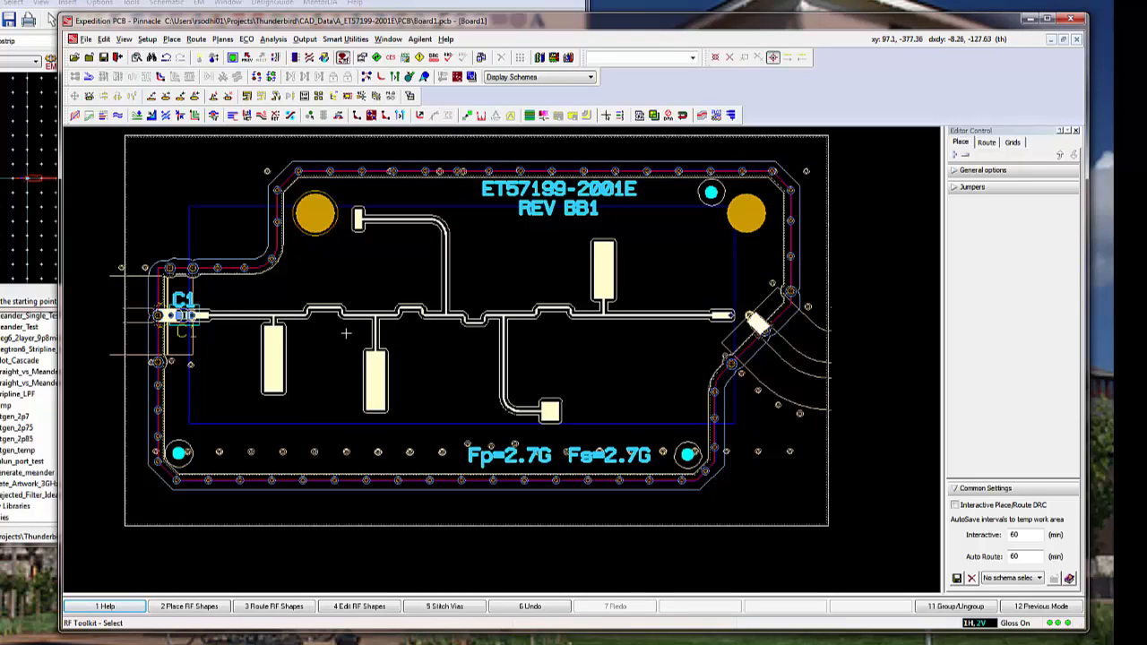
{"action": "mouse_move", "coordinate": [305, 387]}
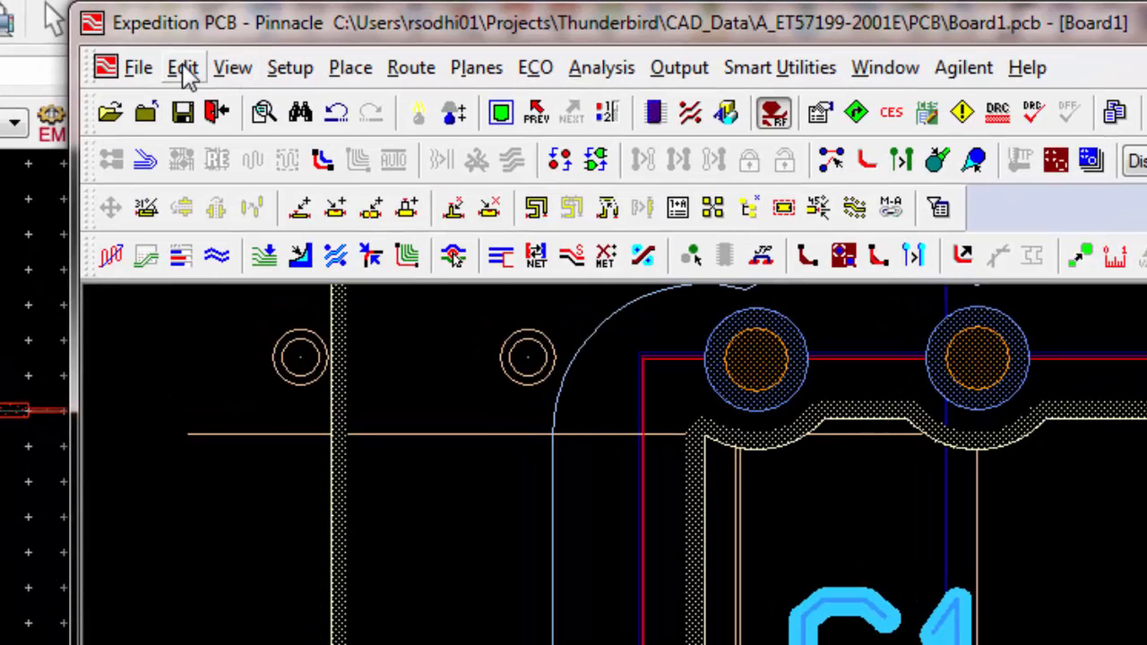
Clear all selectable object types and allow only RF Groups in the selection filter
{"action": "left_click", "coordinate": [183, 68]}
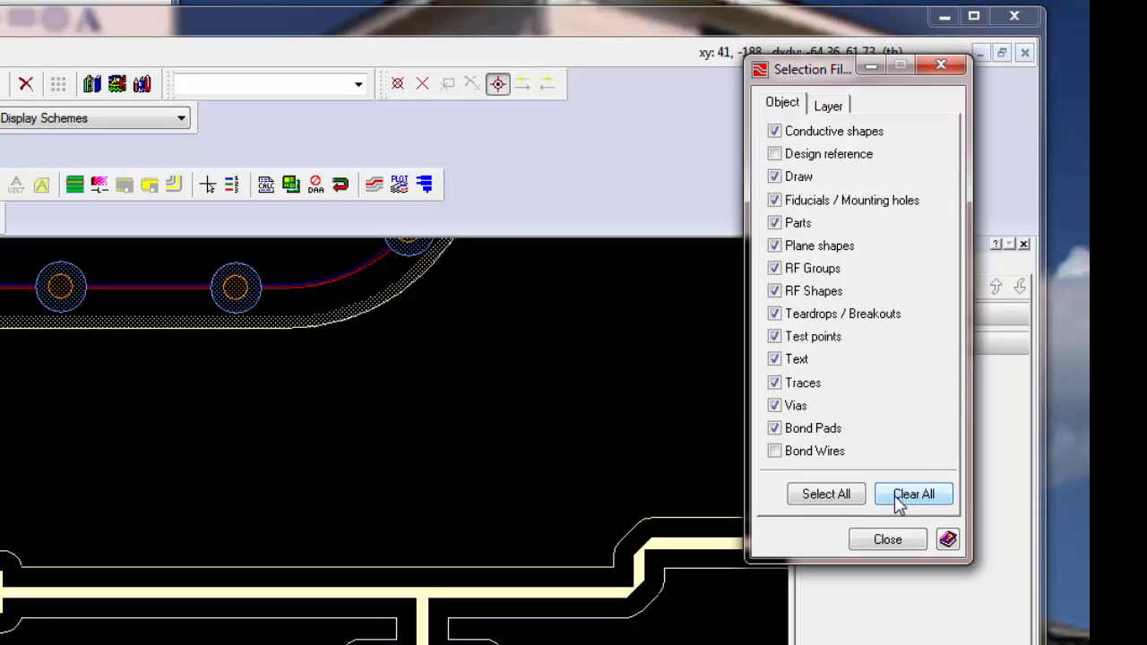
{"action": "left_click", "coordinate": [912, 494]}
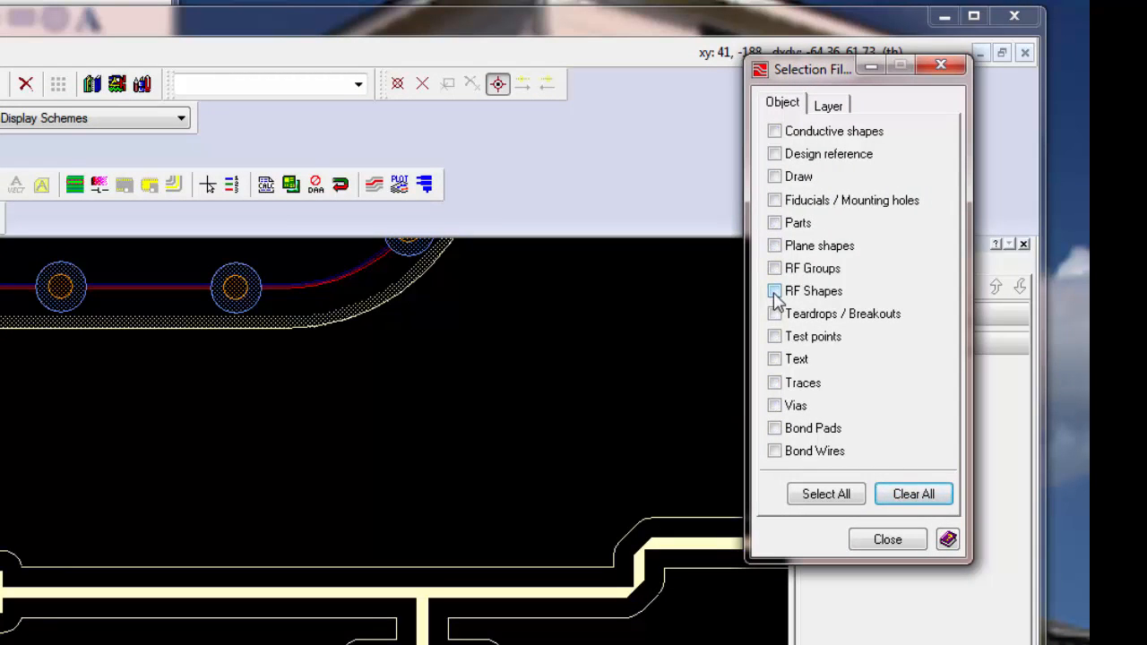
{"action": "left_click", "coordinate": [774, 269]}
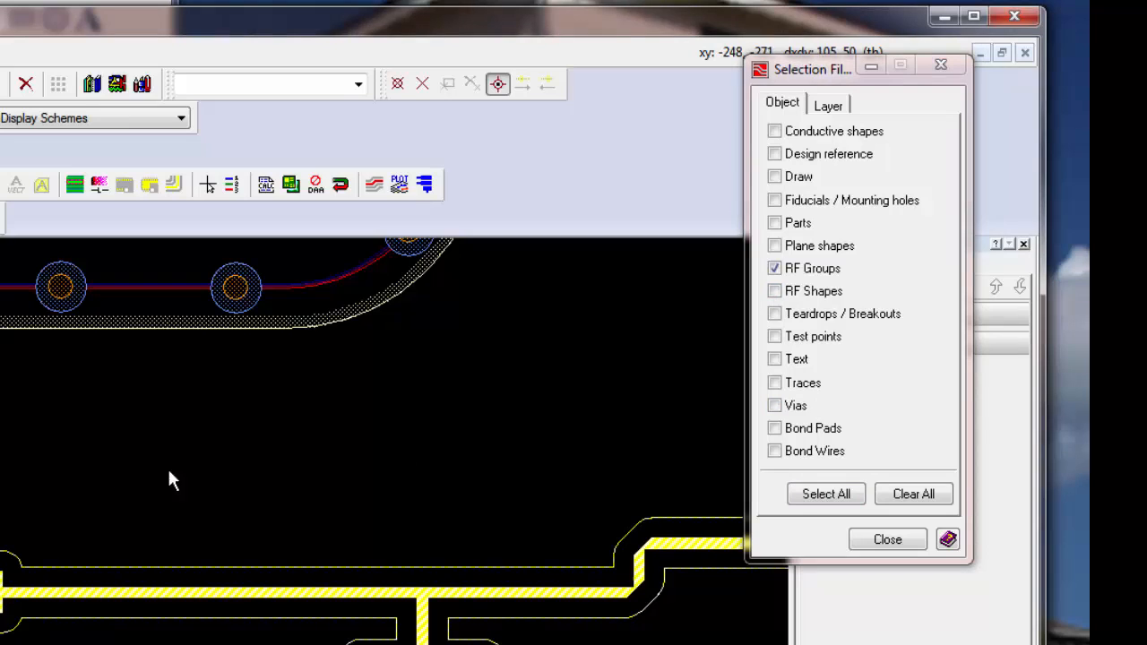
{"action": "mouse_move", "coordinate": [36, 511]}
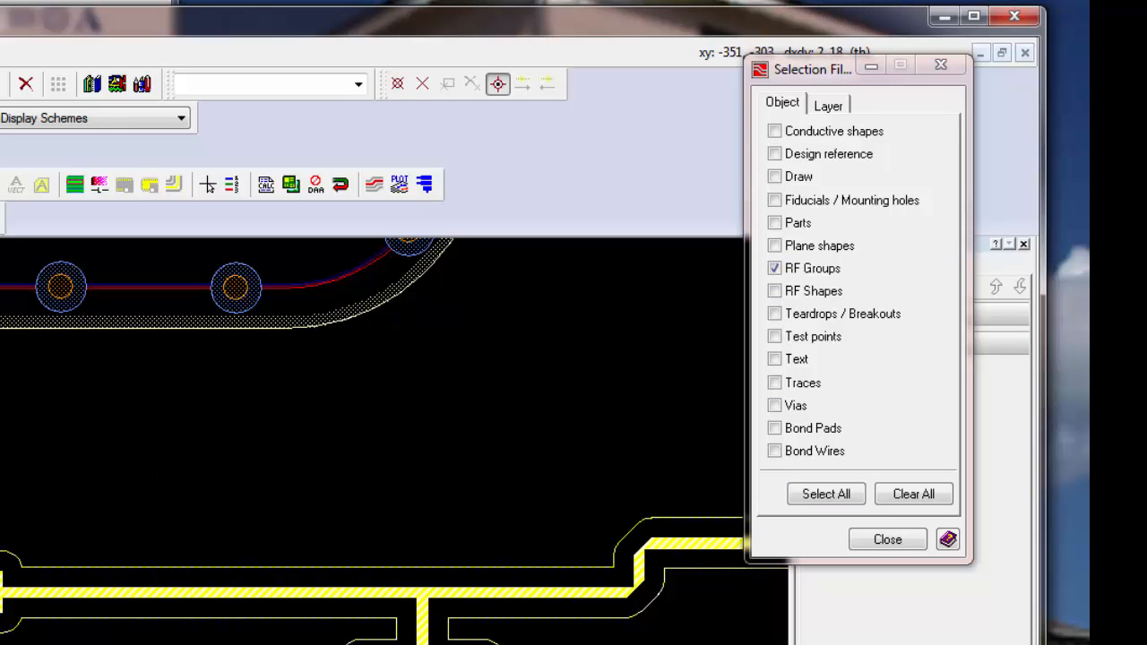
{"action": "mouse_move", "coordinate": [79, 473]}
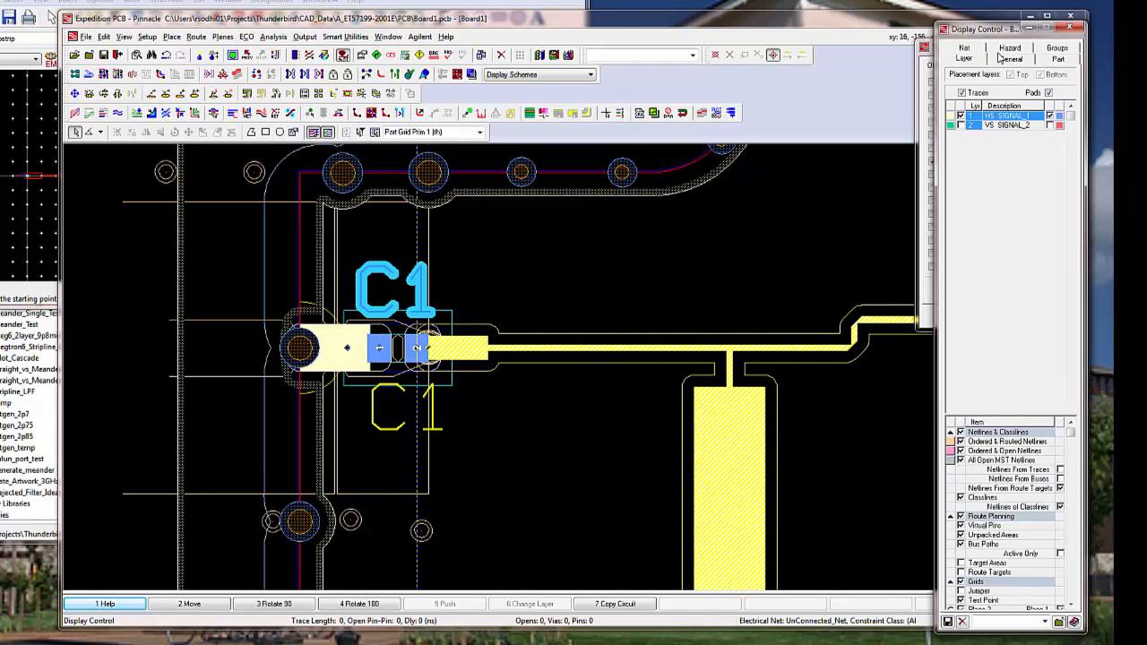
Check the Display Control options and close the Selection Filter, keeping RF Groups only
{"action": "left_click", "coordinate": [1010, 57]}
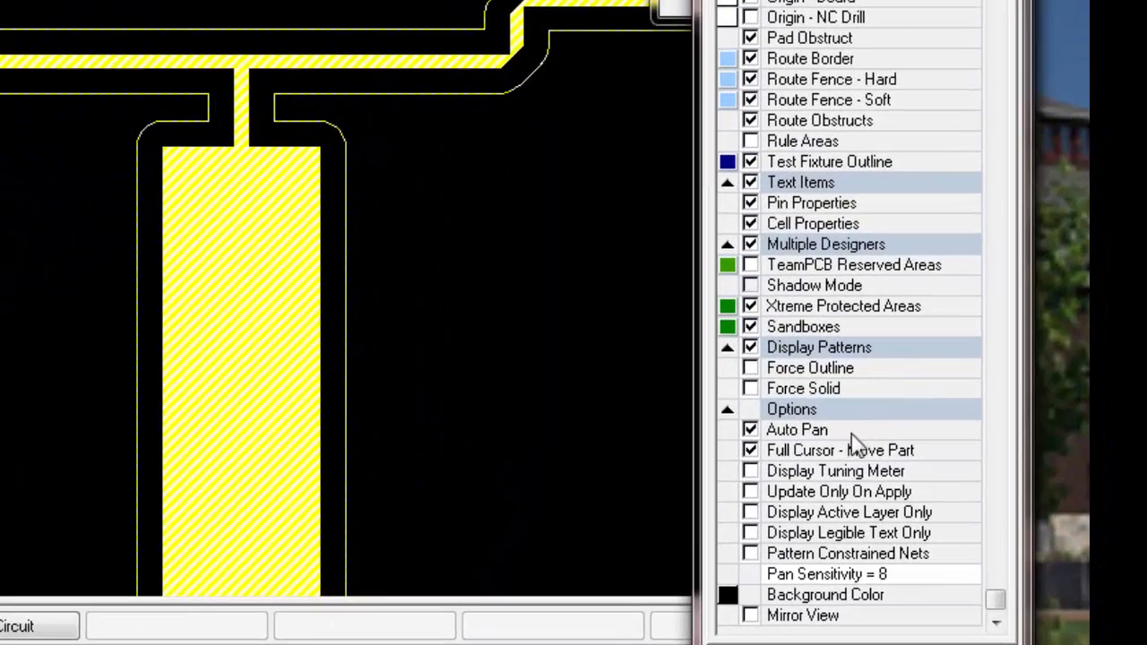
{"action": "mouse_move", "coordinate": [760, 358]}
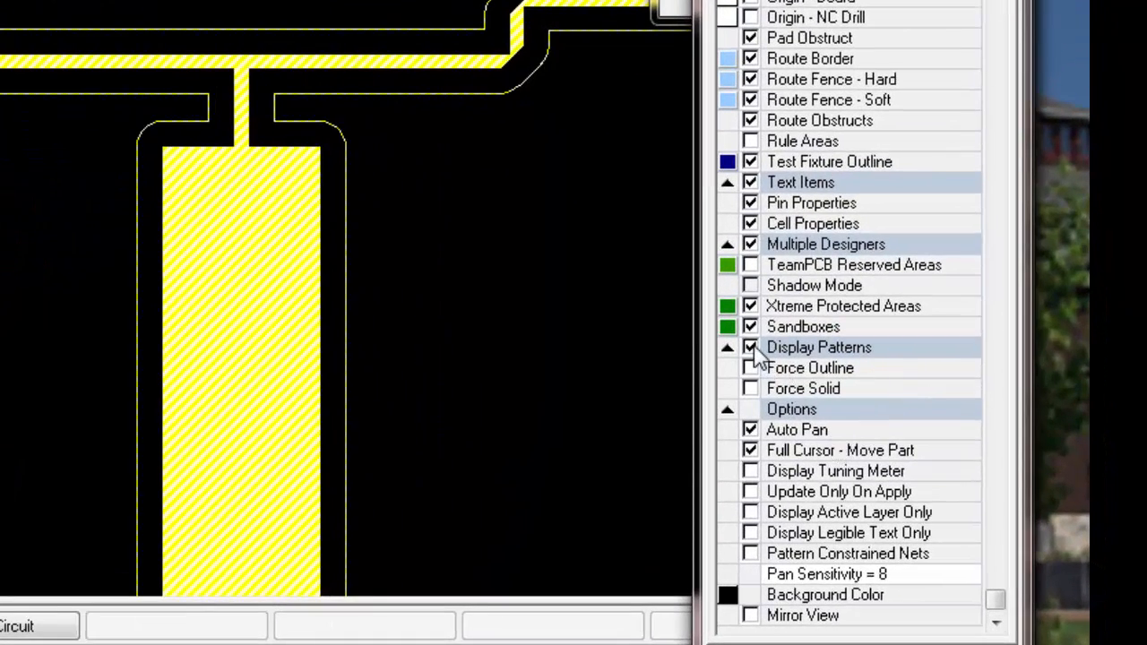
{"action": "left_click", "coordinate": [749, 348]}
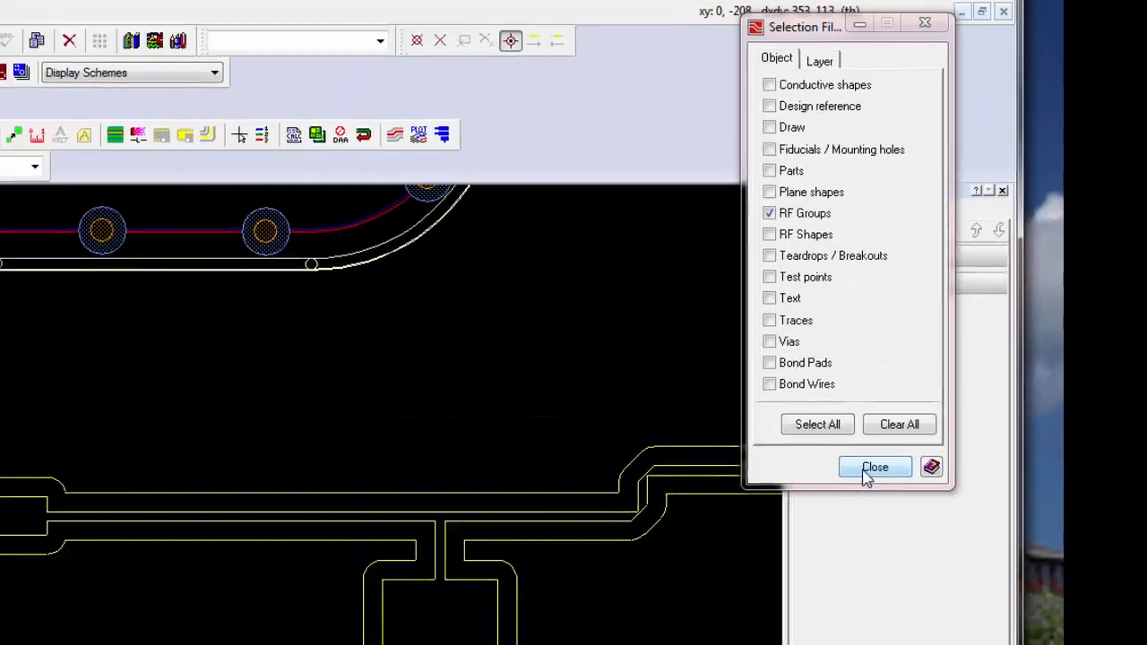
{"action": "left_click", "coordinate": [874, 466]}
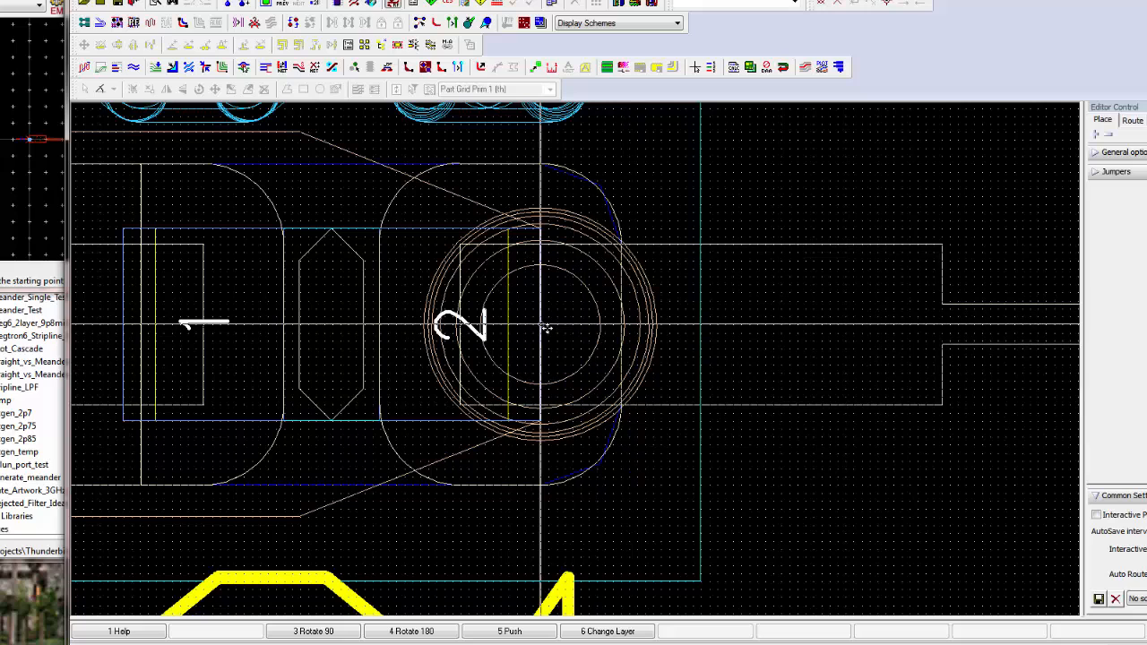
{"action": "mouse_move", "coordinate": [545, 326]}
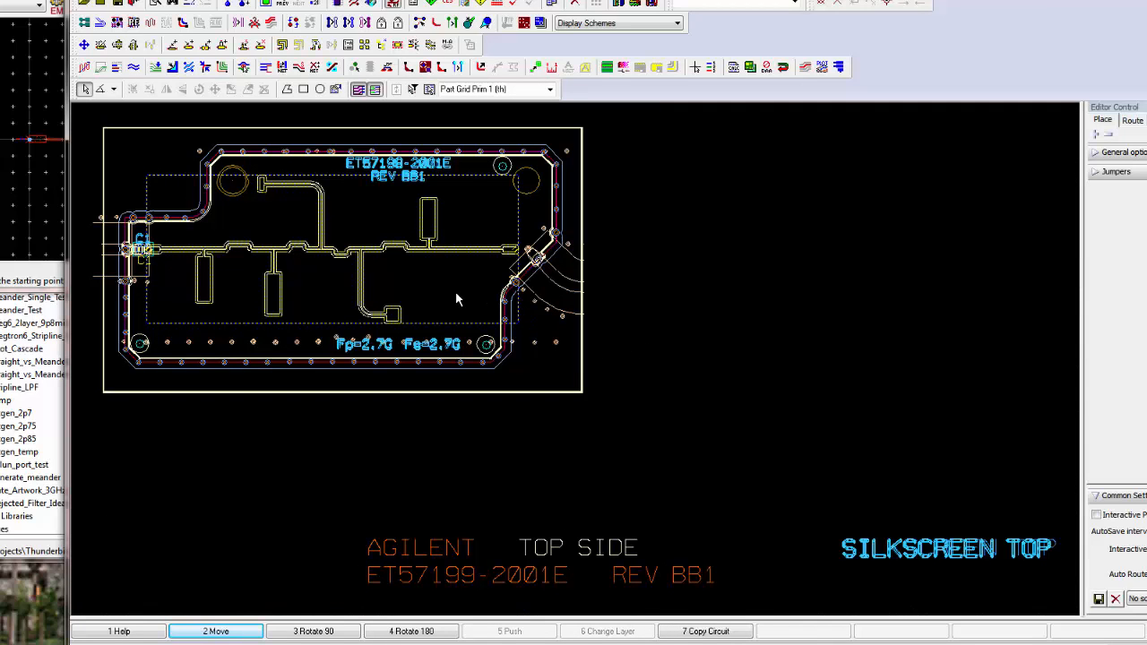
{"action": "mouse_move", "coordinate": [484, 226]}
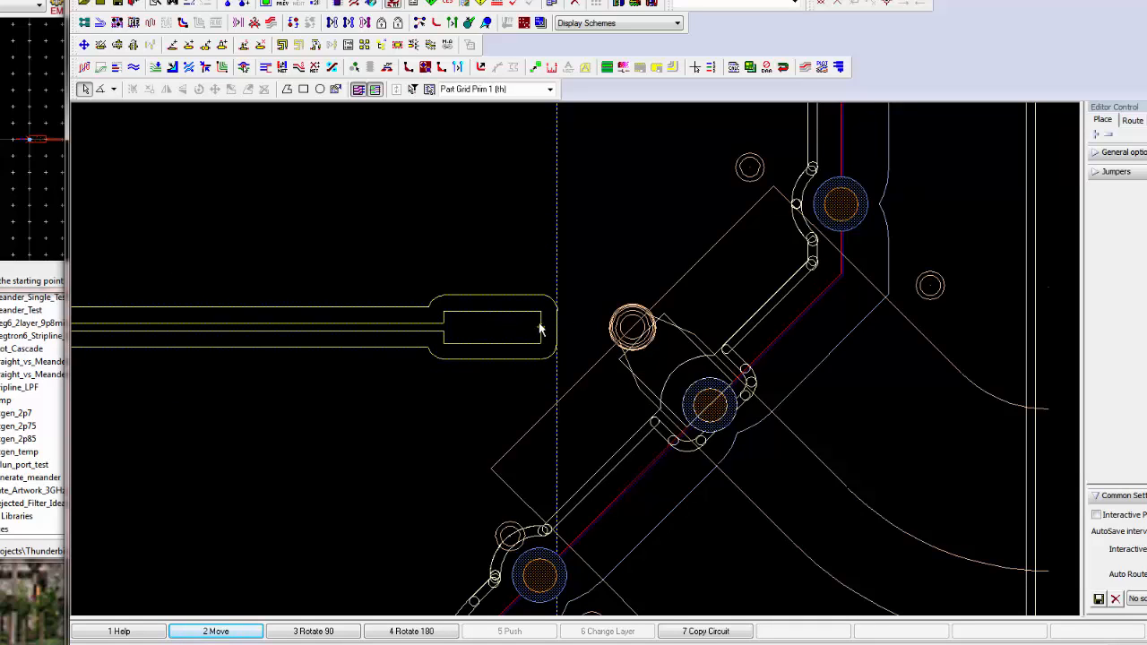
{"action": "mouse_move", "coordinate": [475, 212]}
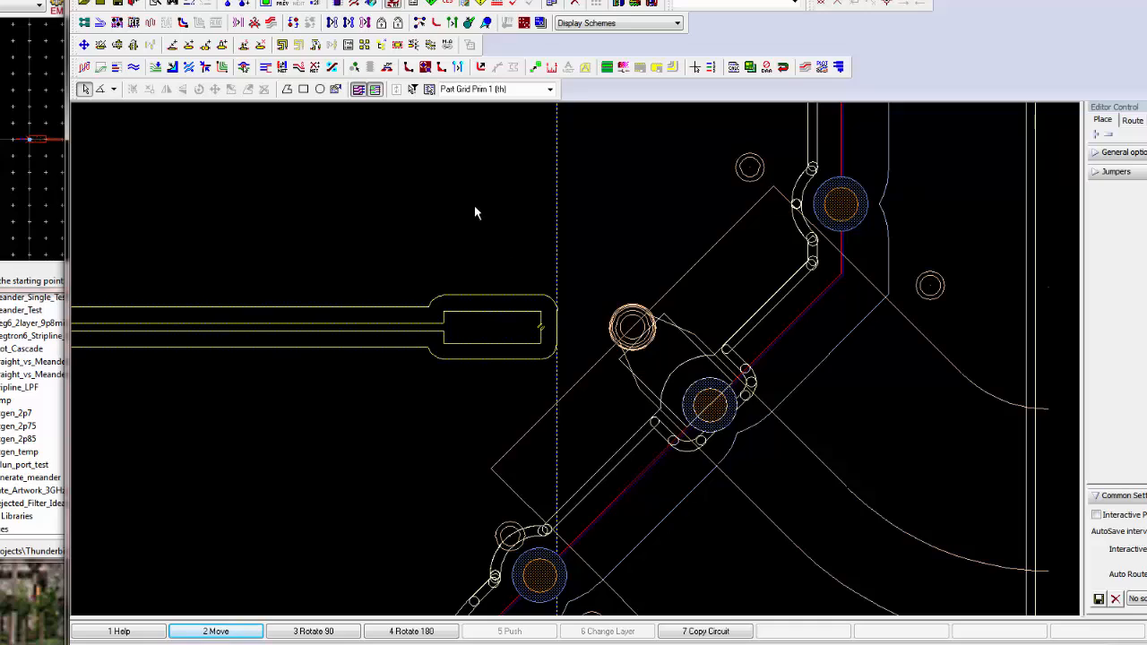
{"action": "mouse_move", "coordinate": [534, 272]}
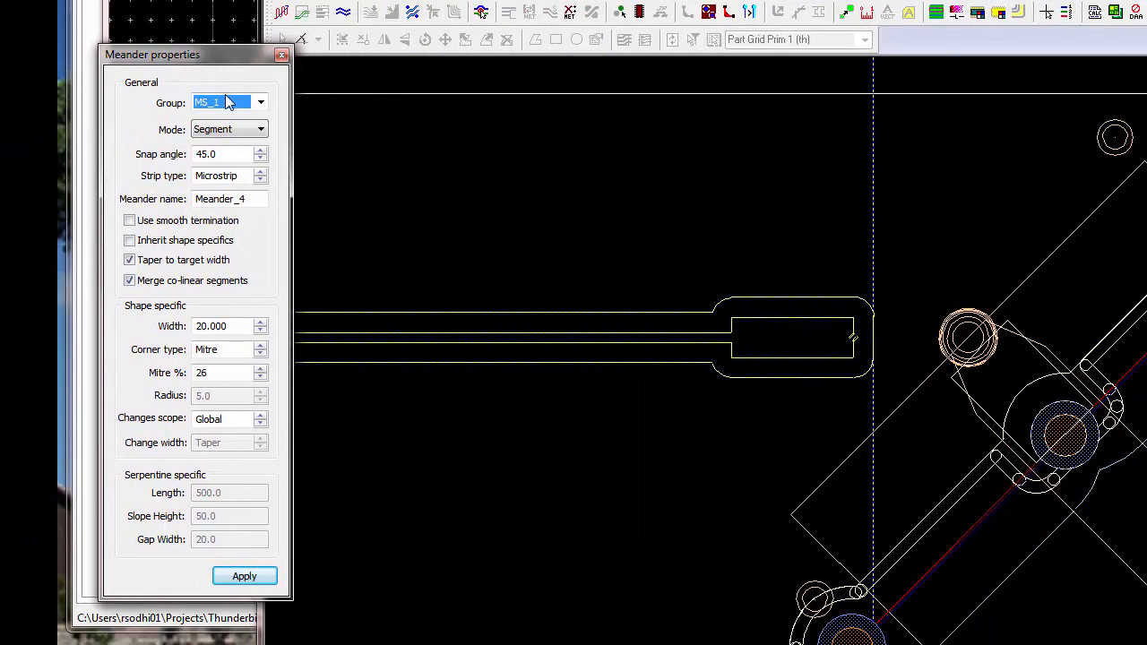
Keep MS_1 selected as the meander group in the Meander properties list
{"action": "left_click", "coordinate": [260, 100]}
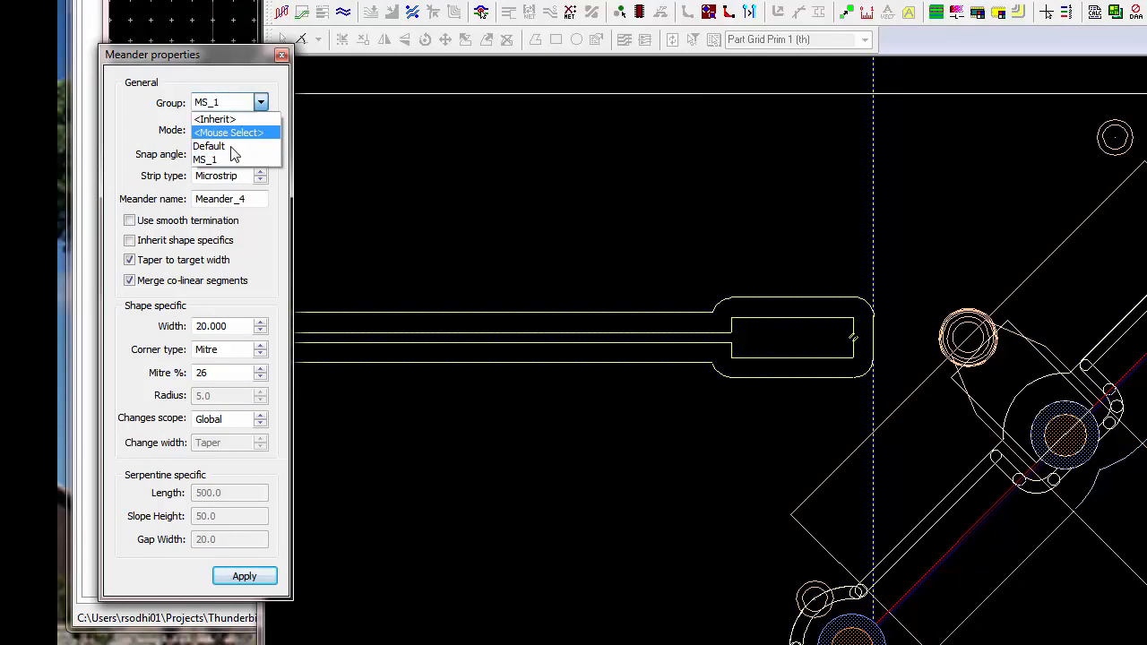
{"action": "mouse_move", "coordinate": [208, 145]}
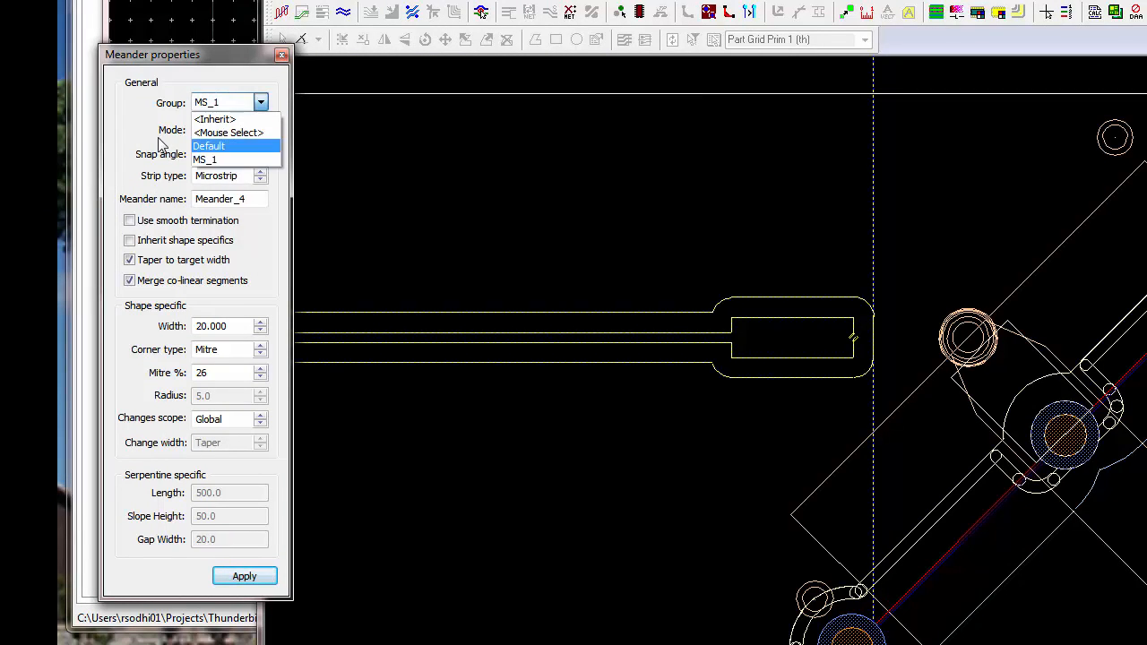
{"action": "left_click", "coordinate": [204, 160]}
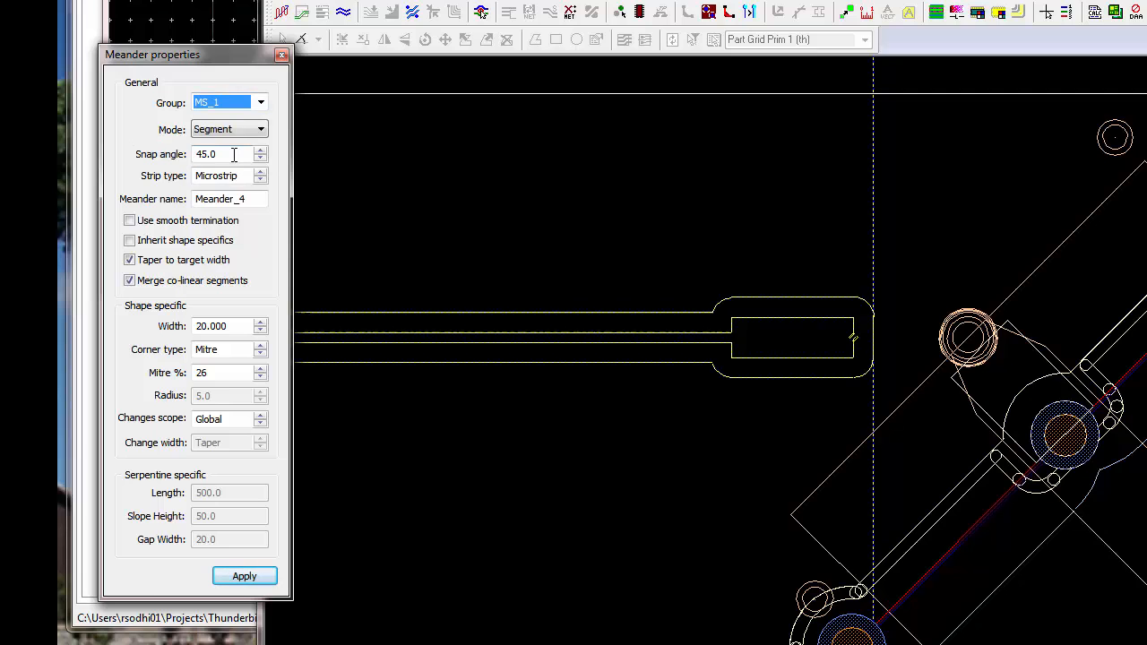
{"action": "mouse_move", "coordinate": [1010, 380]}
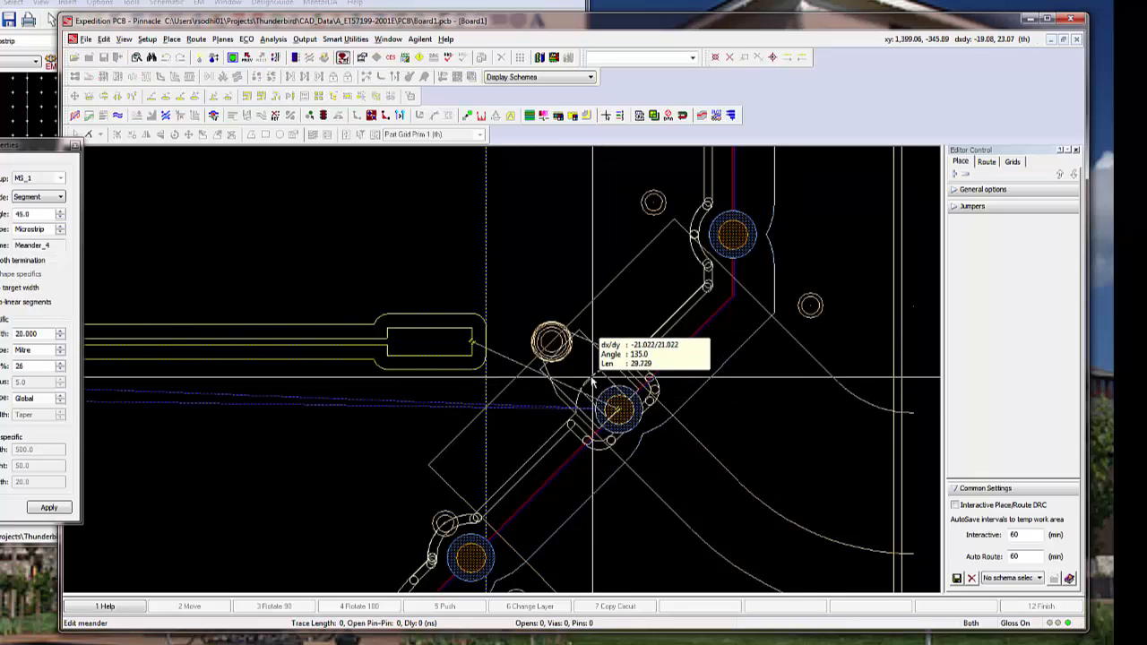
{"action": "mouse_move", "coordinate": [552, 342]}
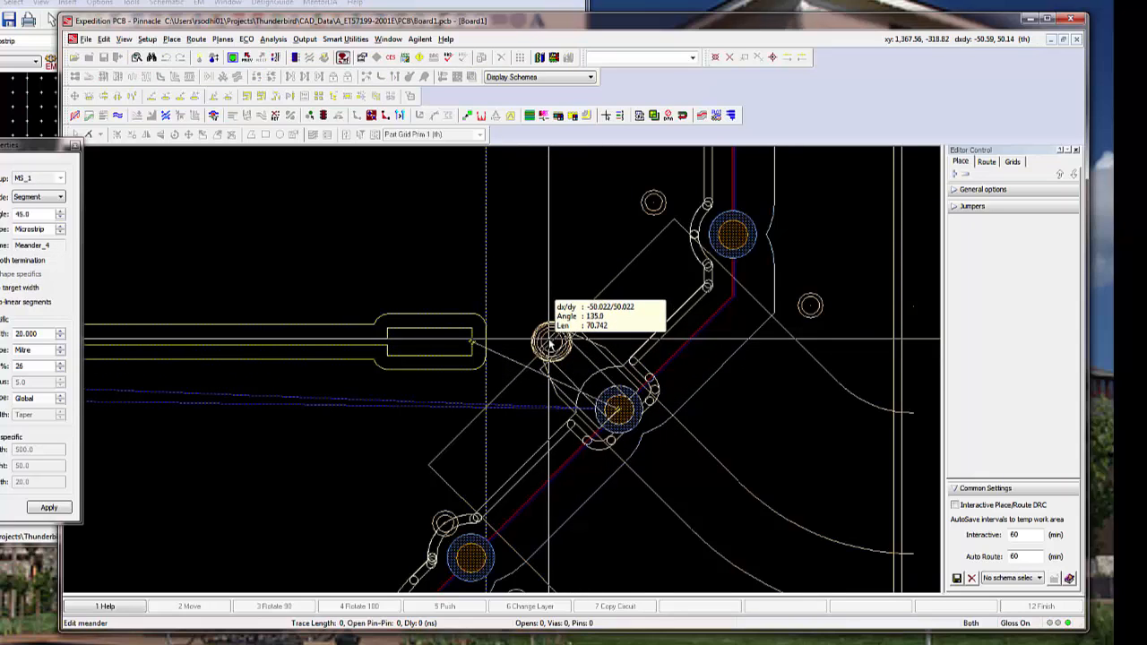
{"action": "mouse_move", "coordinate": [548, 344]}
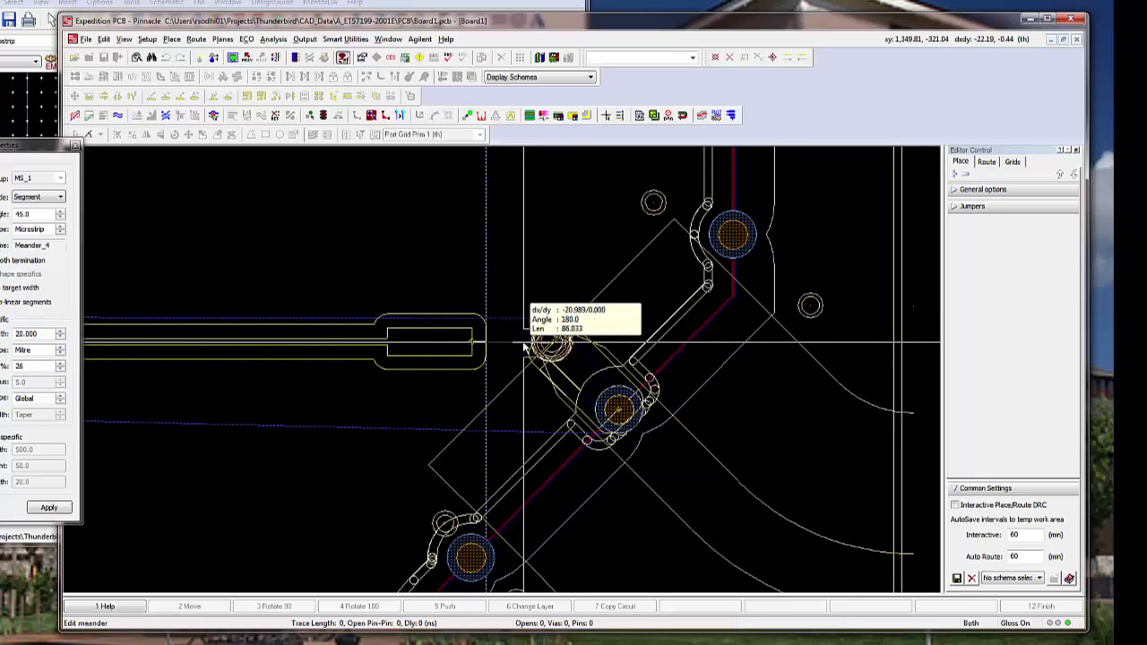
{"action": "mouse_move", "coordinate": [473, 347]}
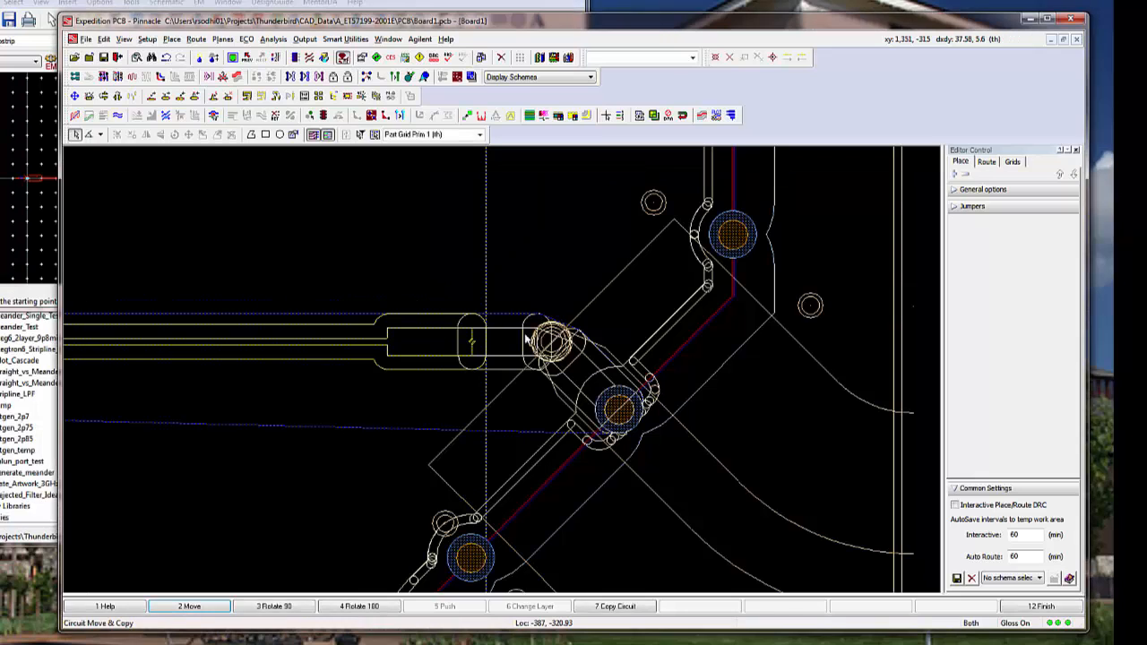
{"action": "mouse_move", "coordinate": [577, 240]}
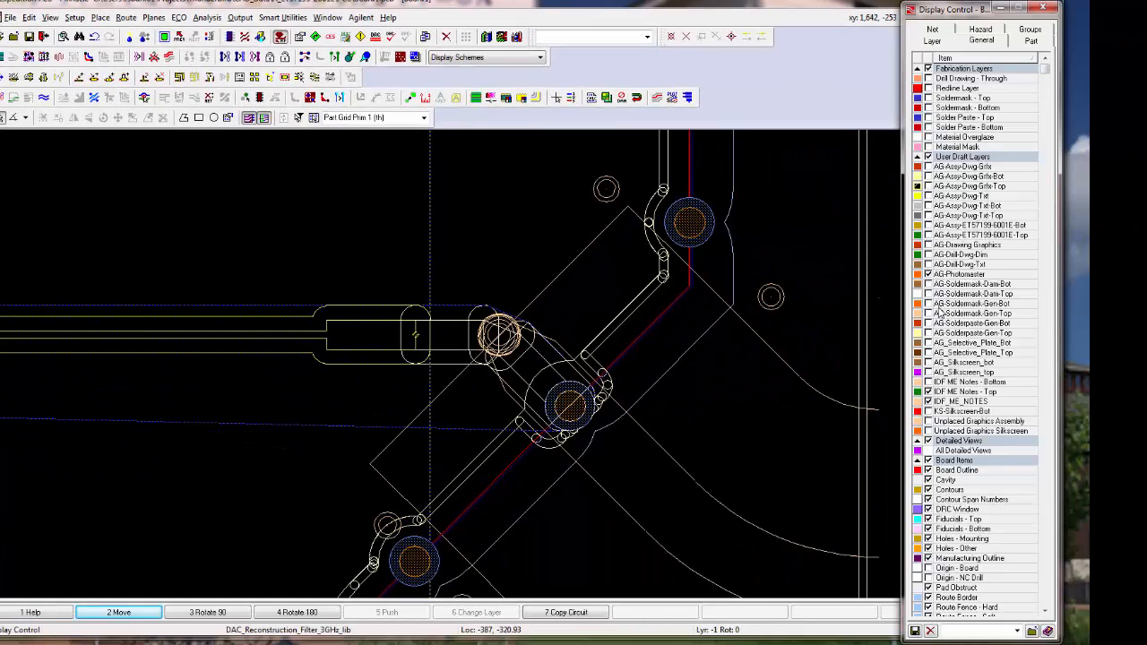
{"action": "mouse_move", "coordinate": [475, 367]}
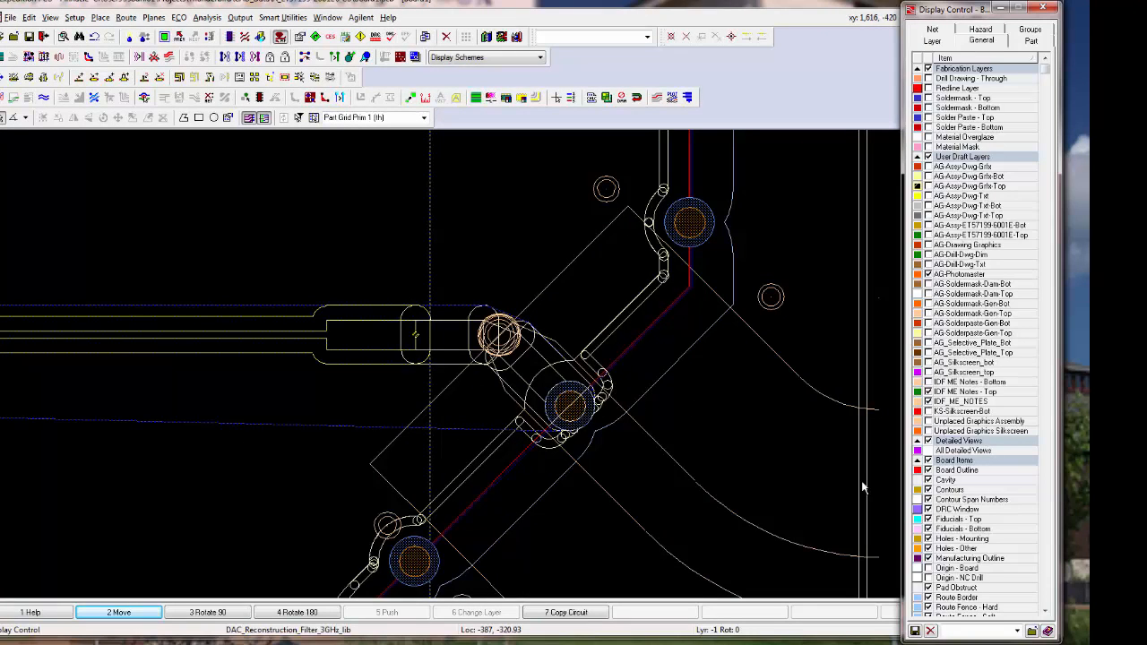
{"action": "mouse_move", "coordinate": [985, 491]}
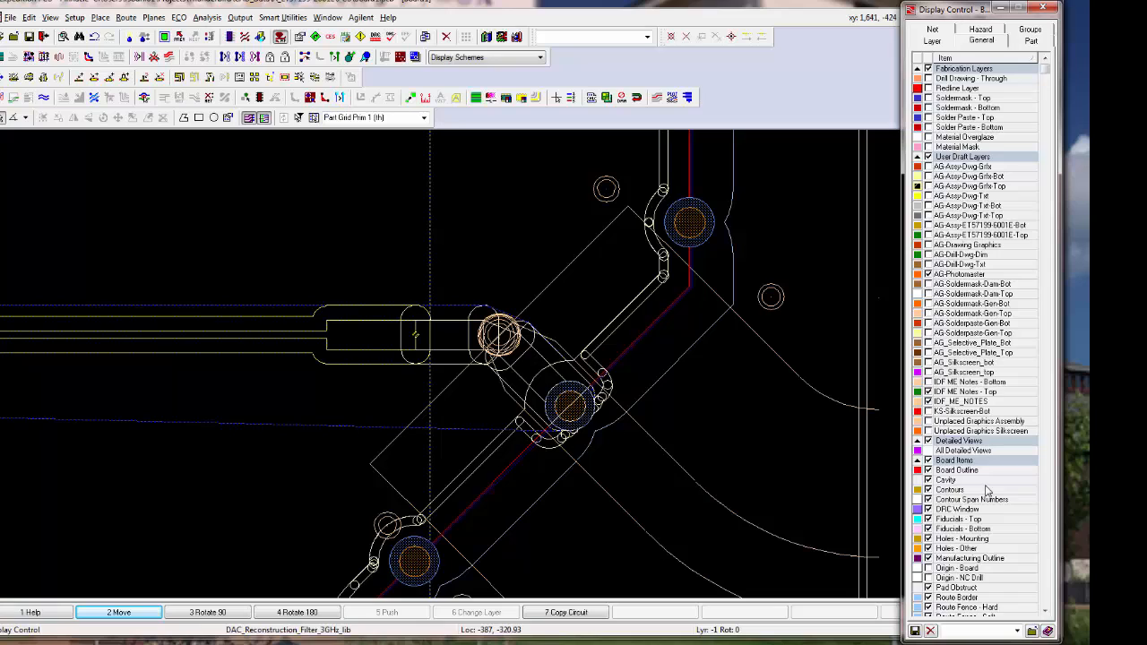
{"action": "mouse_move", "coordinate": [1047, 511]}
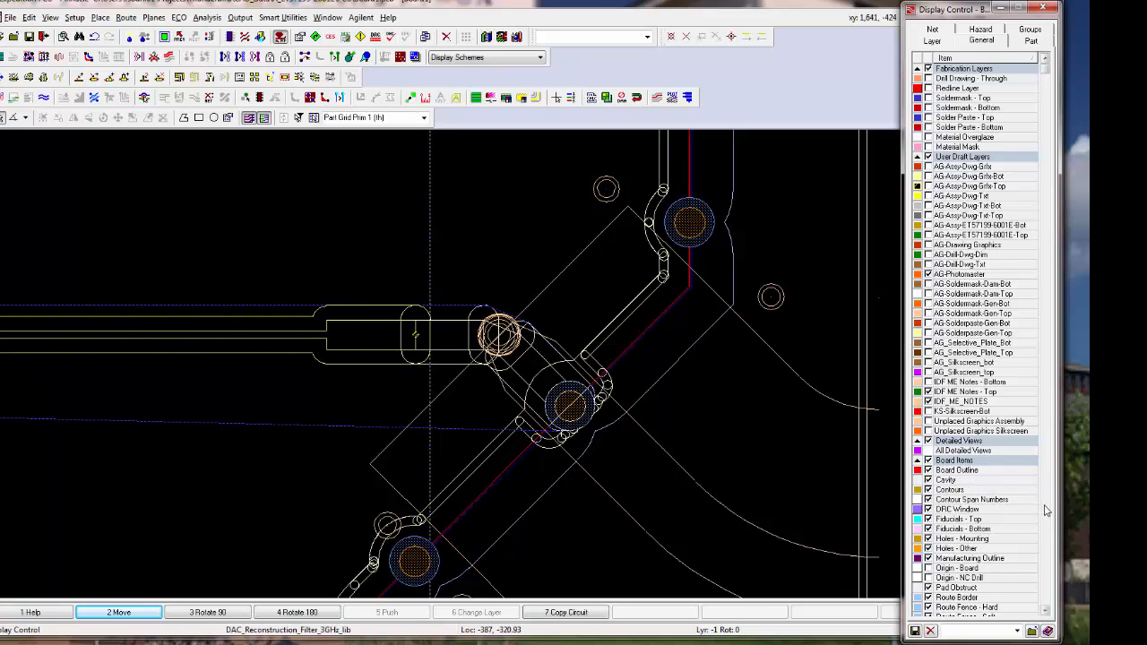
Enable Force Solid display patterns so traces draw as solid fills, then fit the whole ET57199 board in view
{"action": "scroll", "scroll_direction": "down", "scroll_amount": 3}
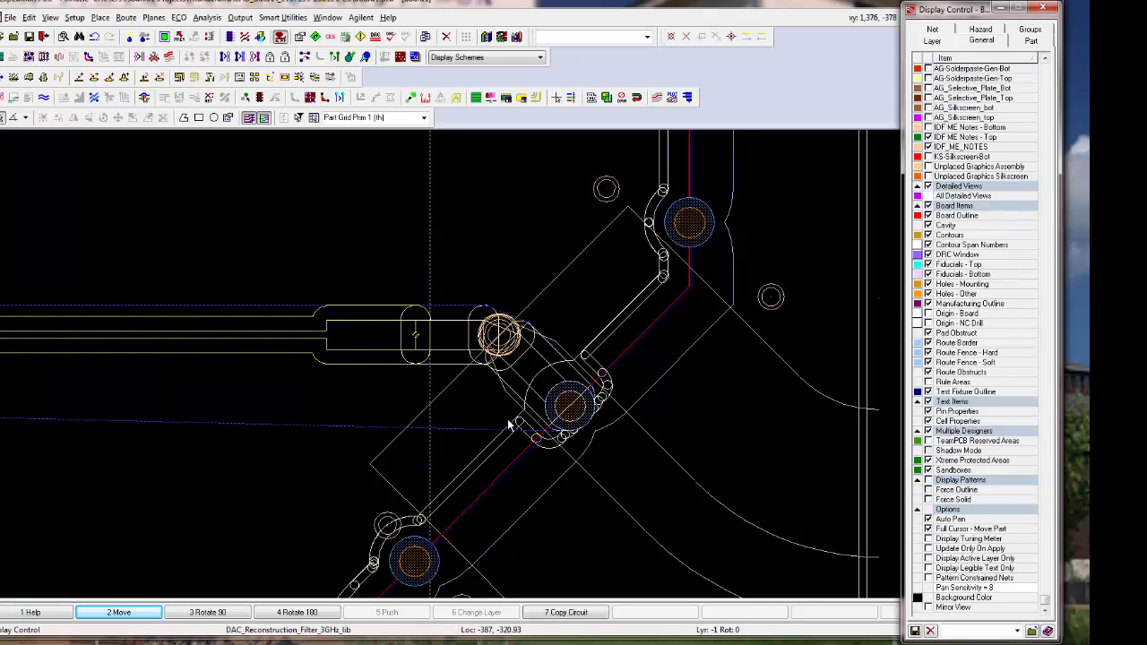
{"action": "mouse_move", "coordinate": [517, 375]}
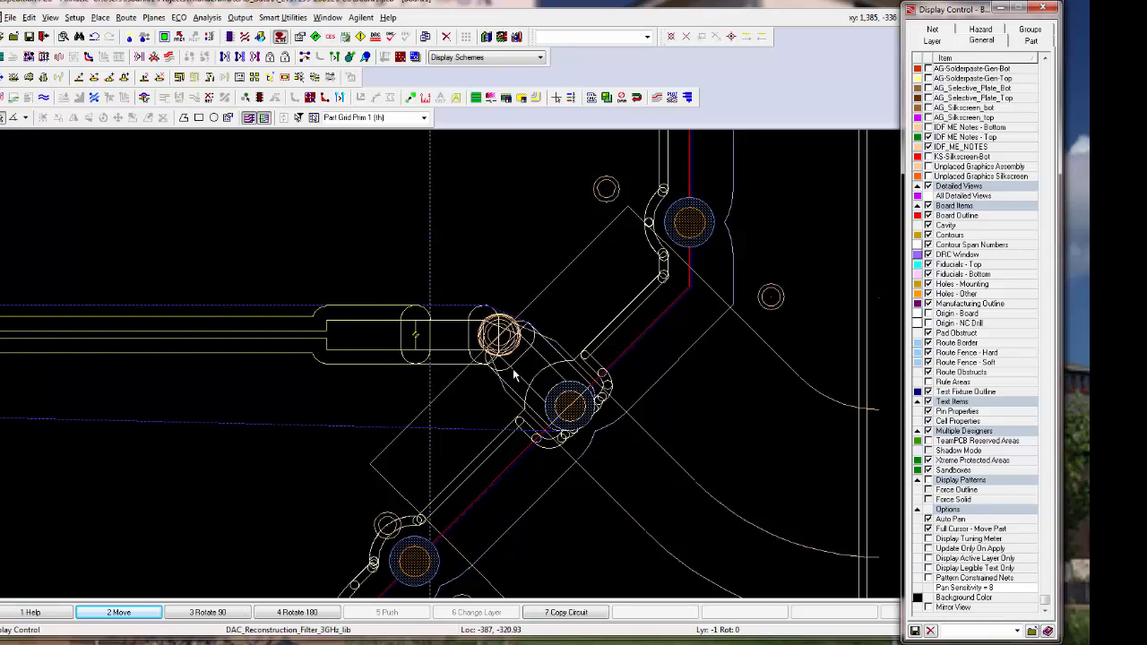
{"action": "mouse_move", "coordinate": [846, 448]}
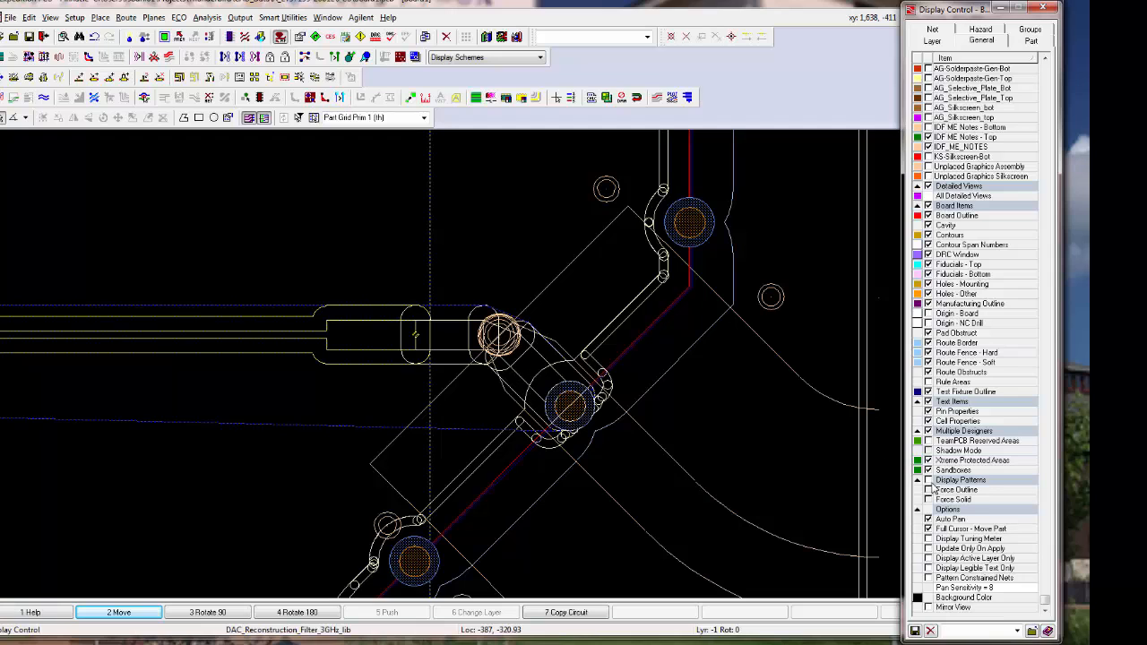
{"action": "left_click", "coordinate": [502, 337]}
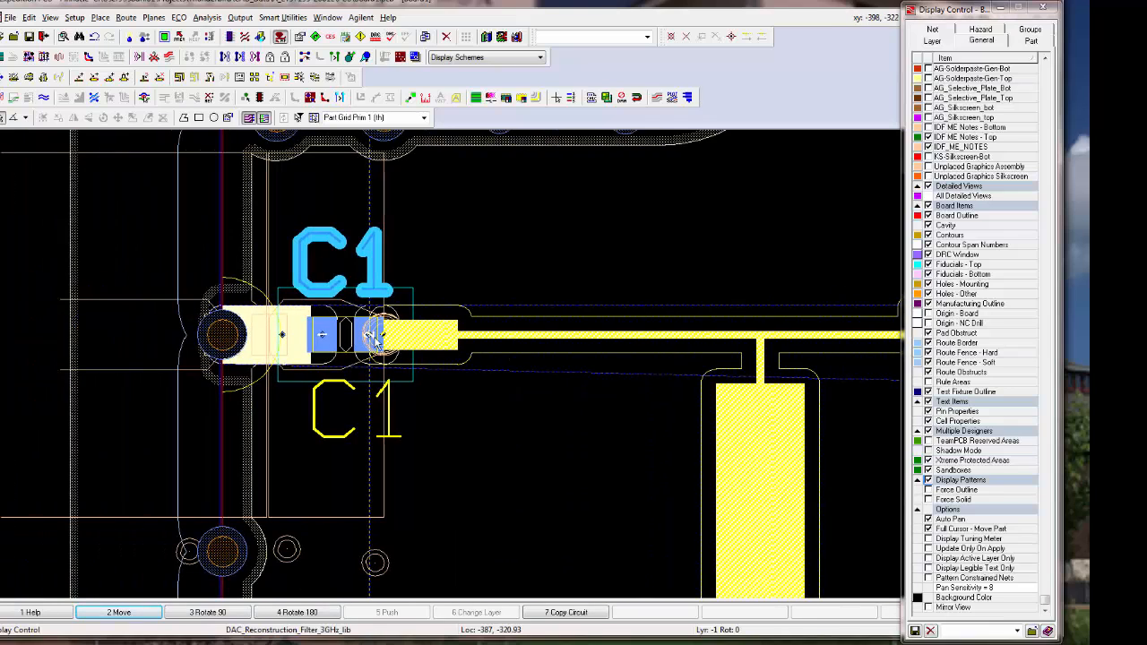
{"action": "mouse_move", "coordinate": [276, 349]}
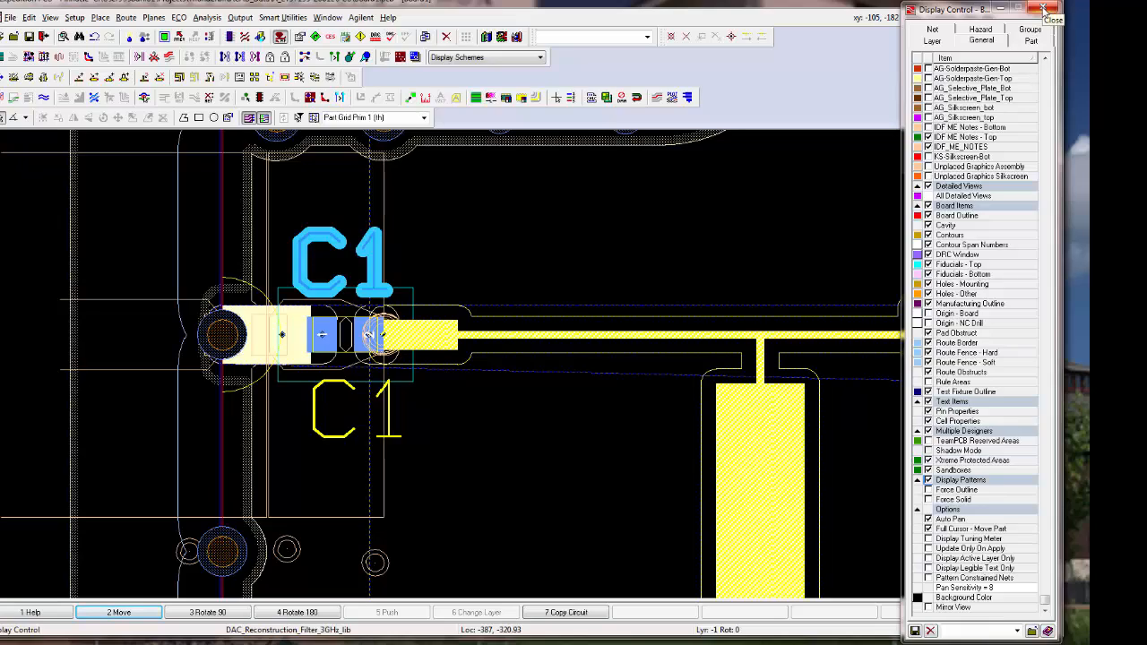
{"action": "left_click", "coordinate": [1052, 18]}
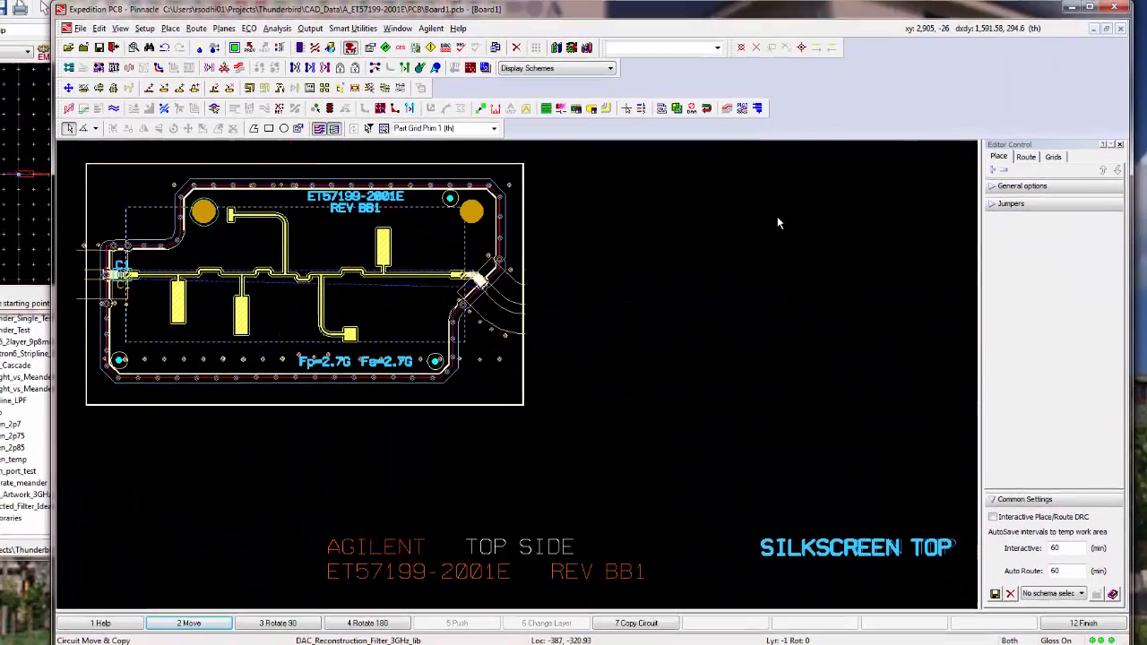